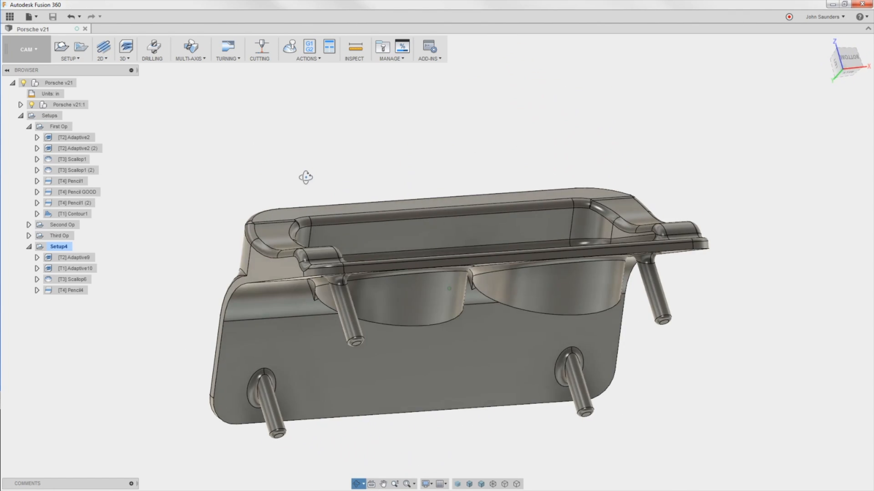
Preview the First Op toolpaths: Adaptive2, Scallop1, Scallop1 (2), Pencil GOOD and Pencil1
left_click(58, 126)
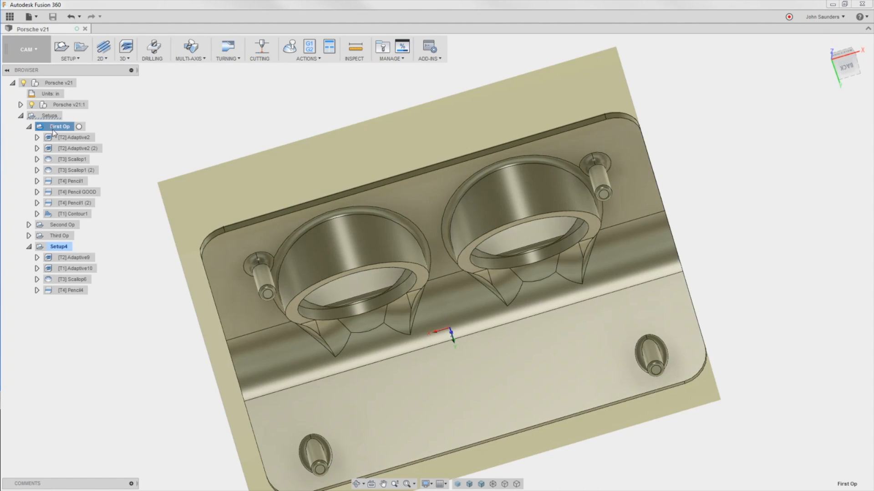
left_click(72, 137)
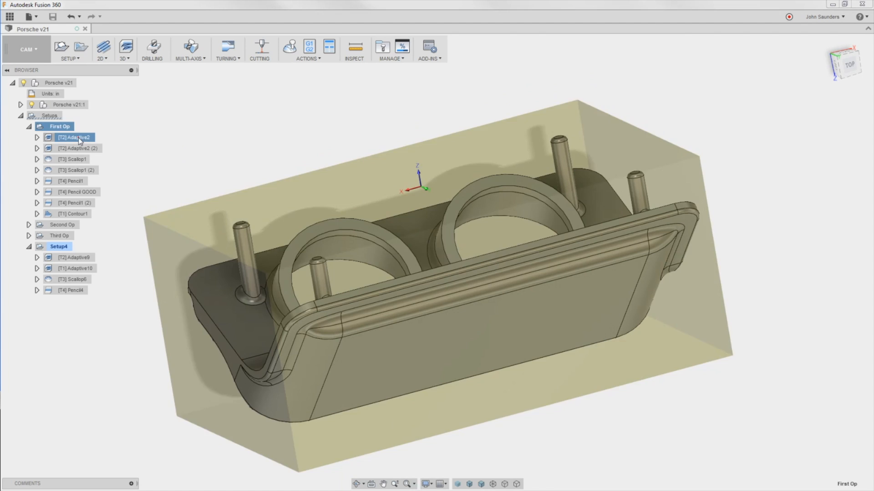
left_click(72, 171)
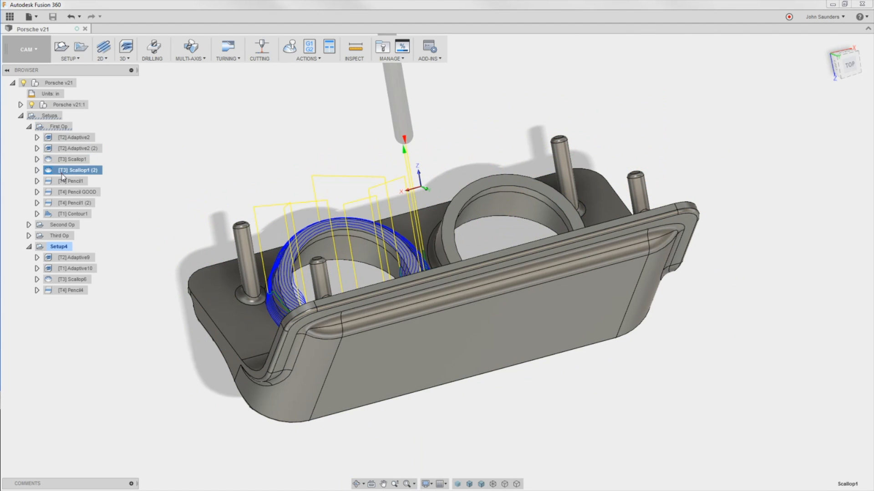
left_click(68, 192)
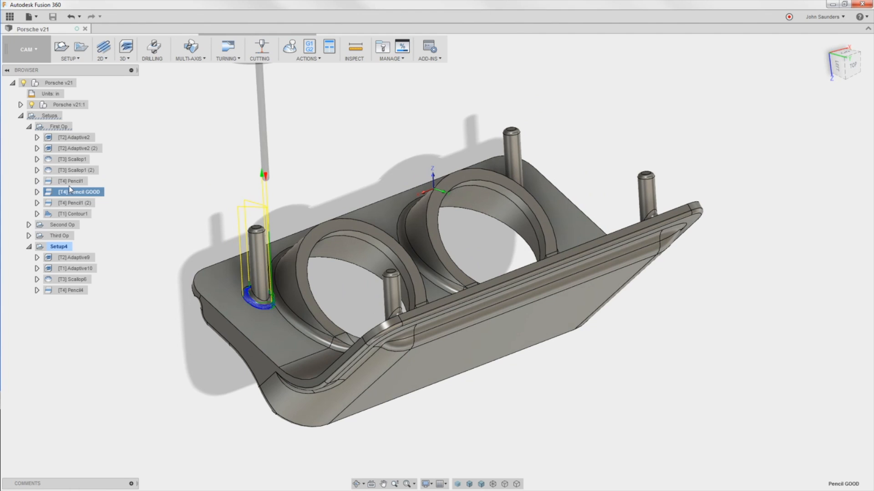
left_click(68, 180)
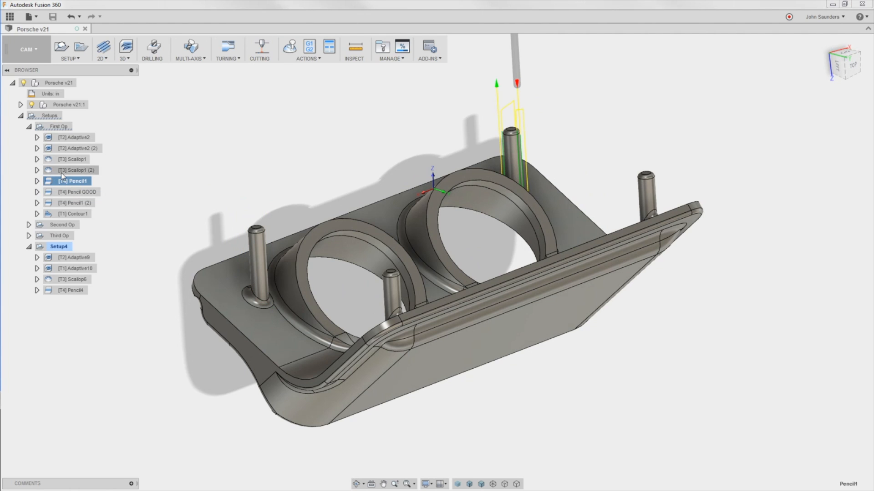
left_click(70, 171)
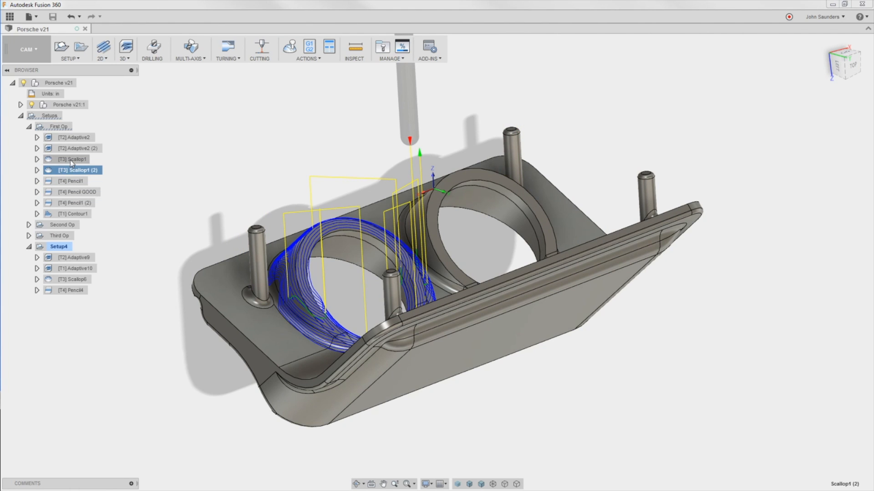
left_click(69, 159)
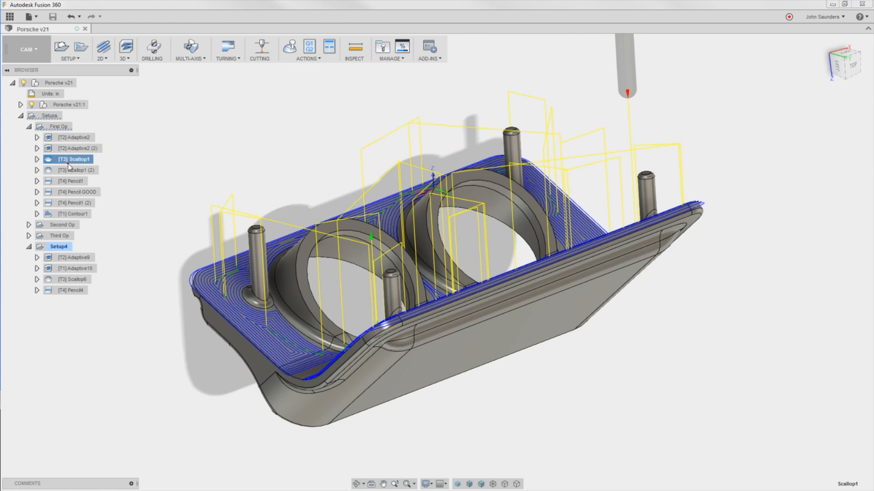
left_click(73, 170)
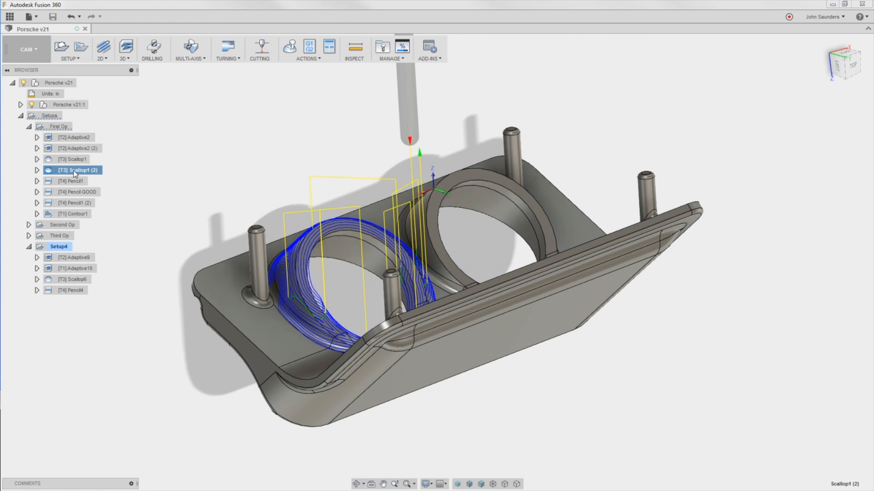
left_click(68, 181)
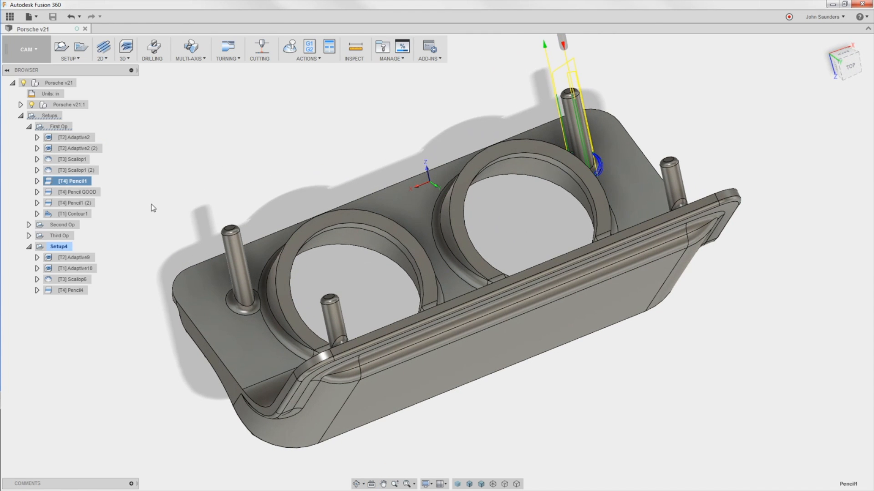
mouse_move(64, 228)
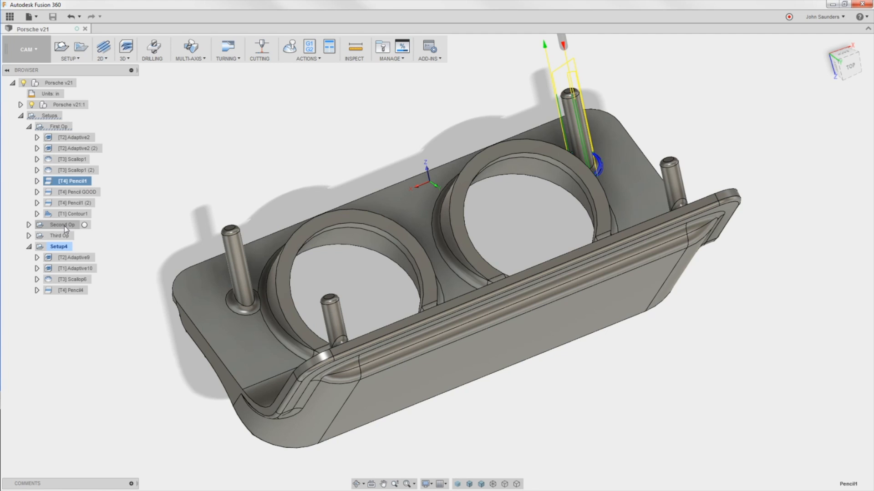
Inspect the part's Second Op and Third Op setup orientations, then show the workspace list
left_click(59, 235)
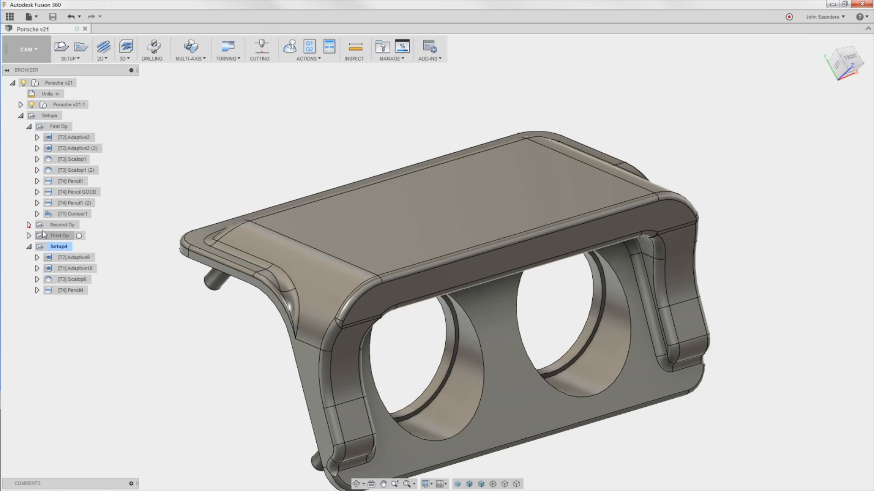
left_click(28, 225)
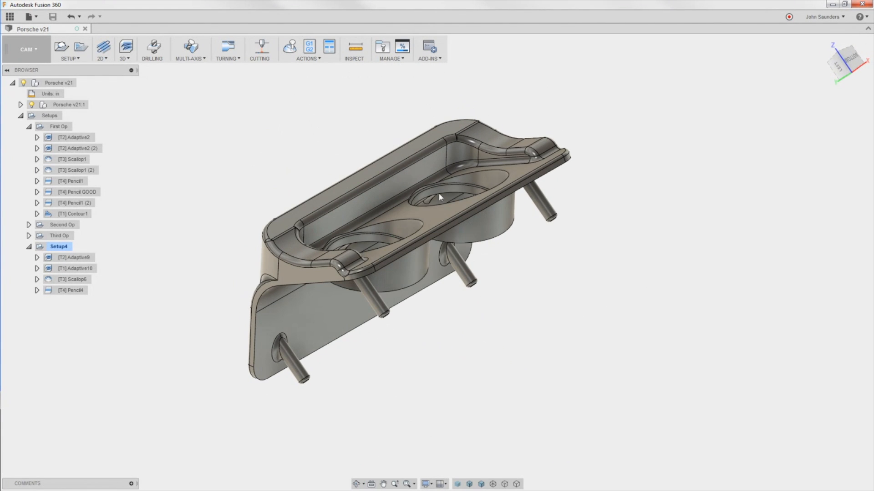
mouse_move(465, 180)
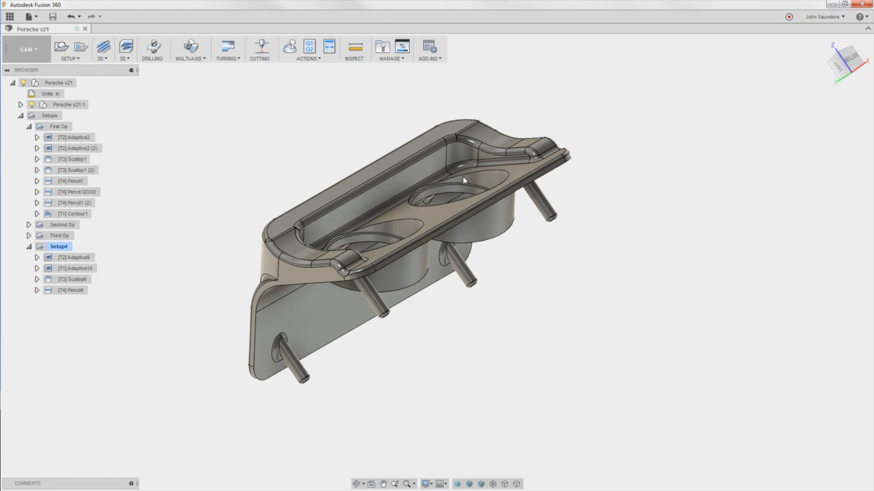
mouse_move(246, 230)
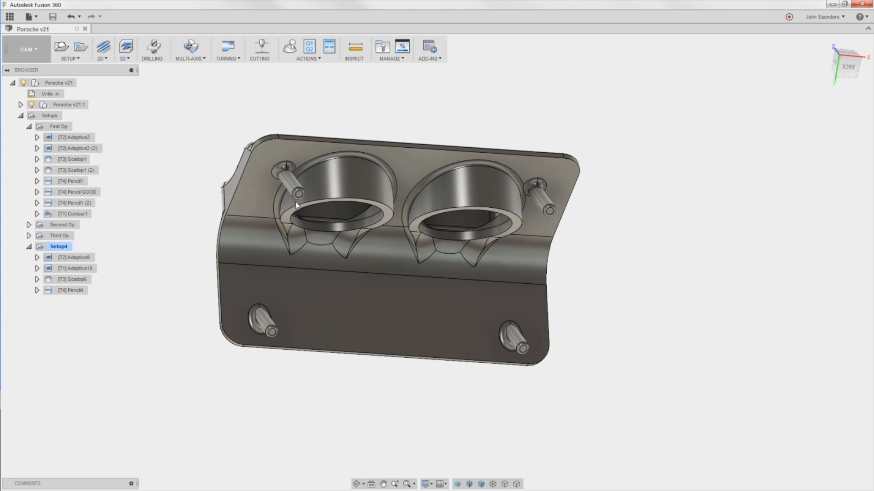
mouse_move(547, 220)
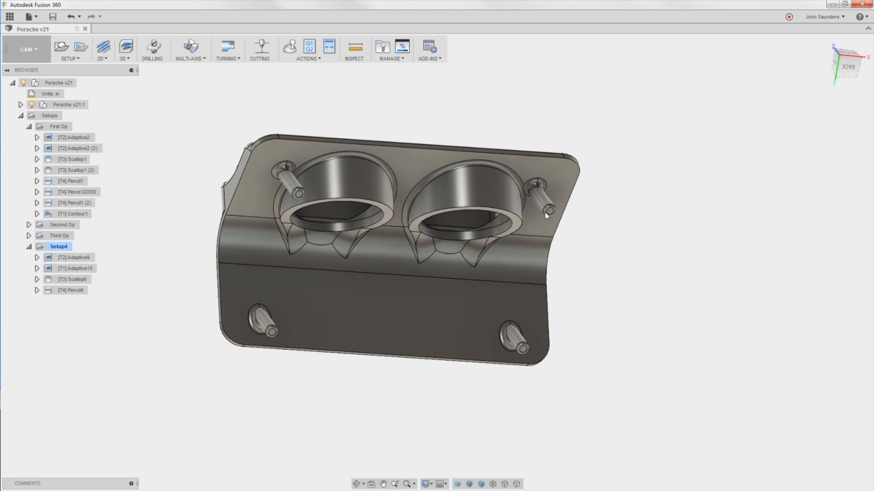
left_click(33, 52)
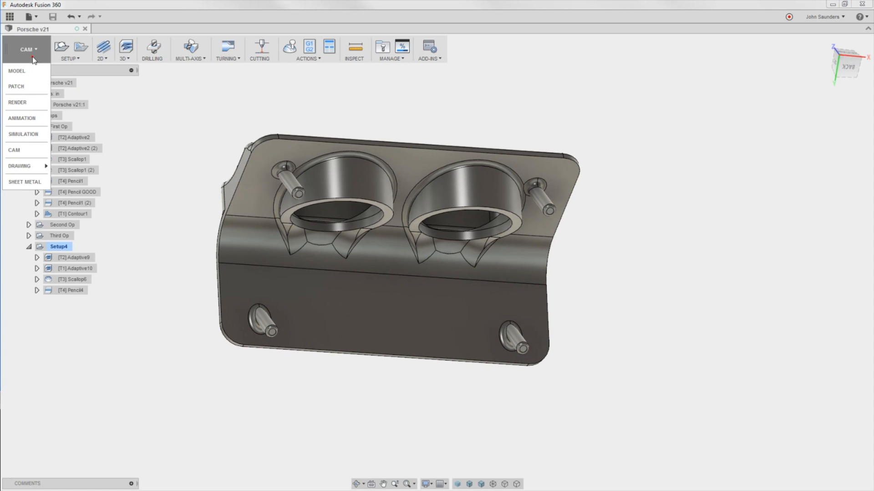
Switch to MODEL, show the JWS Fixture body and select a short fixture edge
left_click(17, 71)
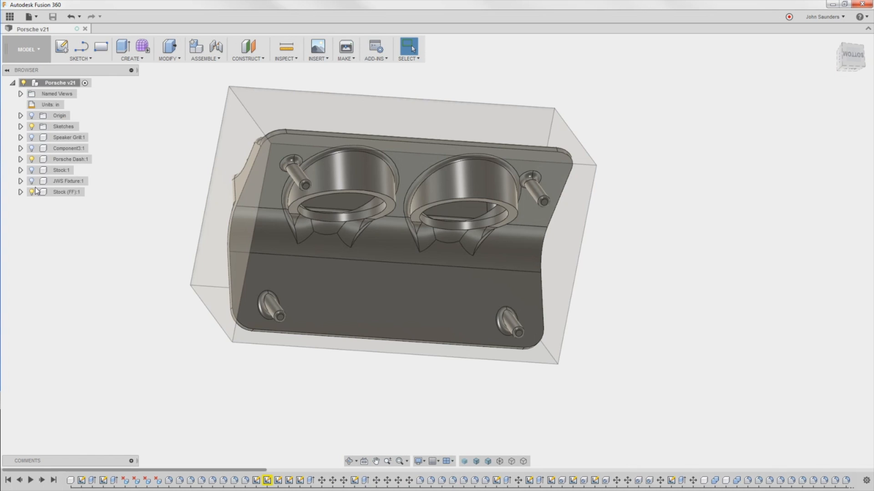
left_click(31, 181)
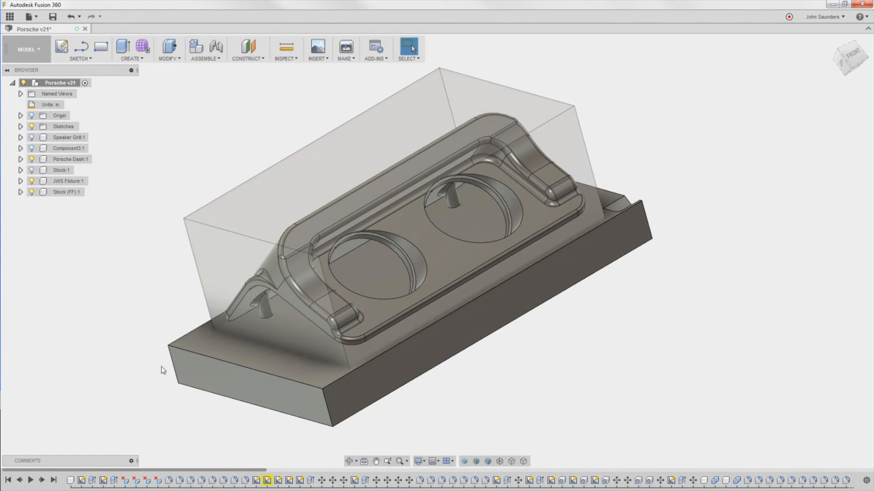
left_click(170, 372)
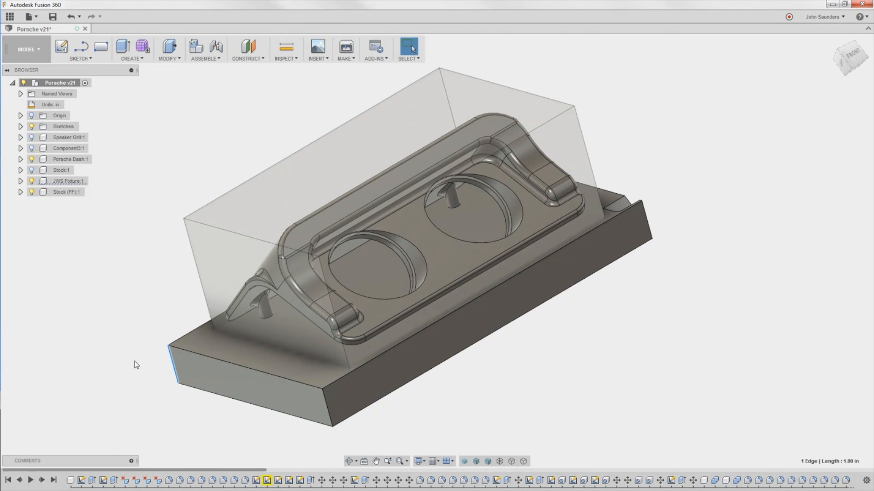
mouse_move(135, 359)
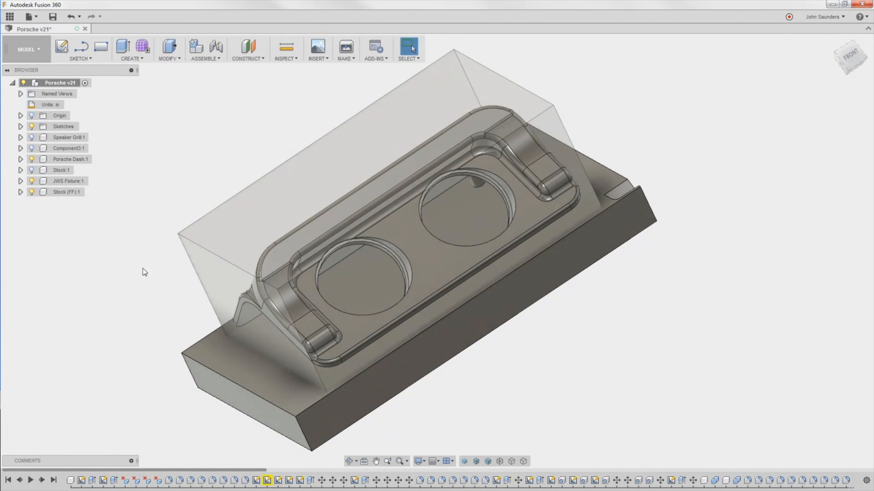
mouse_move(160, 188)
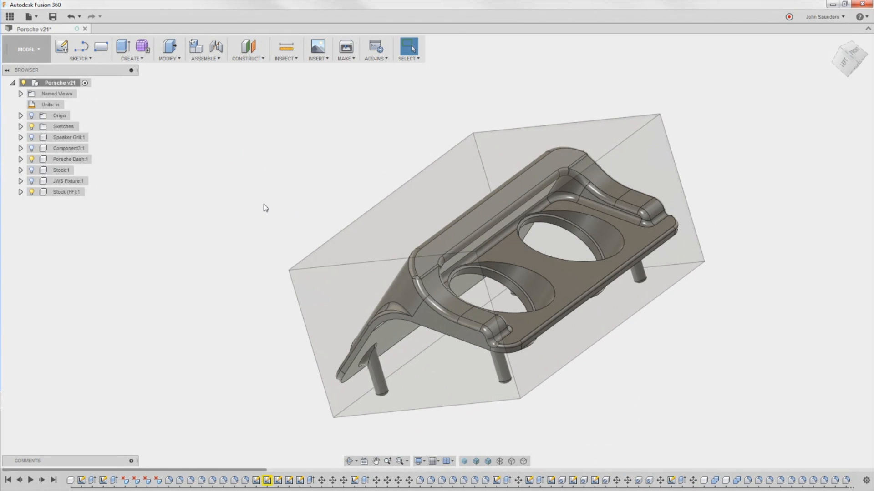
mouse_move(286, 189)
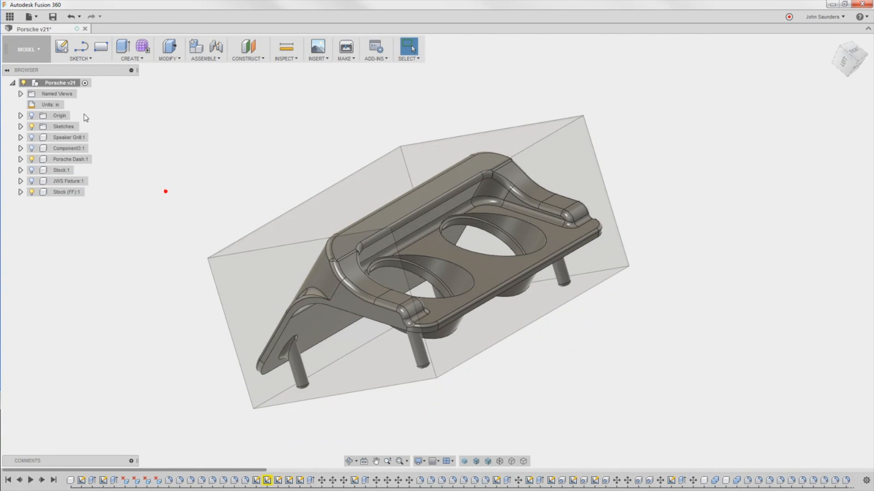
Create a new component under Porsche v21 named JWS Fixture (FF)
right_click(55, 82)
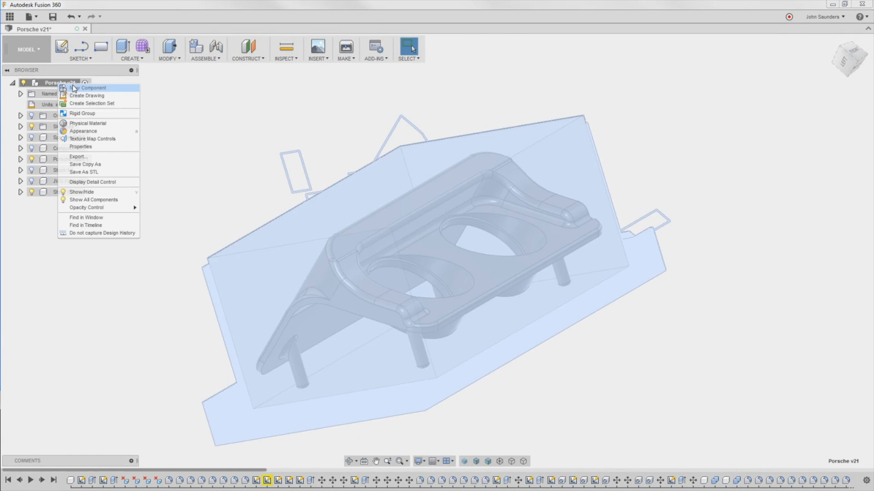
left_click(89, 88)
type("JWS Fixute")
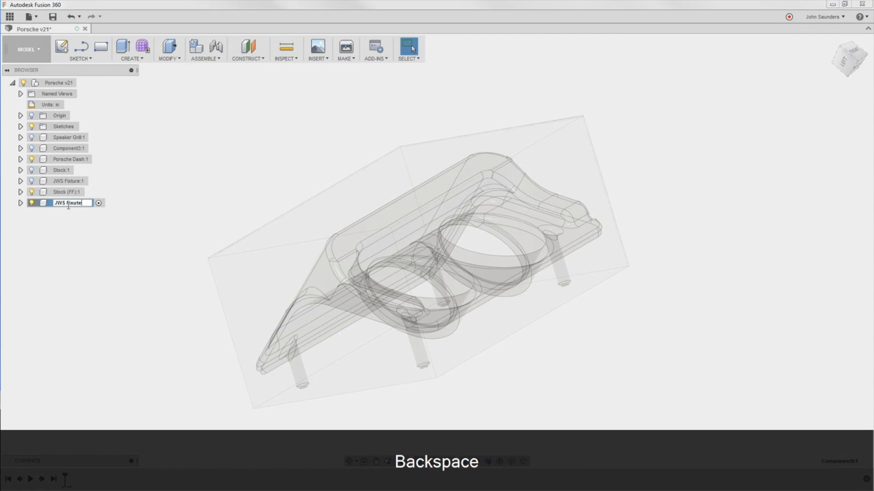
key("Shift+Backspace")
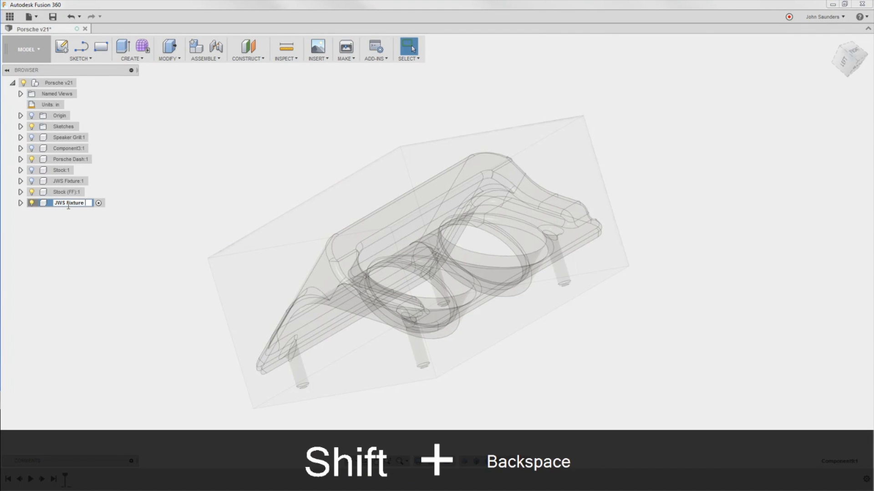
key("Enter")
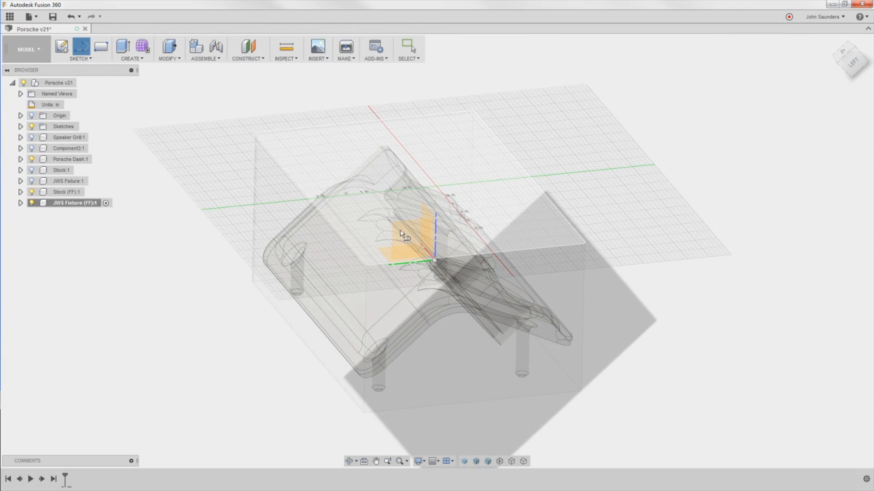
Sketch a perpendicular-constrained rectangle on the part face, dimensioned 1.00 by 4.00
left_click(401, 233)
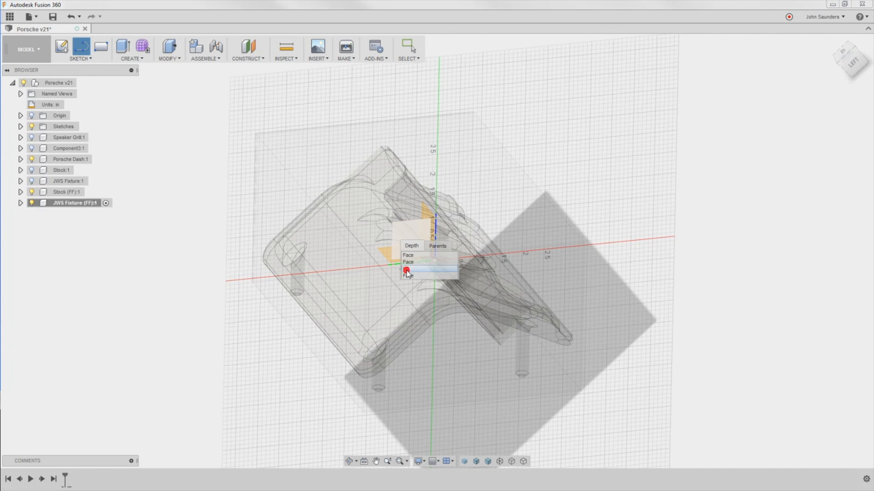
left_click(409, 272)
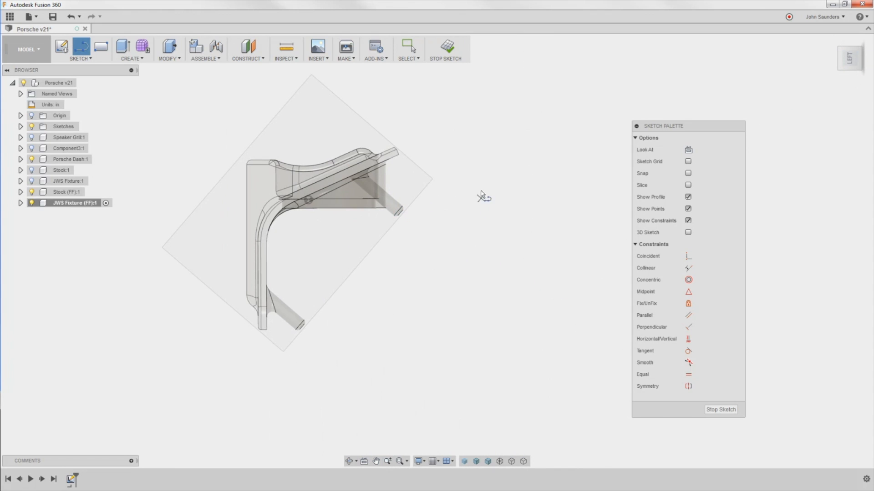
mouse_move(469, 176)
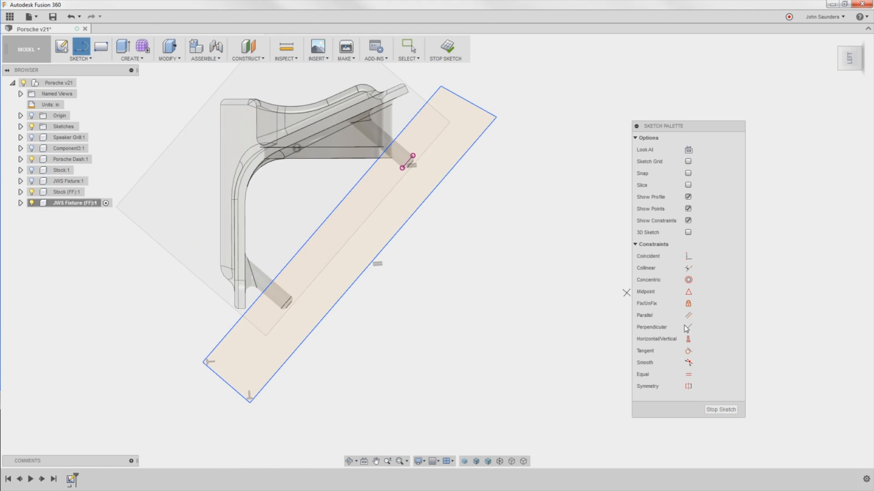
left_click(687, 327)
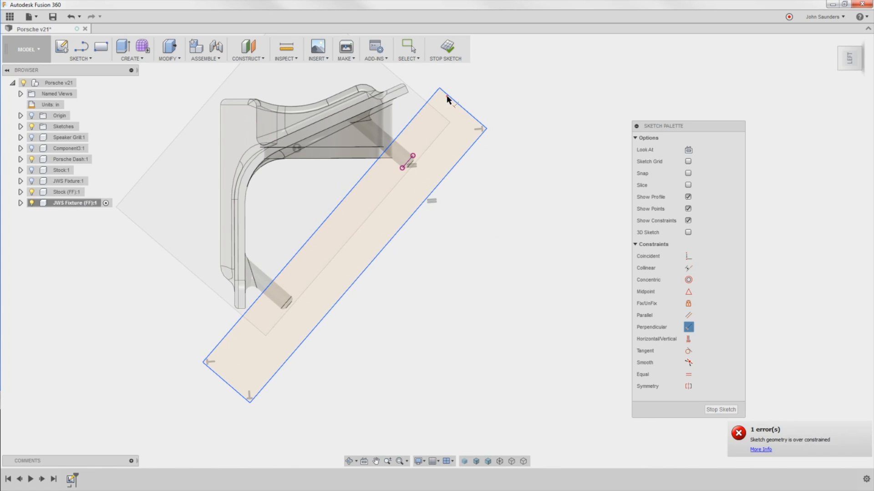
mouse_move(523, 205)
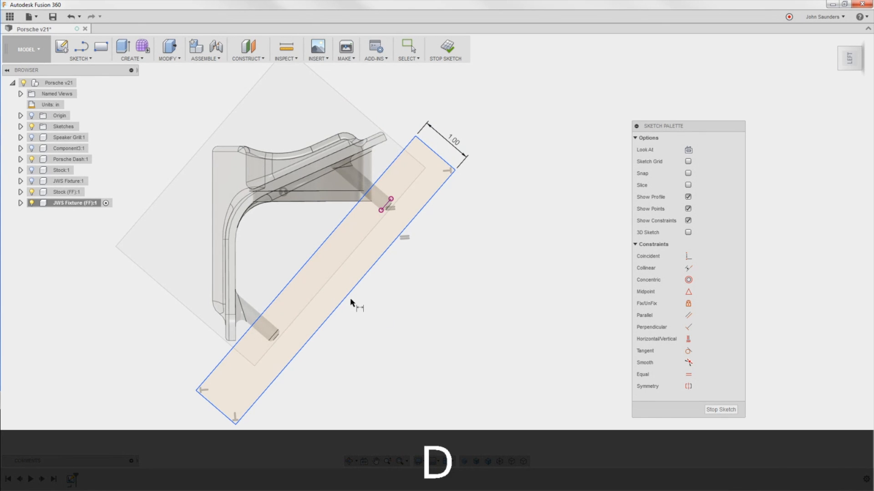
key("Enter")
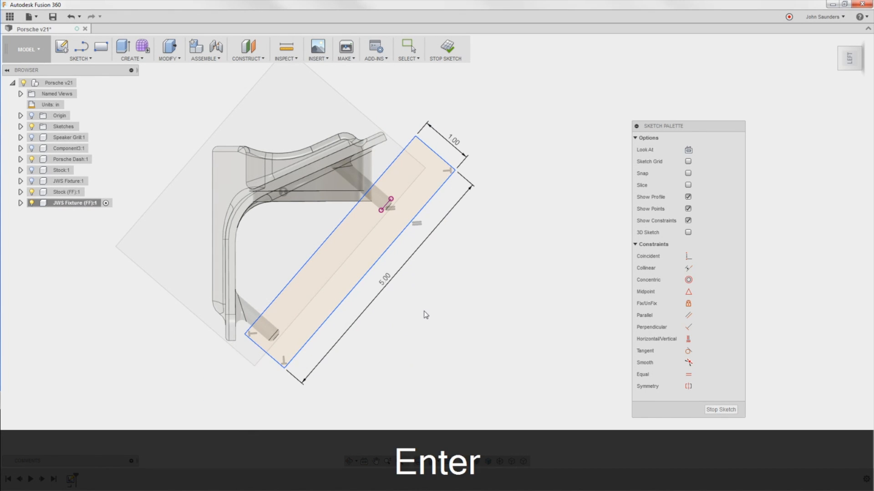
mouse_move(284, 370)
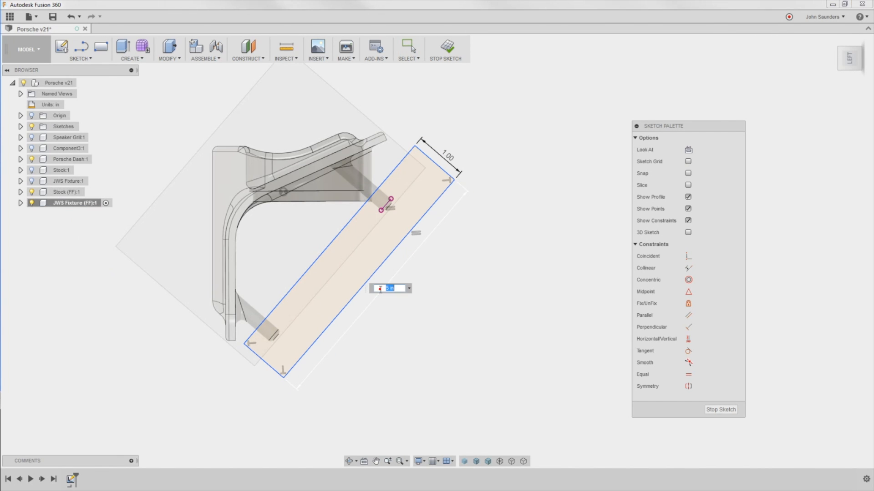
key("Enter")
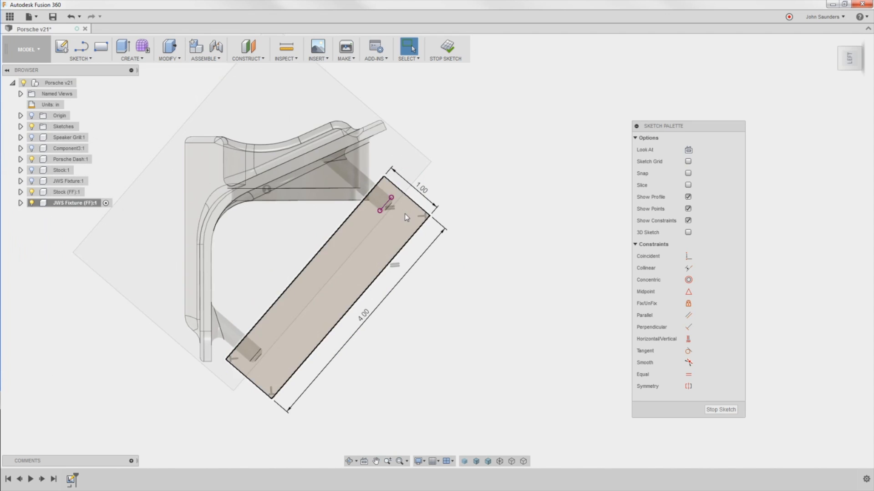
Dimension the fixture rectangle 0.375 from the part and stop dimensioning
left_click(329, 269)
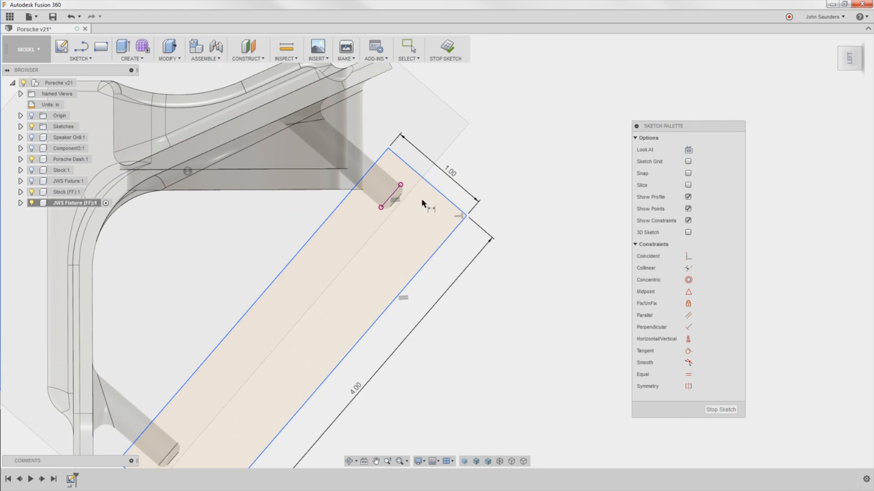
mouse_move(391, 199)
type("37")
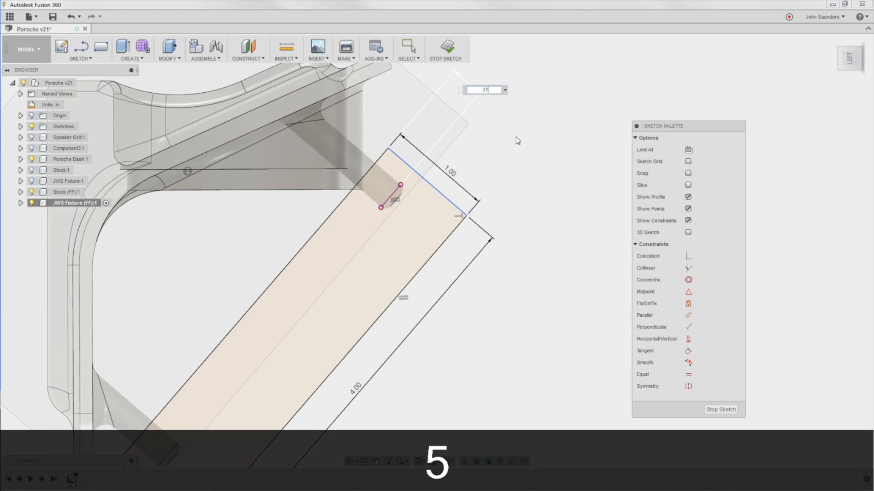
key("Enter")
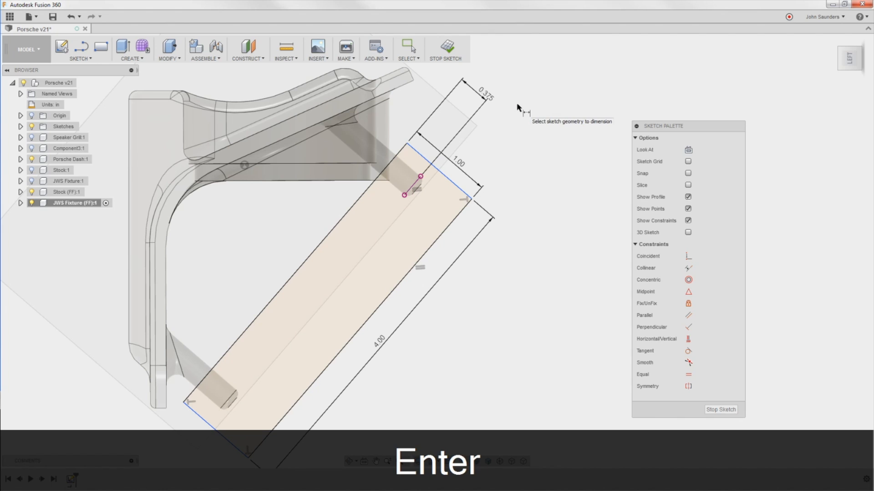
key("d")
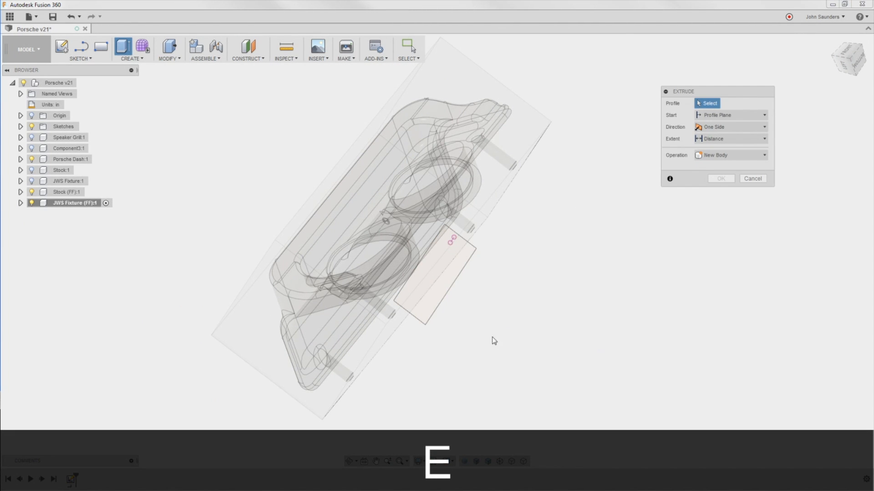
Extrude the fixture rectangle symmetrically to 4.00 in as a new solid block
left_click(427, 279)
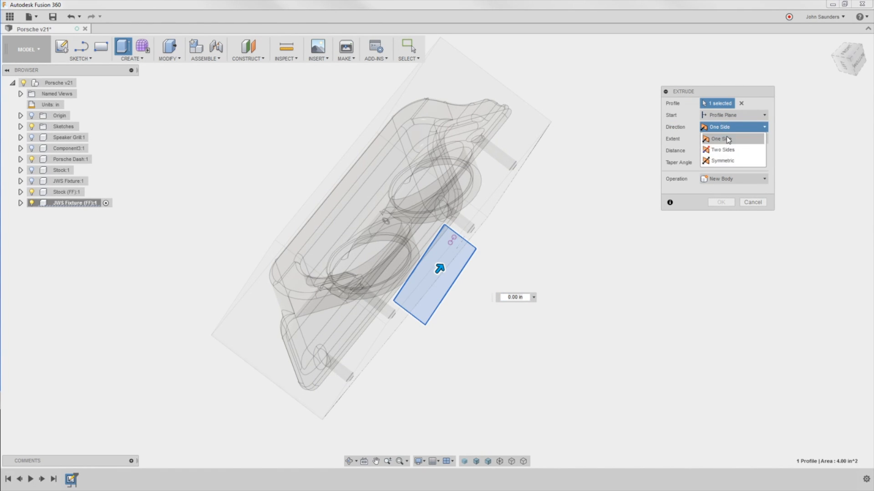
left_click(722, 160)
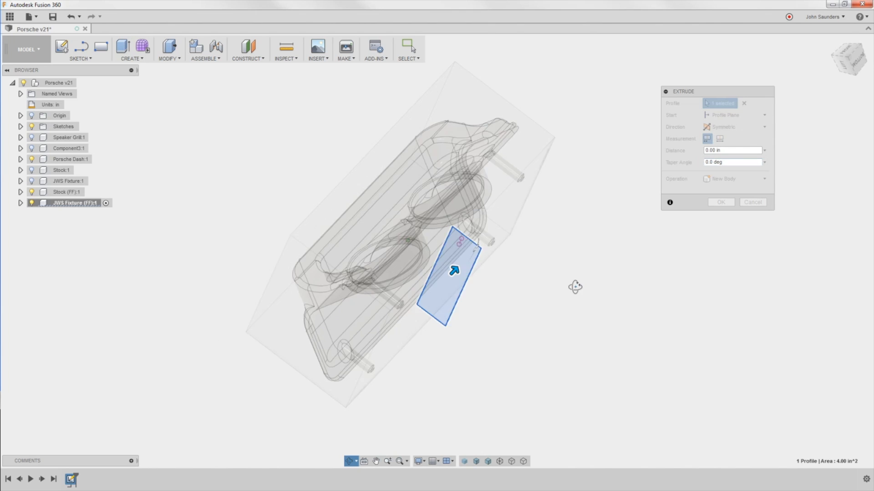
left_click_drag(454, 271, 493, 239)
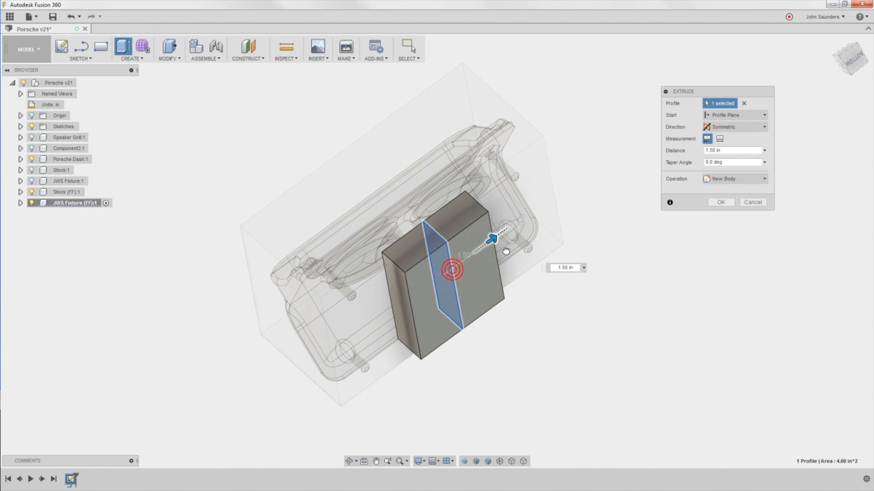
left_click_drag(493, 239, 546, 199)
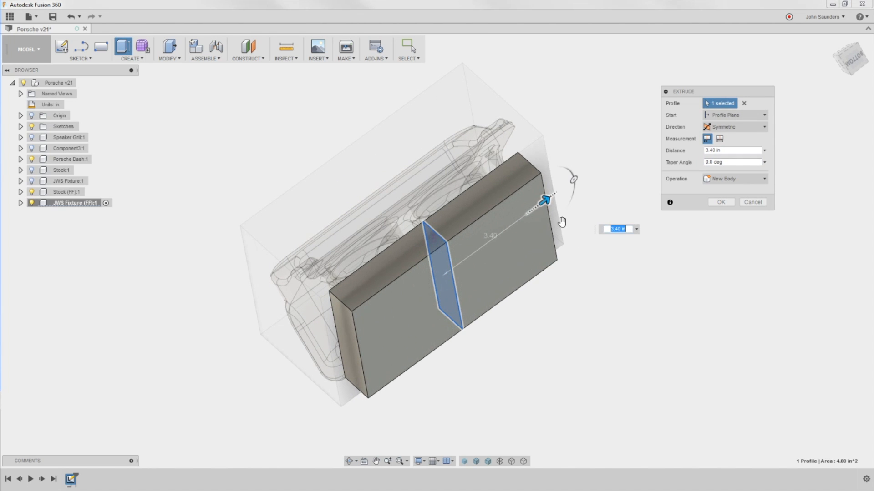
left_click_drag(546, 199, 553, 194)
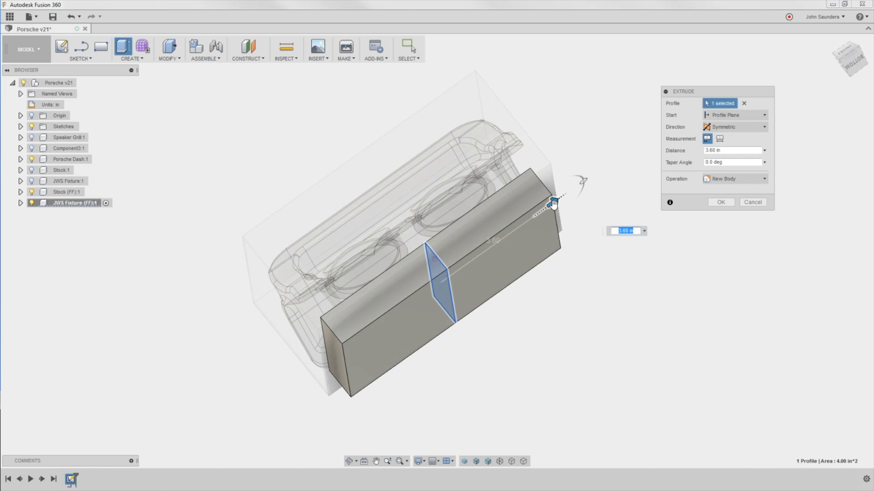
left_click_drag(554, 202, 564, 194)
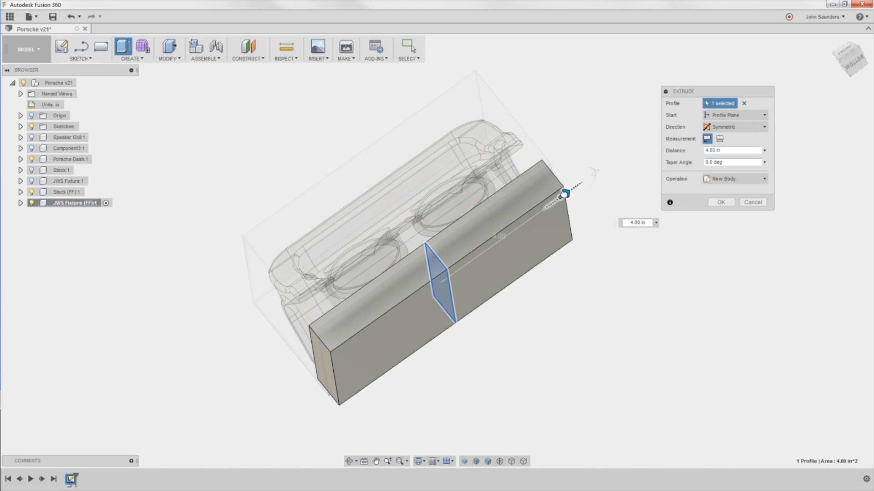
left_click_drag(564, 194, 578, 183)
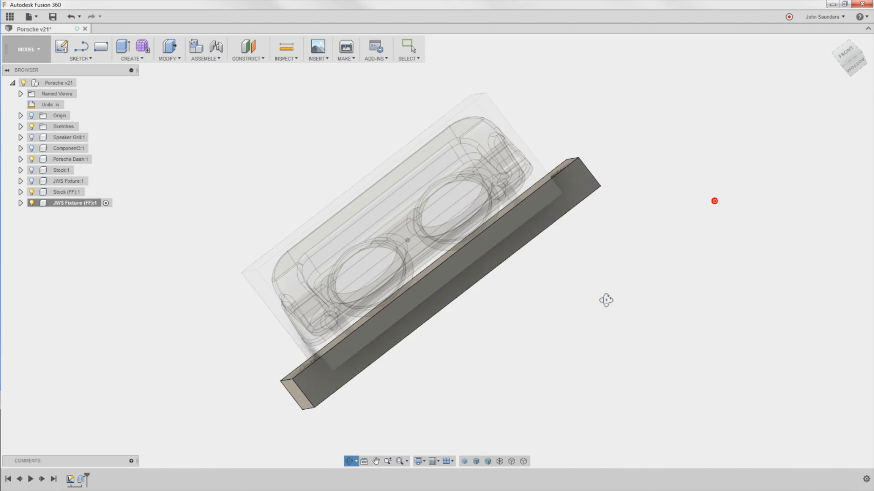
View the fixture block from the side and angled views, then start Modify > Combine
left_click_drag(606, 300, 595, 276)
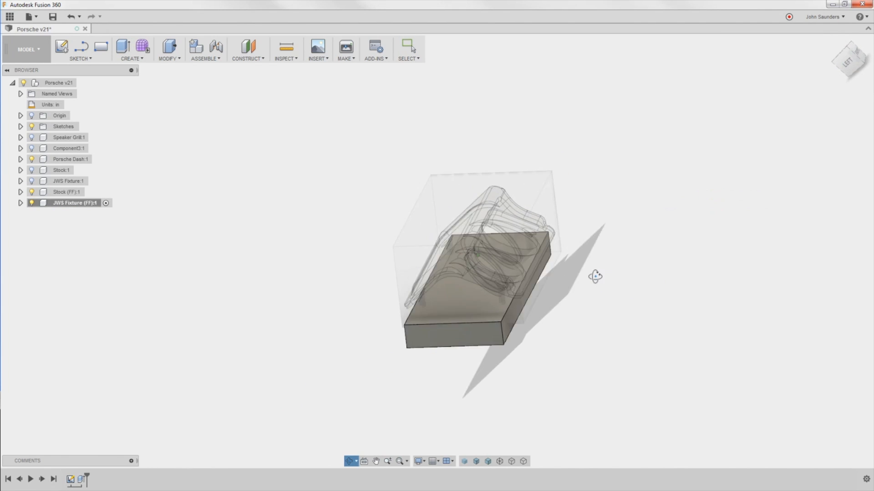
left_click(31, 159)
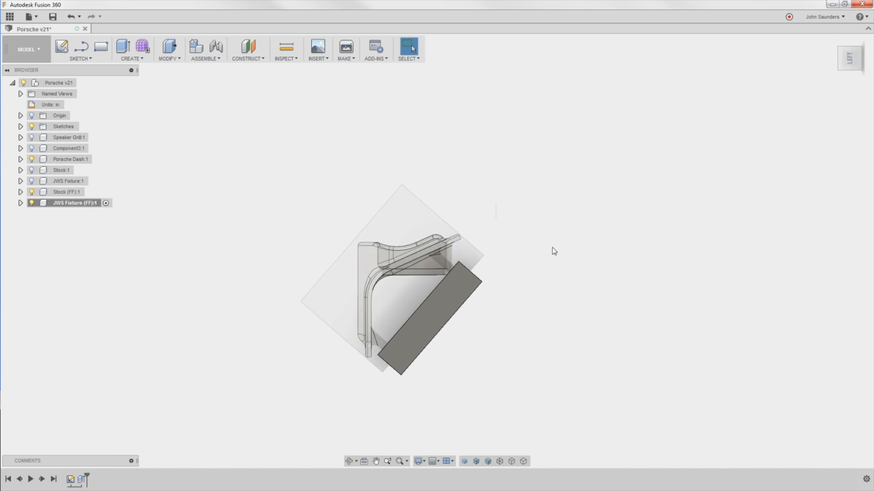
left_click_drag(554, 251, 298, 251)
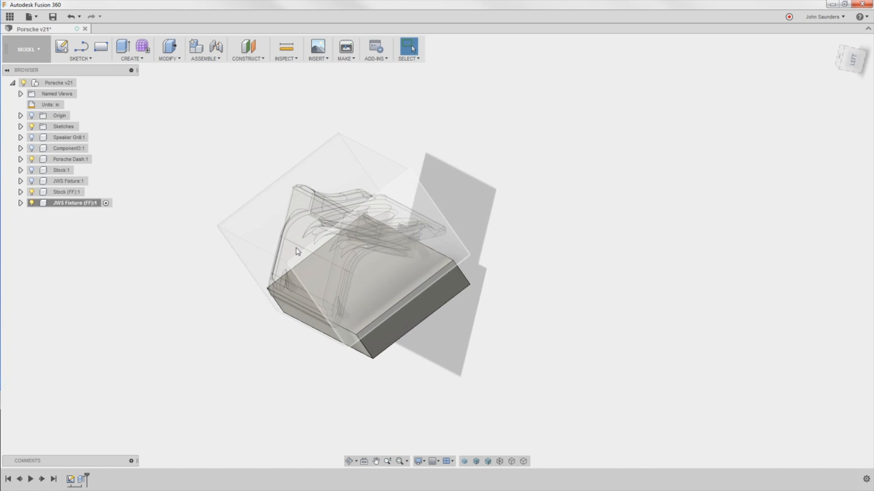
left_click_drag(297, 251, 197, 271)
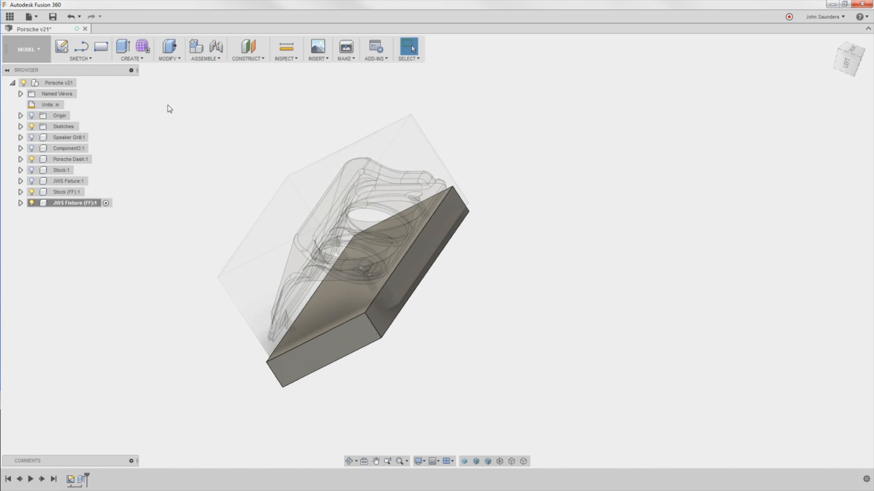
left_click(169, 58)
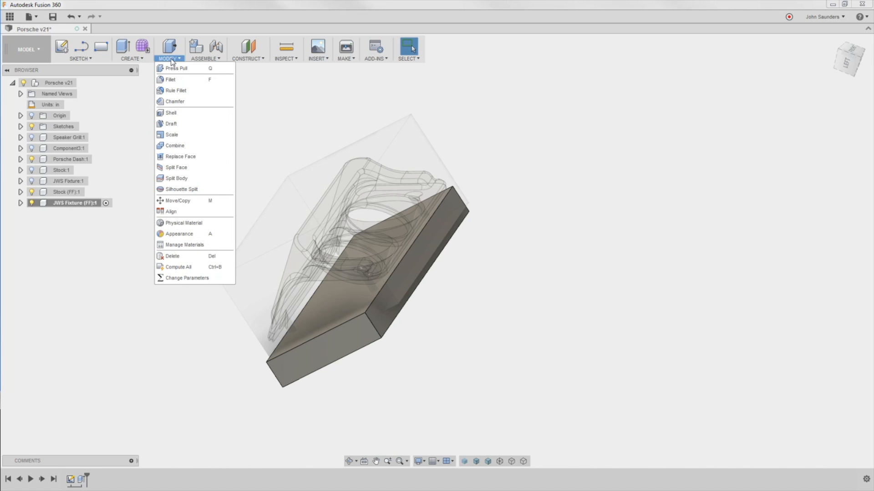
mouse_move(170, 134)
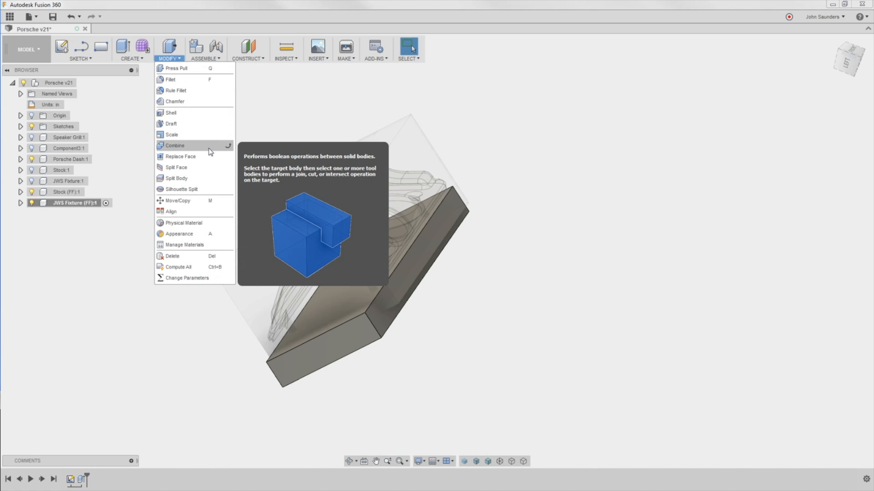
mouse_move(196, 149)
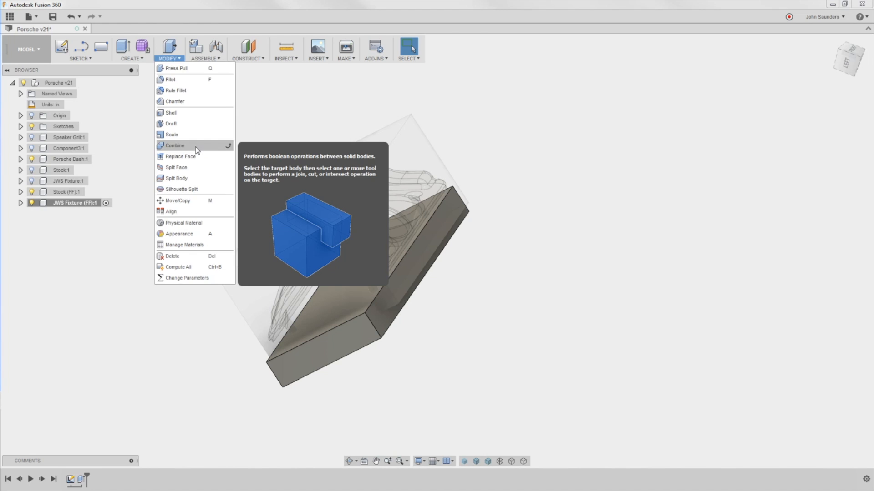
left_click(174, 145)
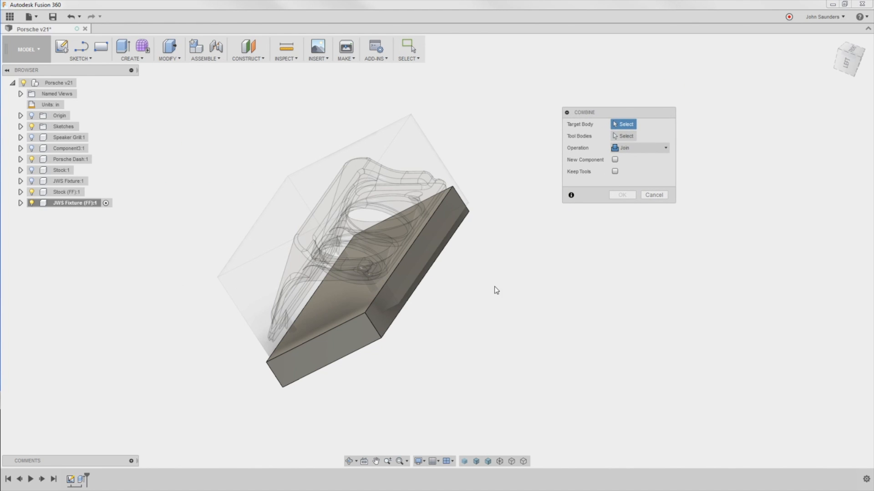
mouse_move(360, 360)
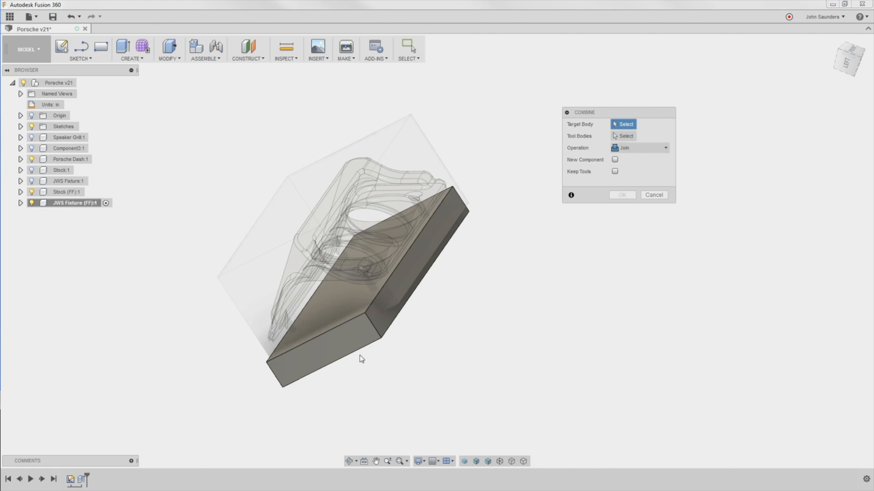
Cut the Porsche dash part out of the fixture block with a Combine
left_click(338, 358)
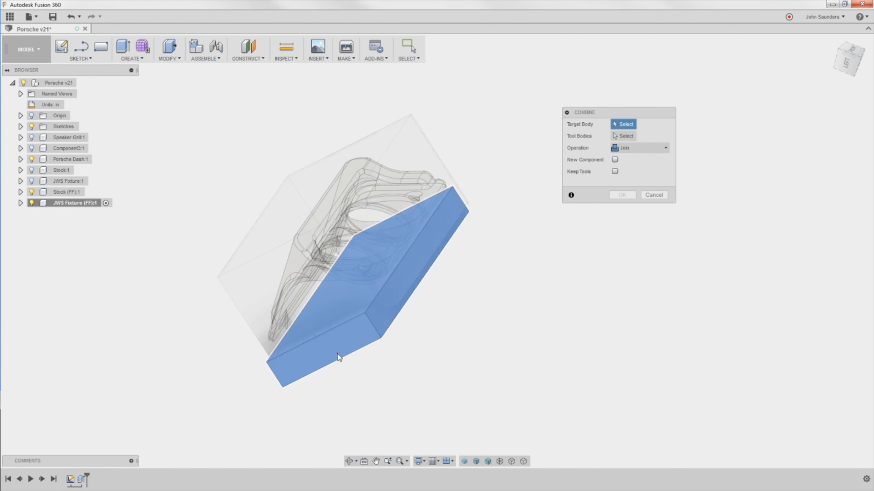
left_click(337, 358)
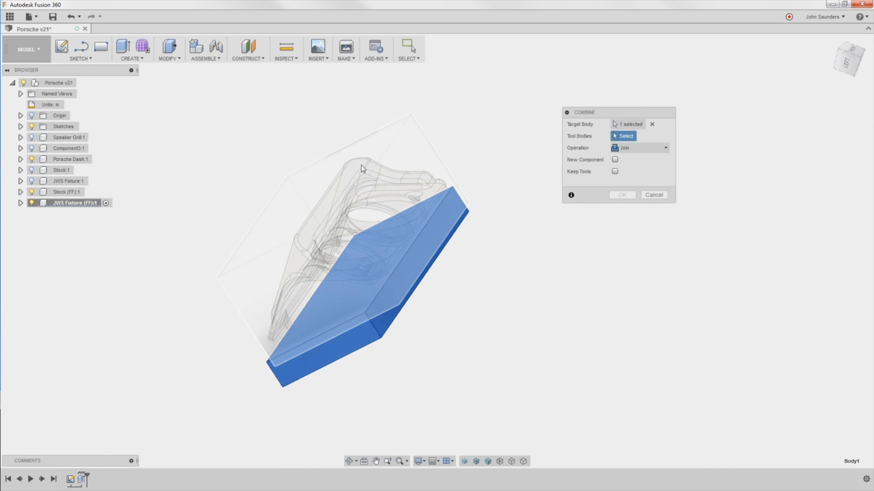
left_click(361, 168)
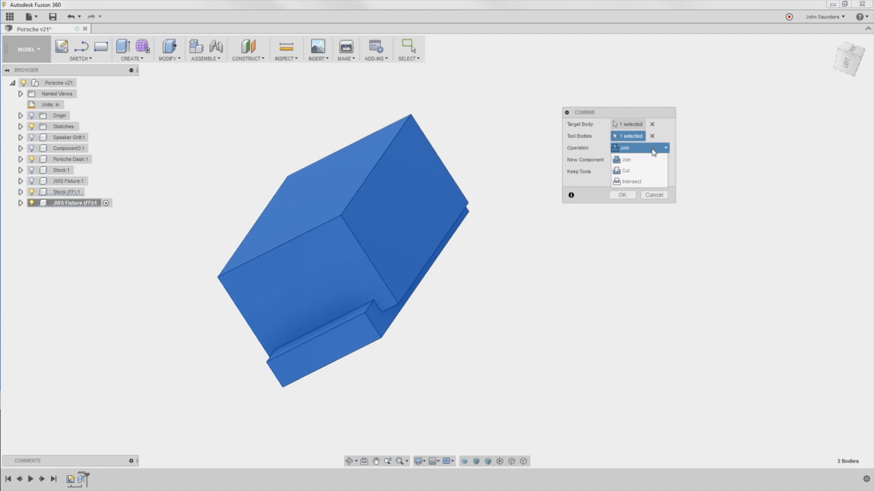
left_click(625, 171)
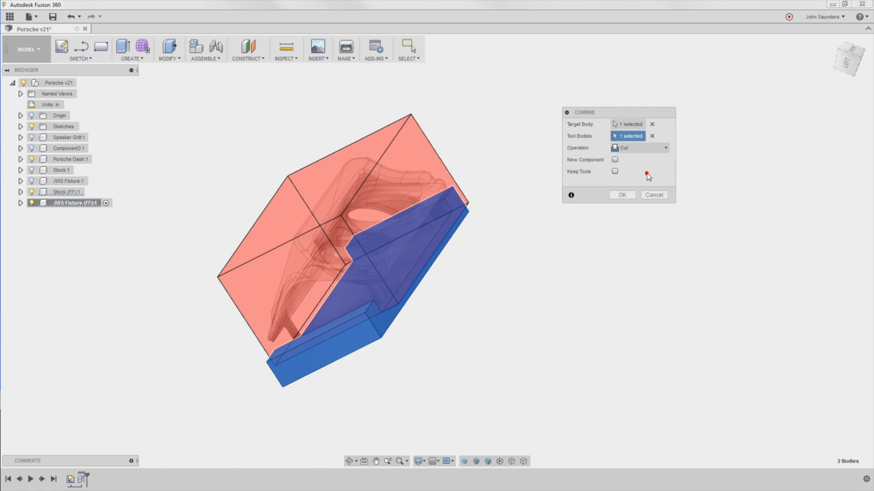
mouse_move(405, 347)
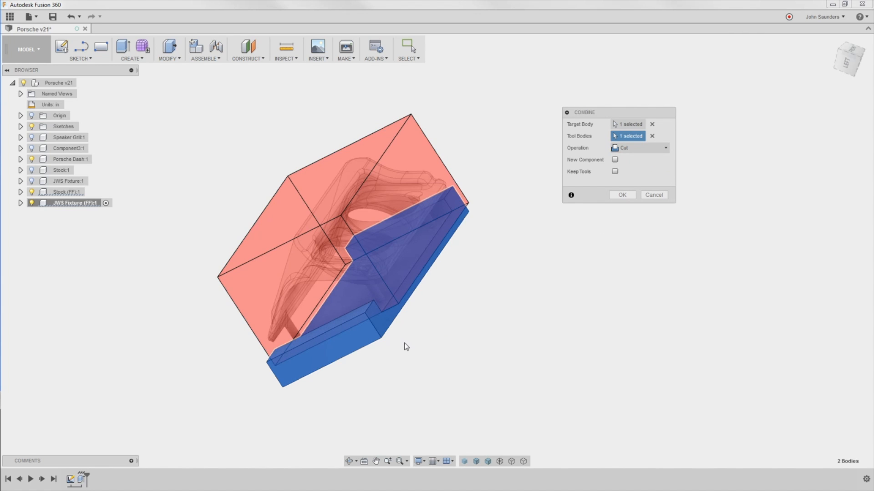
left_click(652, 136)
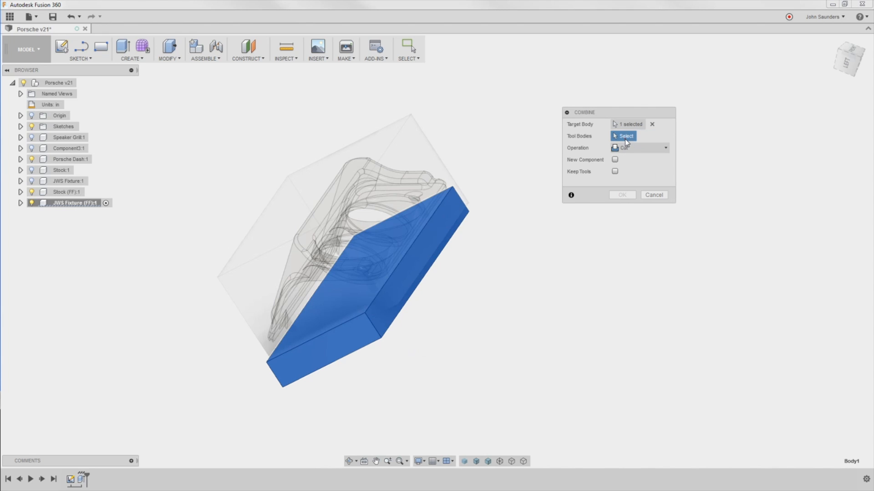
left_click(334, 213)
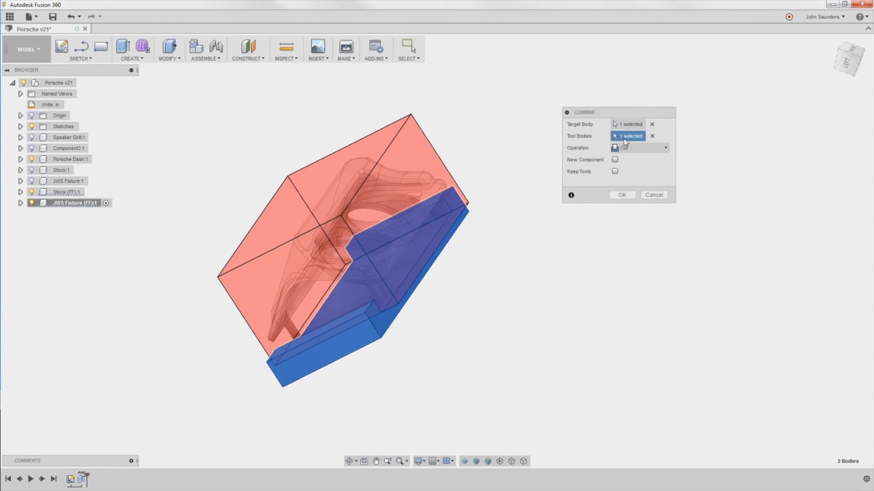
left_click(652, 136)
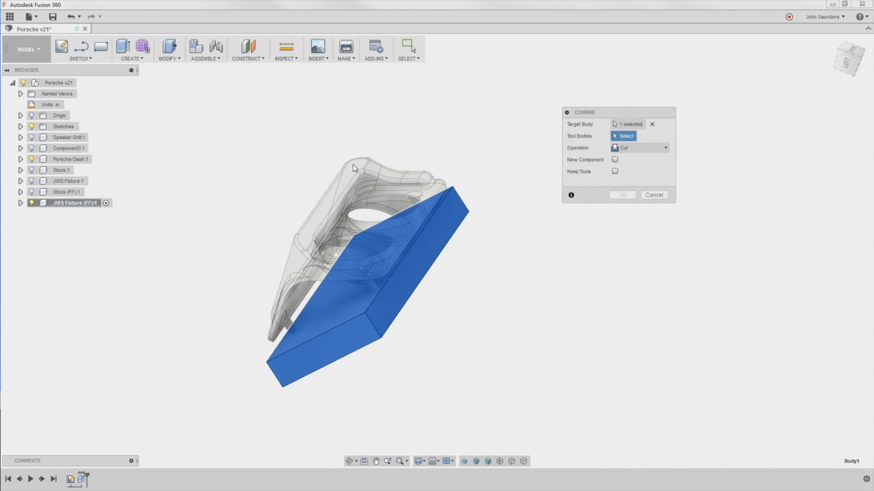
left_click(356, 171)
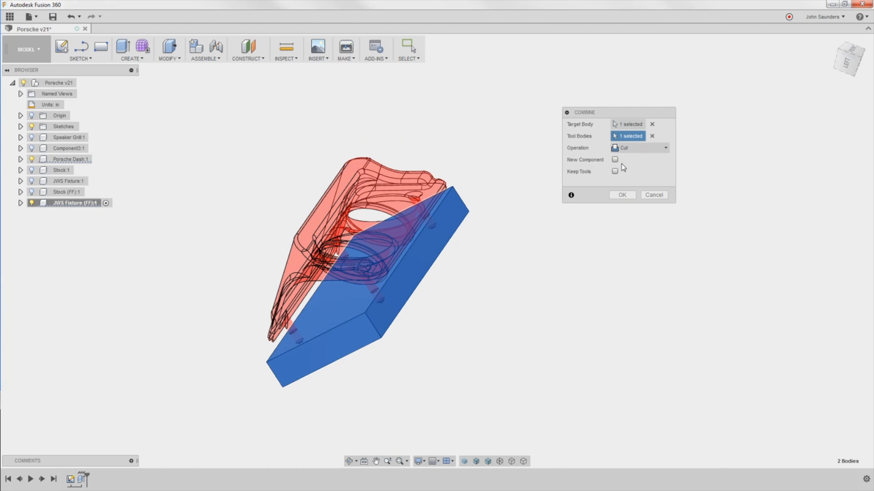
left_click(614, 172)
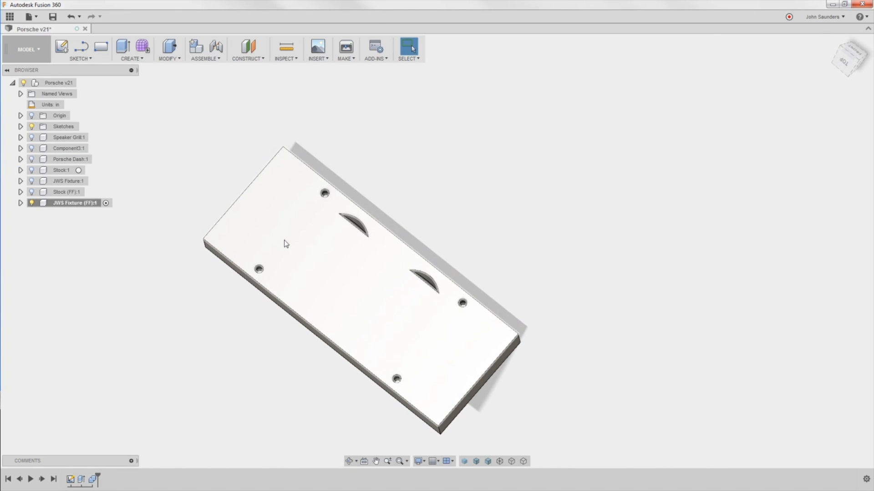
Tilt the fixture plate into an angled view
left_click_drag(283, 243, 390, 231)
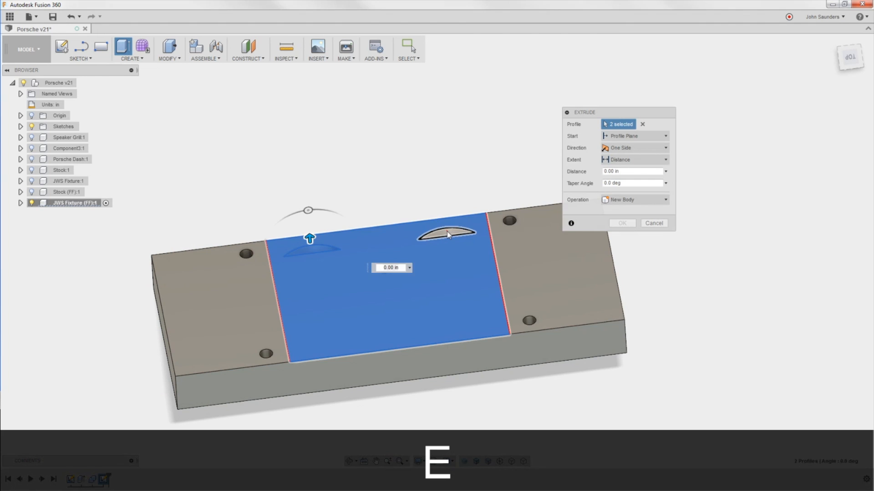
Cancel the extrude and activate Porsche Dash:1 to show the part inside its stock
key("Enter")
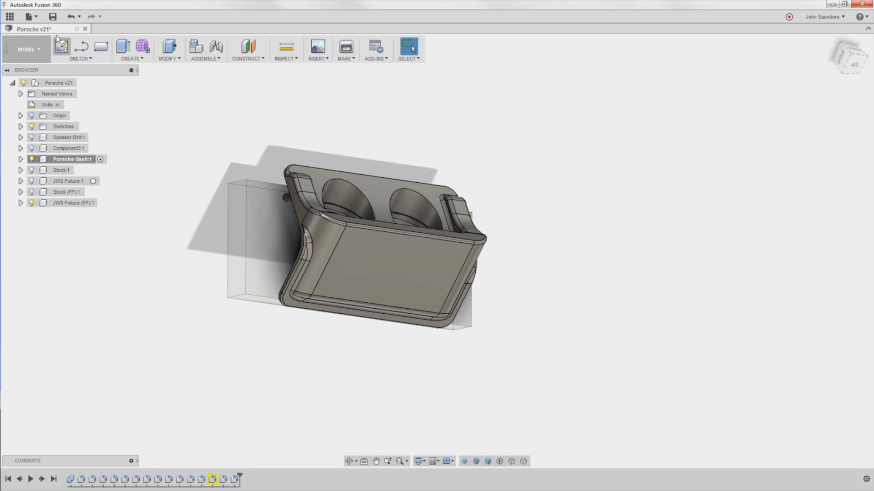
Activate JWS Fixture:1, save the design as v22, and orbit to an angled top view
key("Enter")
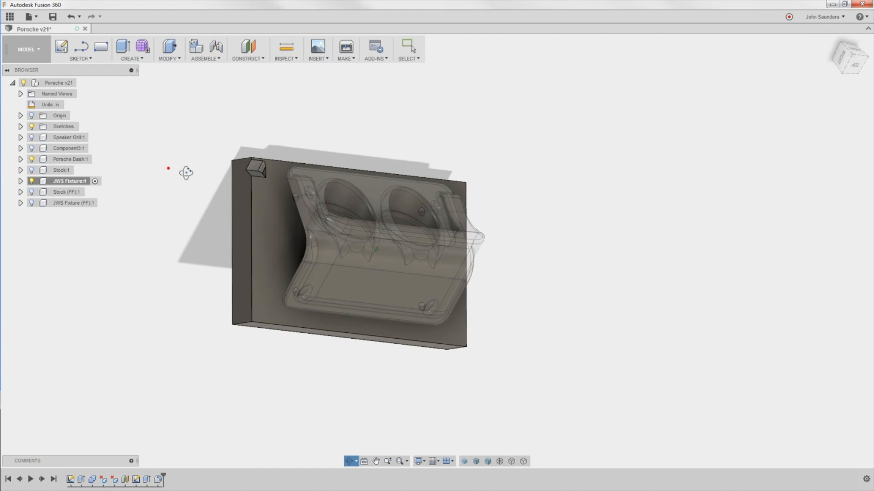
left_click_drag(186, 173, 211, 186)
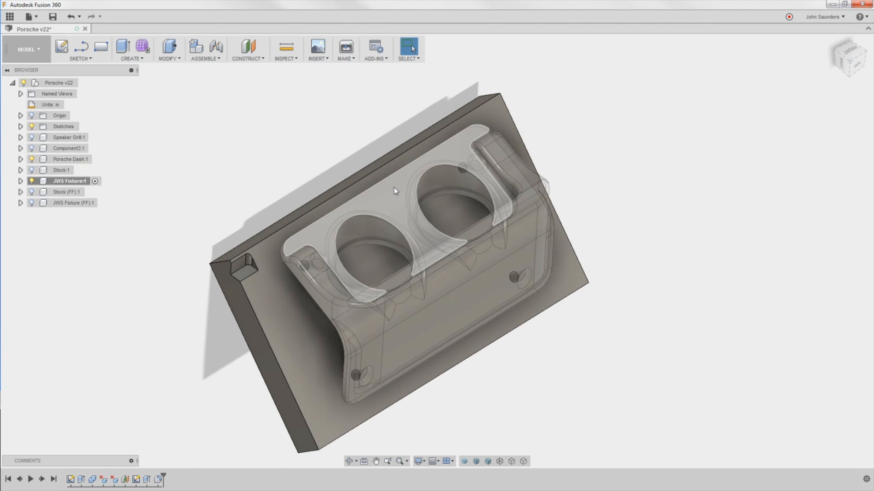
mouse_move(386, 197)
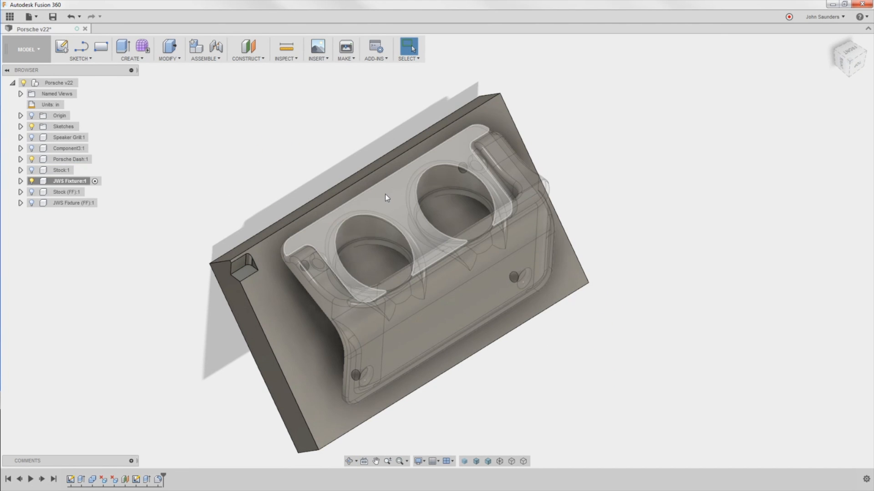
left_click(386, 197)
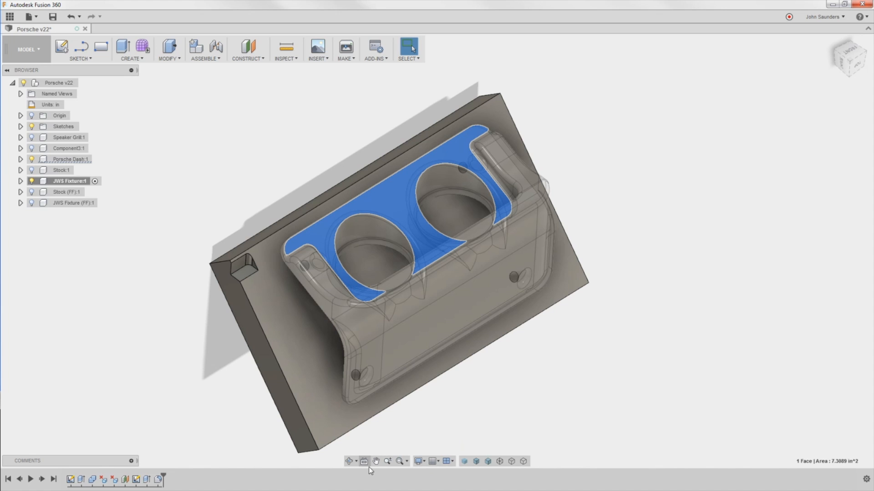
mouse_move(364, 461)
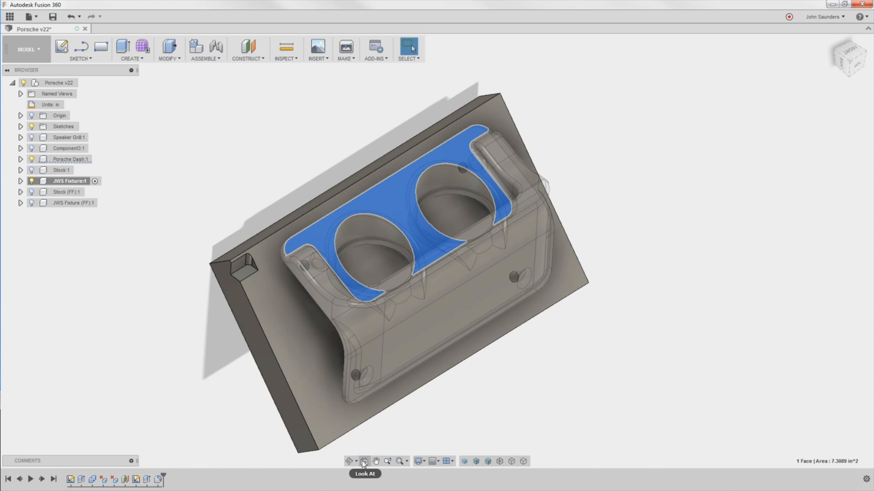
left_click(362, 461)
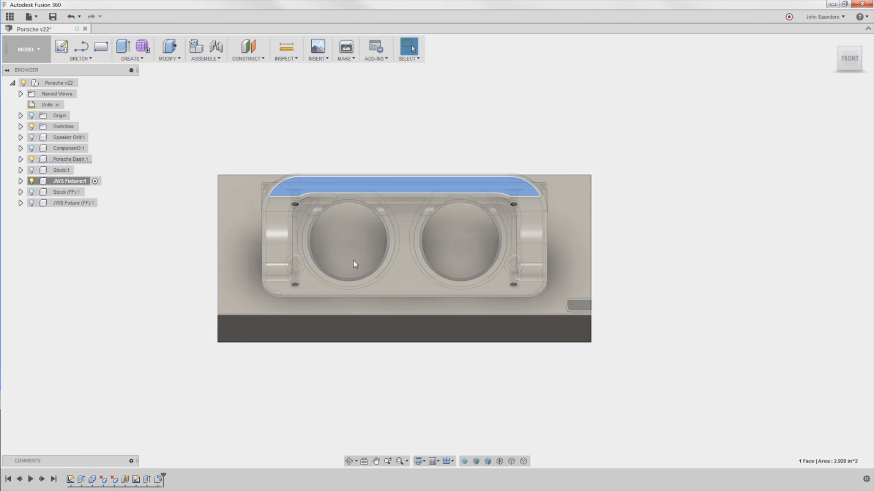
mouse_move(453, 240)
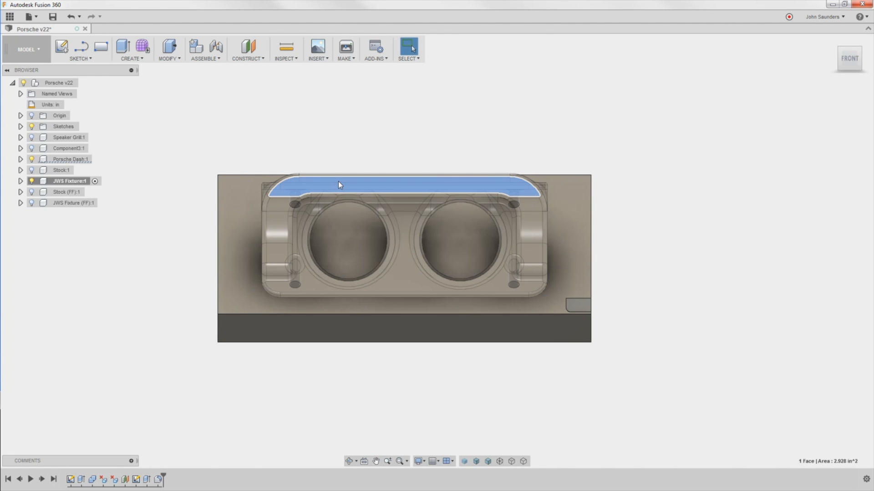
mouse_move(635, 310)
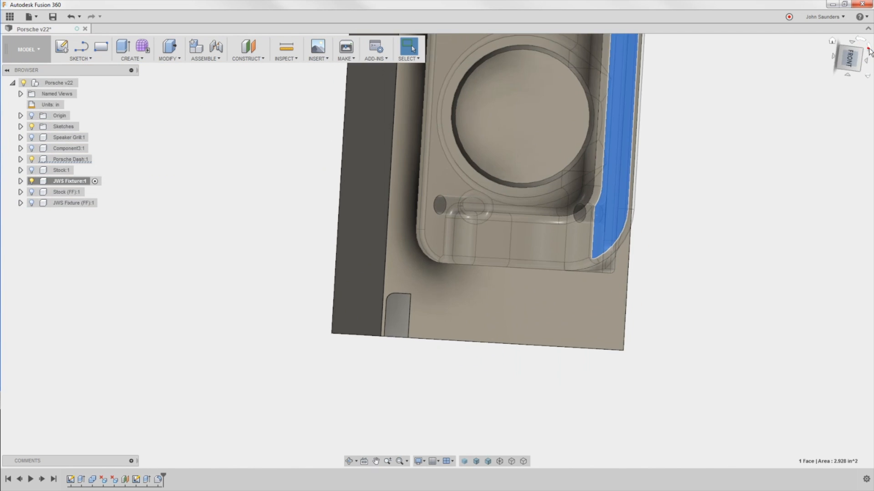
left_click(863, 50)
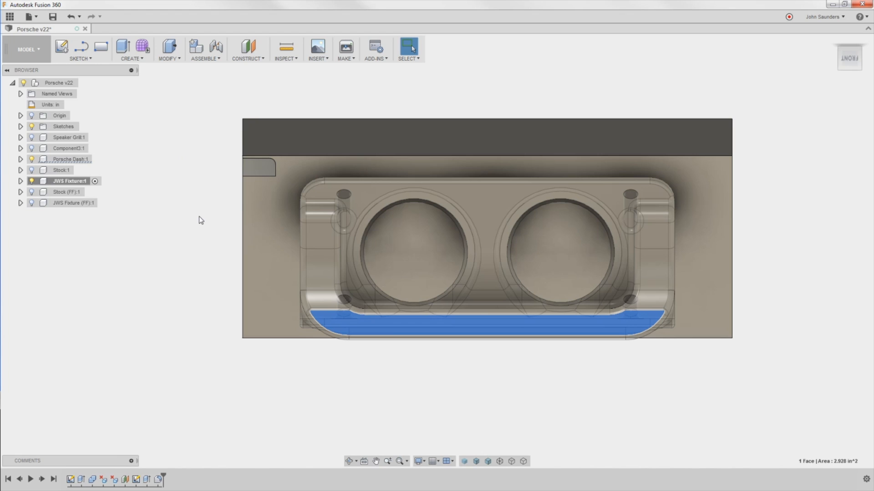
mouse_move(181, 234)
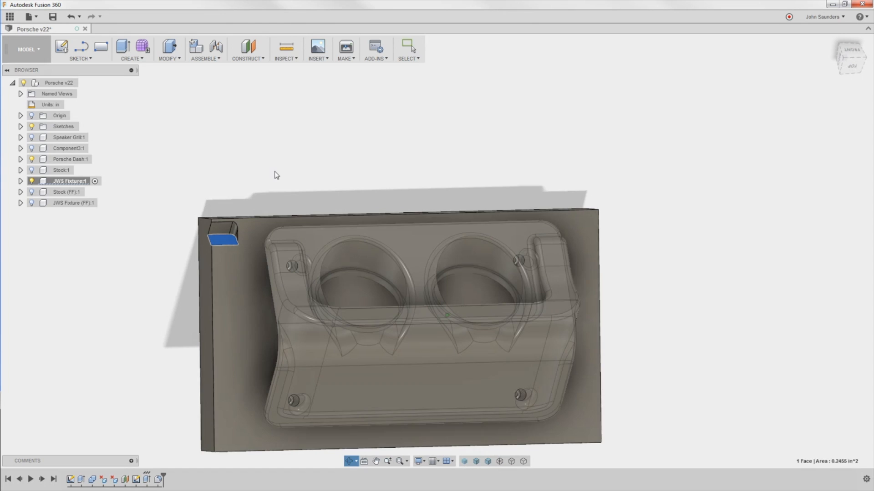
In CAM, edit the Second Op setup to orient by Z axis/plane and X axis
left_click(28, 51)
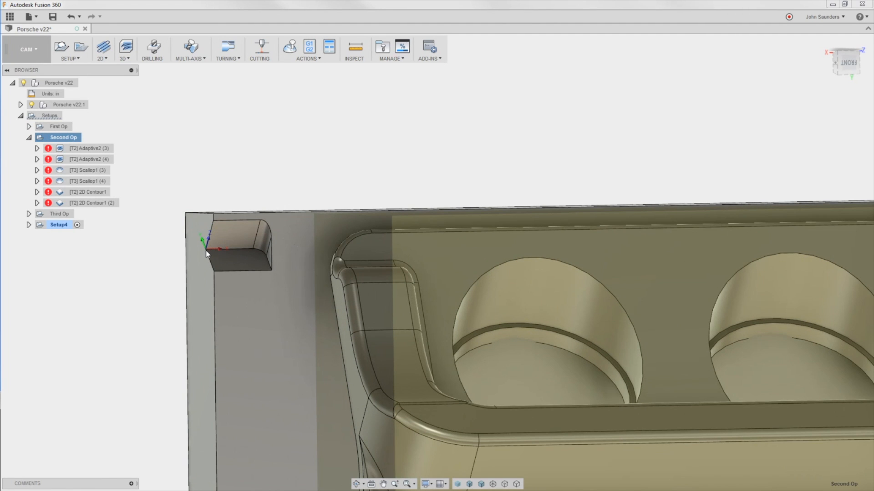
mouse_move(175, 179)
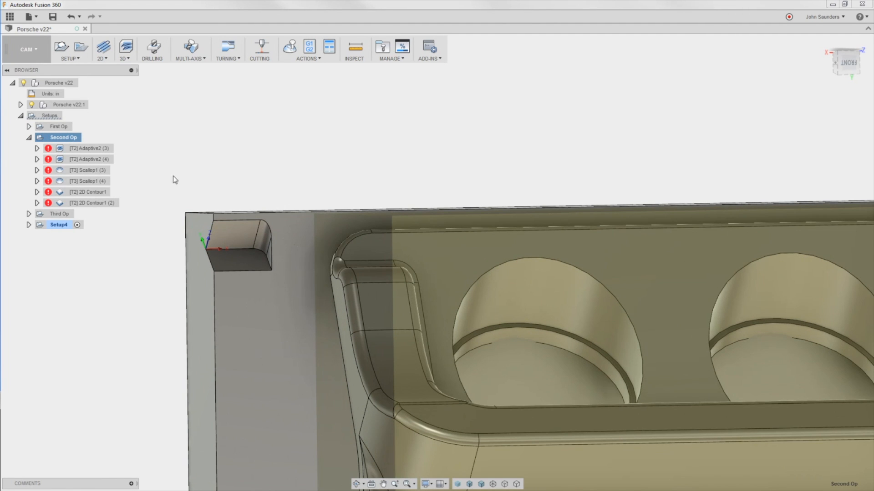
right_click(63, 137)
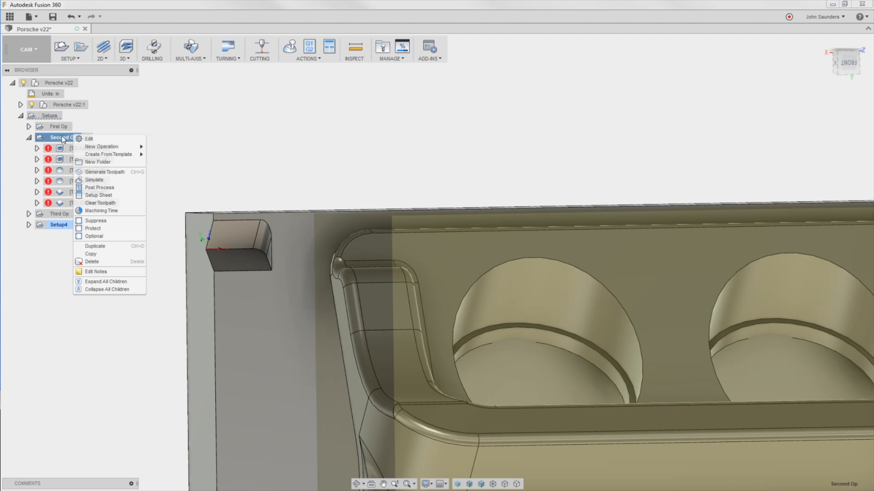
left_click(86, 139)
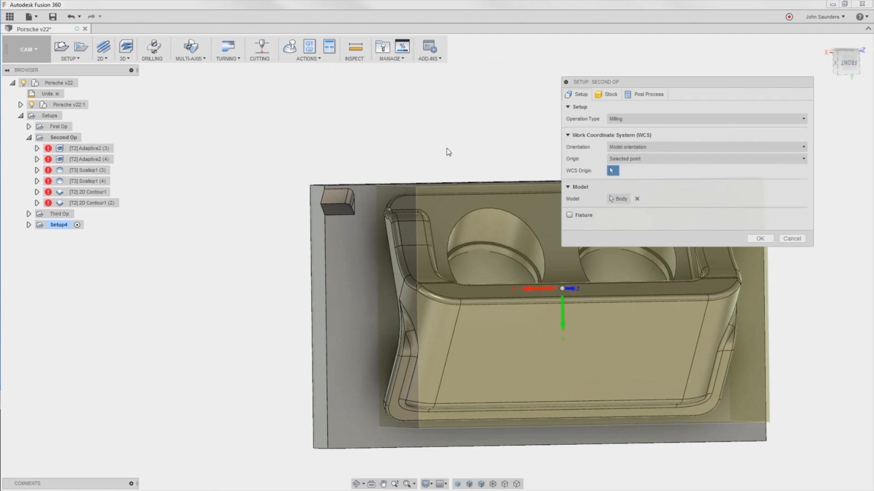
left_click(706, 147)
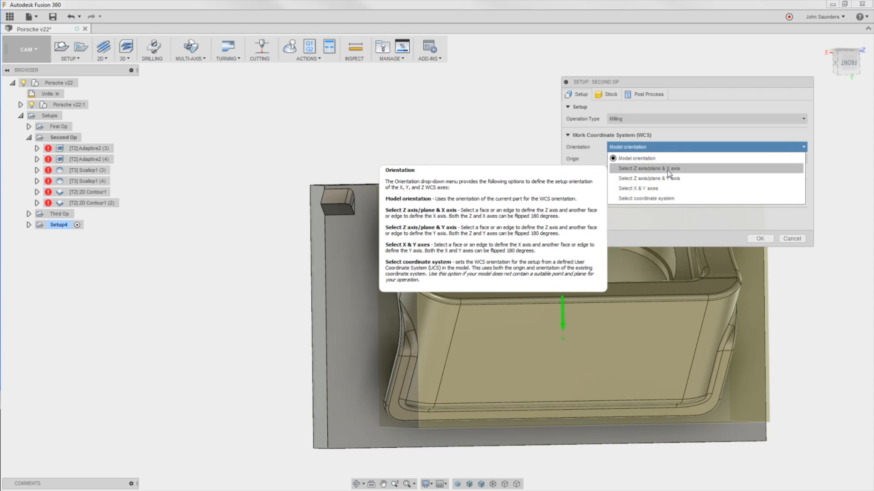
left_click(648, 168)
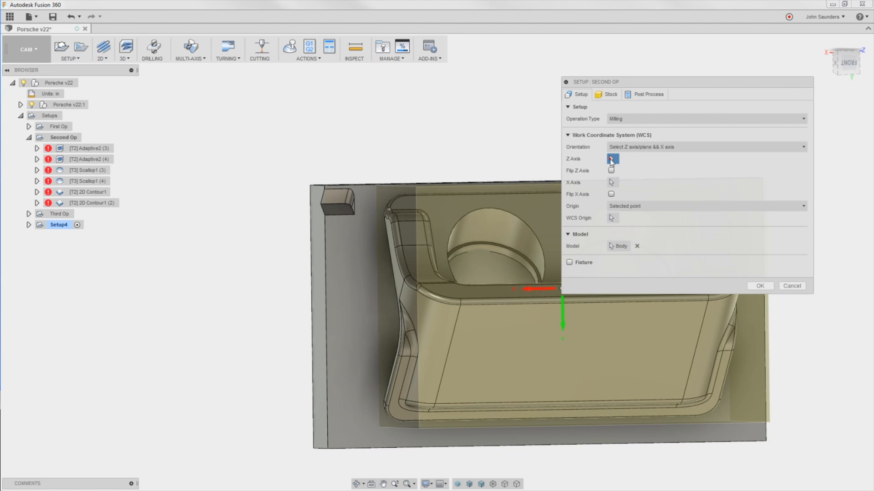
Put the origin at the pocket corner with Z from its floor, flip X, and accept
left_click(338, 214)
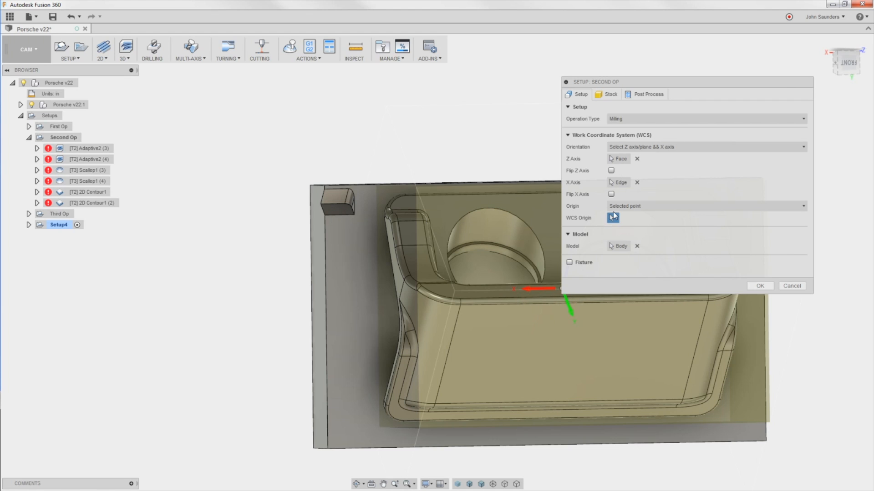
mouse_move(320, 213)
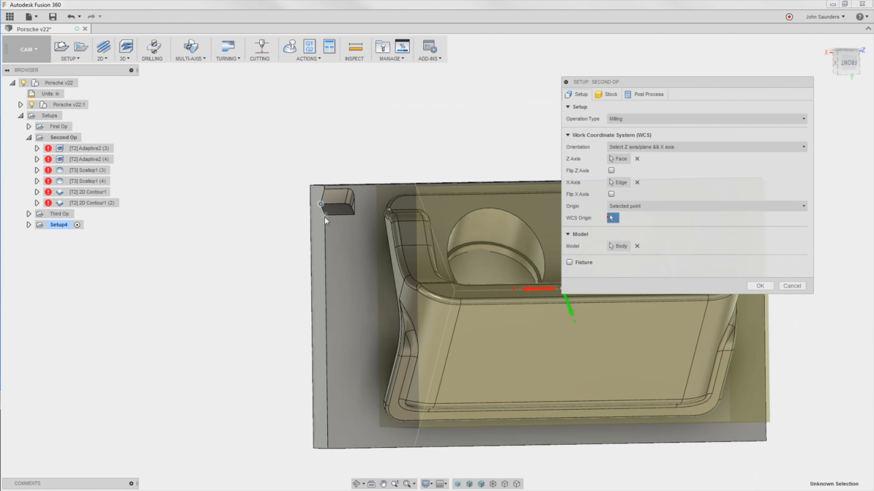
left_click(321, 215)
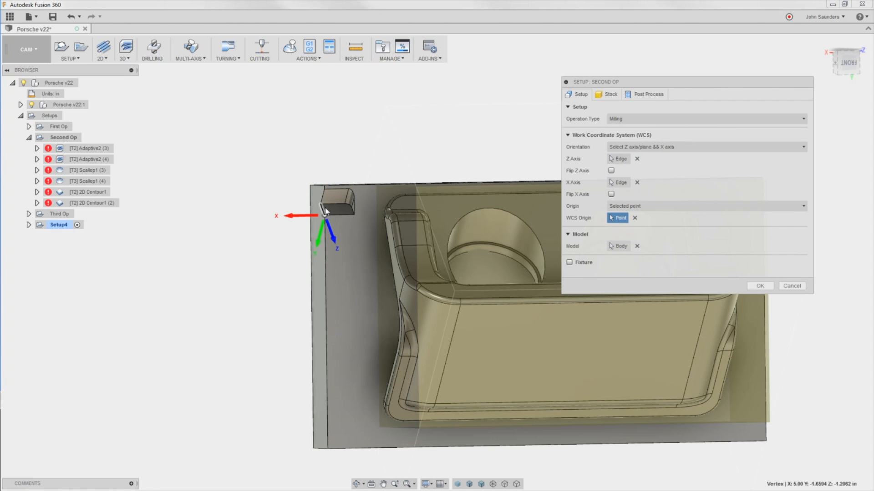
left_click(617, 159)
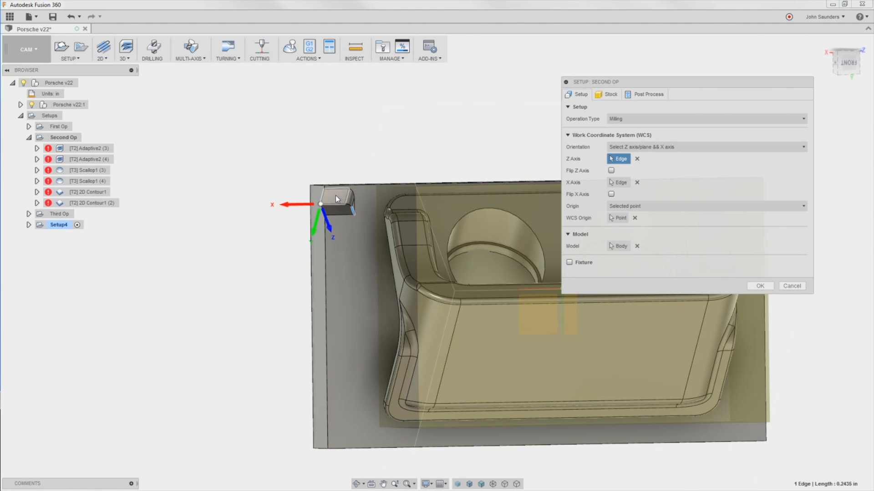
left_click(337, 205)
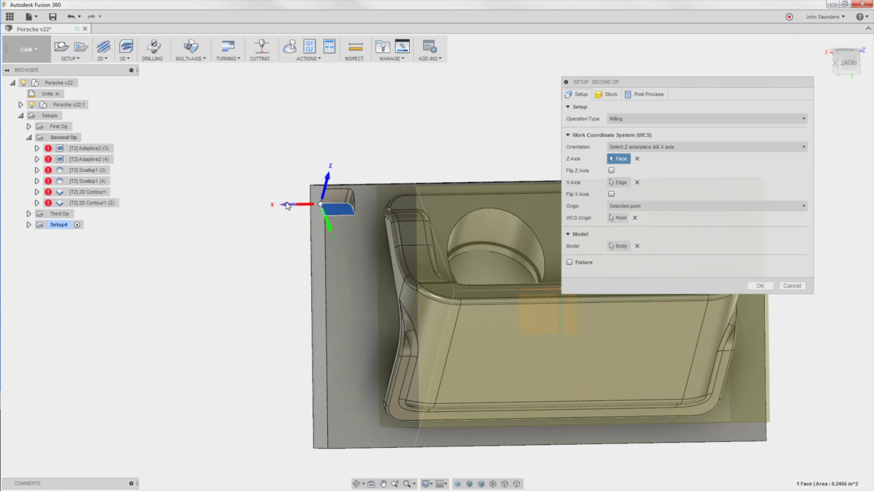
left_click(611, 194)
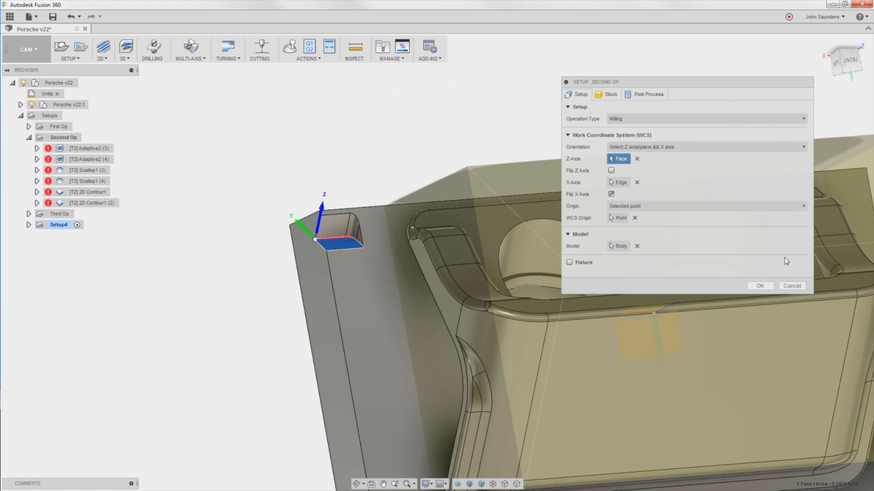
left_click(760, 286)
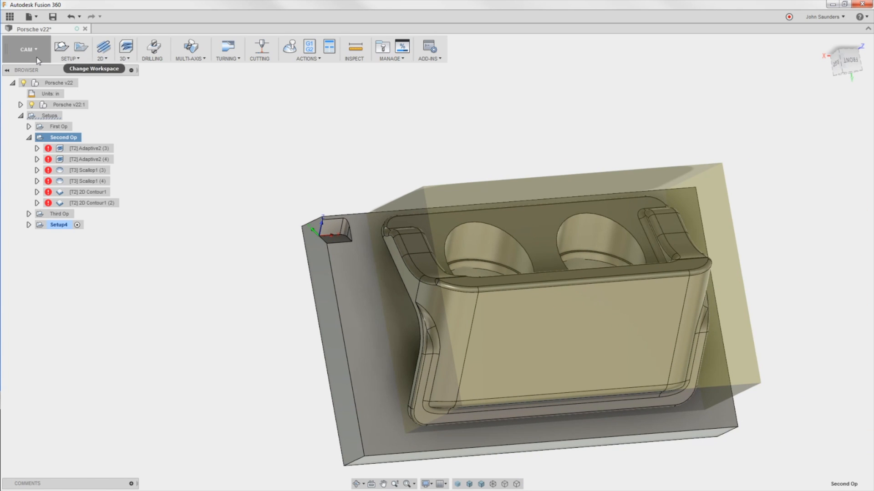
Switch to the Model workspace and activate JWS Fixture (FF):1 as the working component
left_click(29, 49)
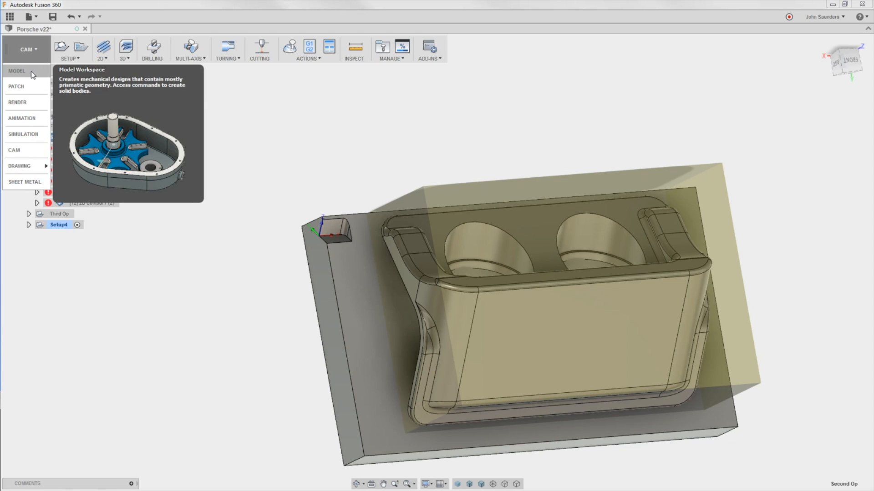
left_click(19, 71)
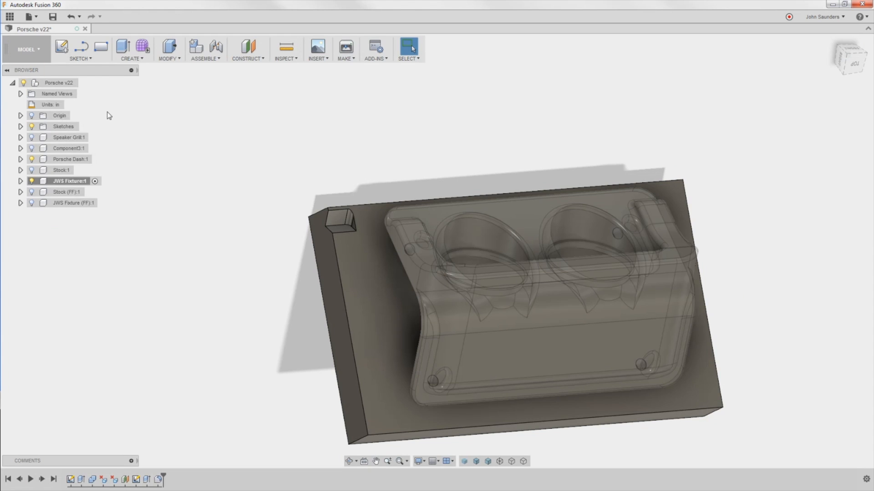
left_click(31, 181)
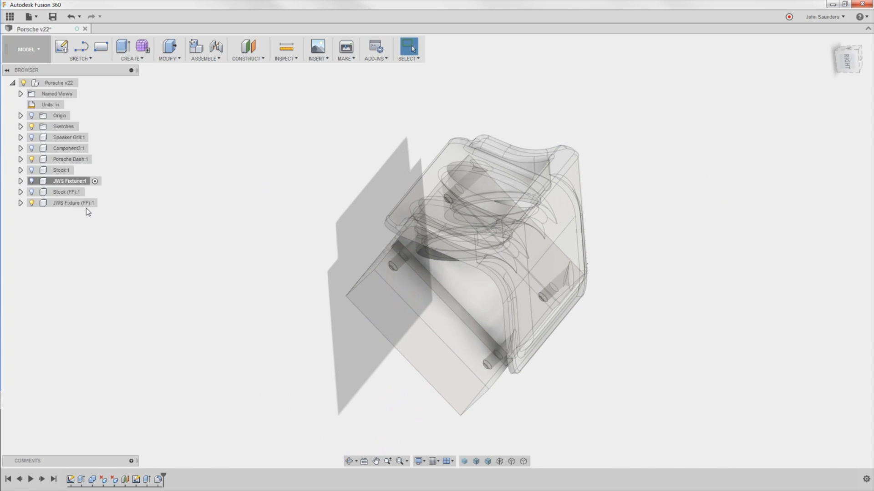
left_click(64, 203)
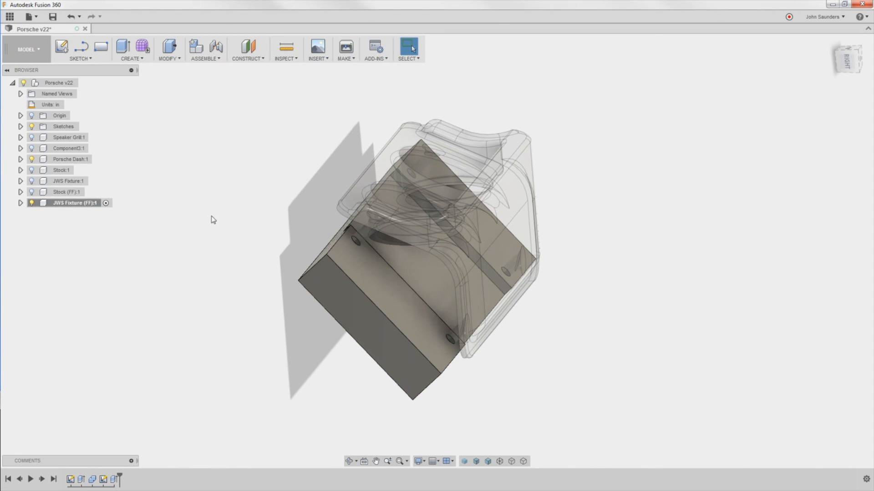
left_click(246, 45)
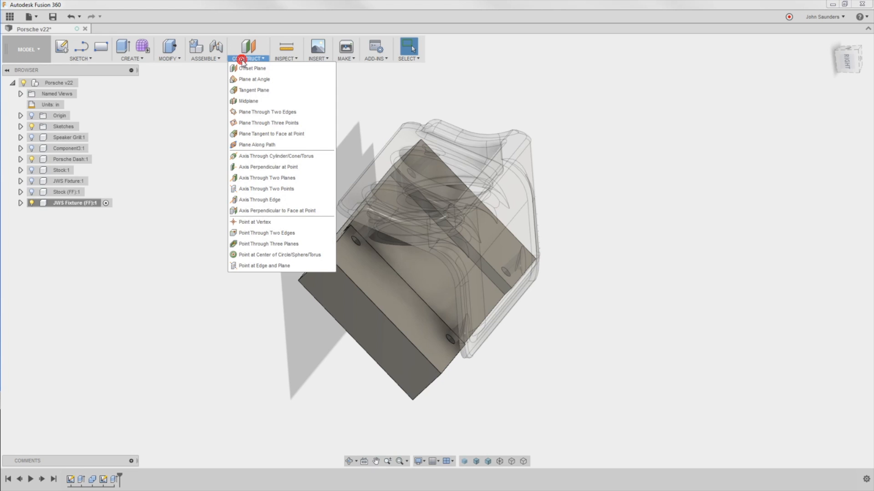
Create a construction plane offset -0.90 in from the dash part's side face
left_click(233, 69)
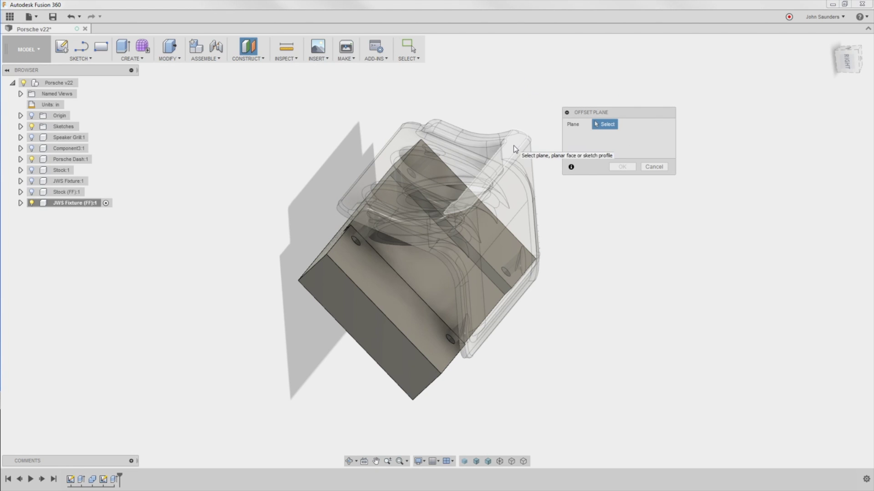
left_click(471, 187)
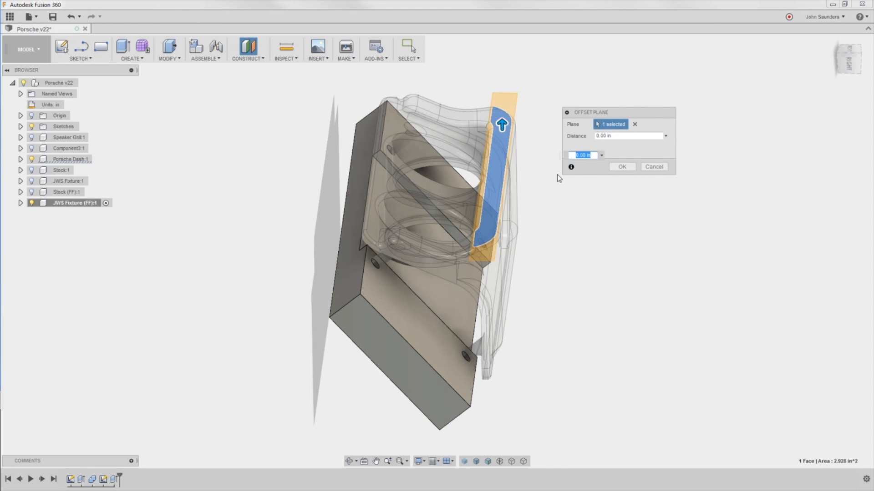
mouse_move(478, 184)
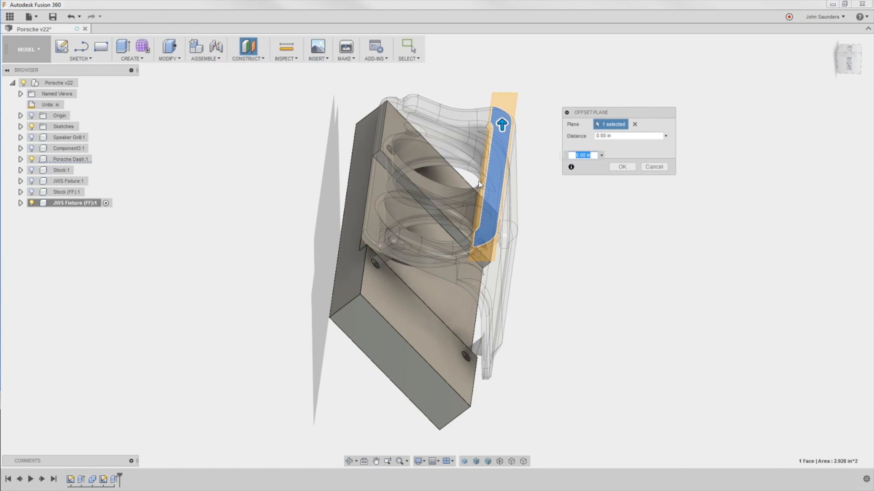
mouse_move(501, 167)
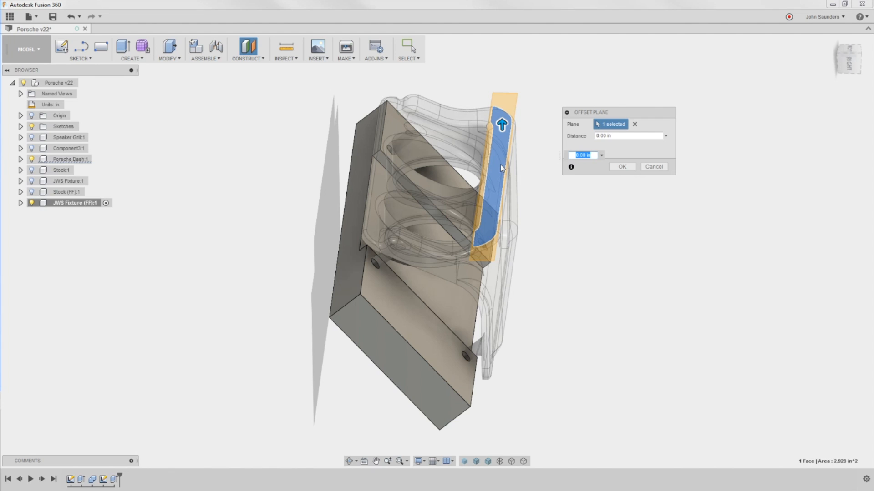
mouse_move(394, 171)
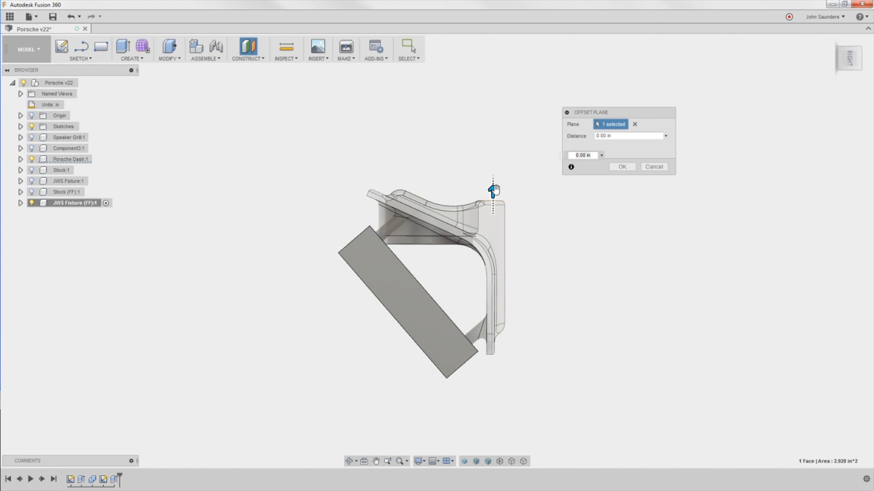
left_click_drag(492, 190, 492, 248)
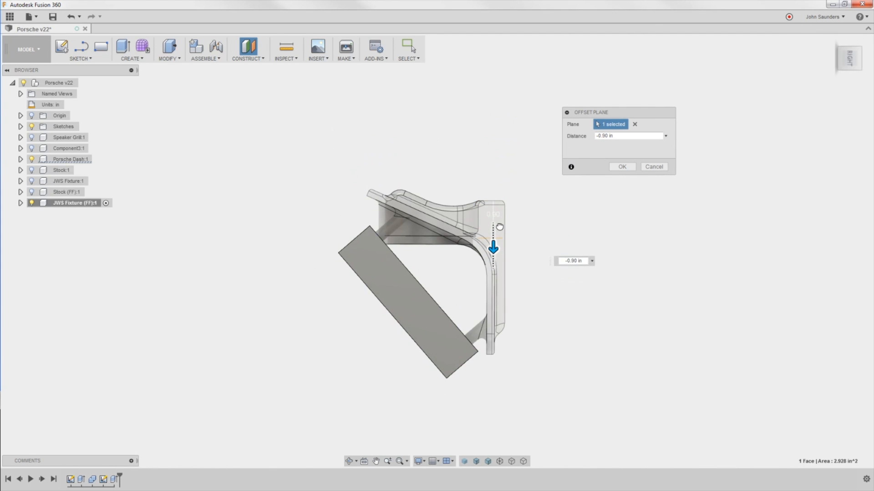
left_click_drag(492, 248, 493, 239)
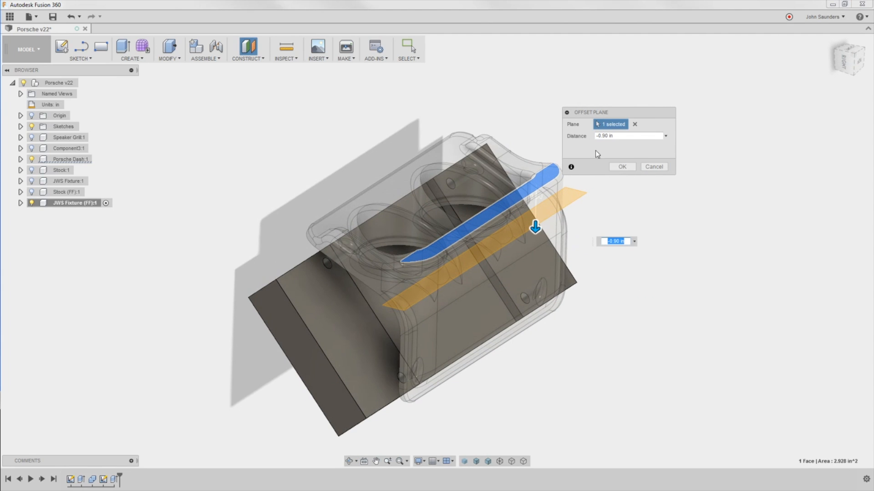
left_click(622, 166)
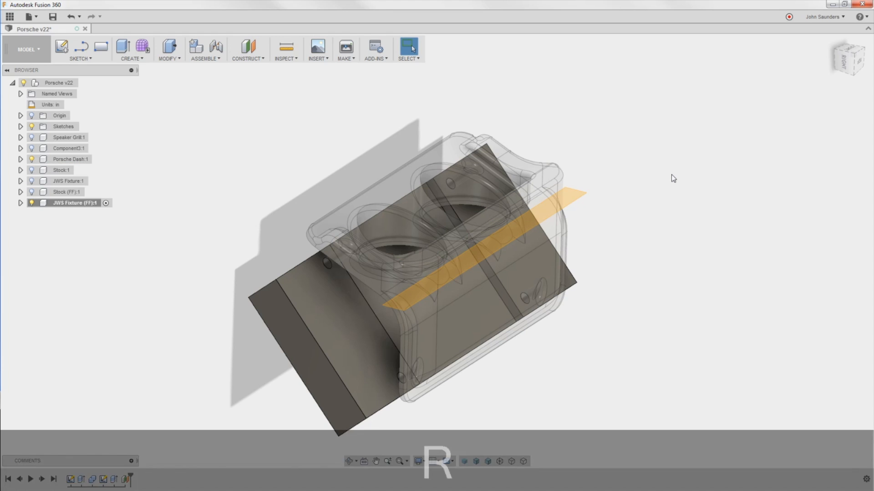
Sketch a rectangle on the offset plane and cut it two-sided 0.40 in into the fixture
left_click(100, 49)
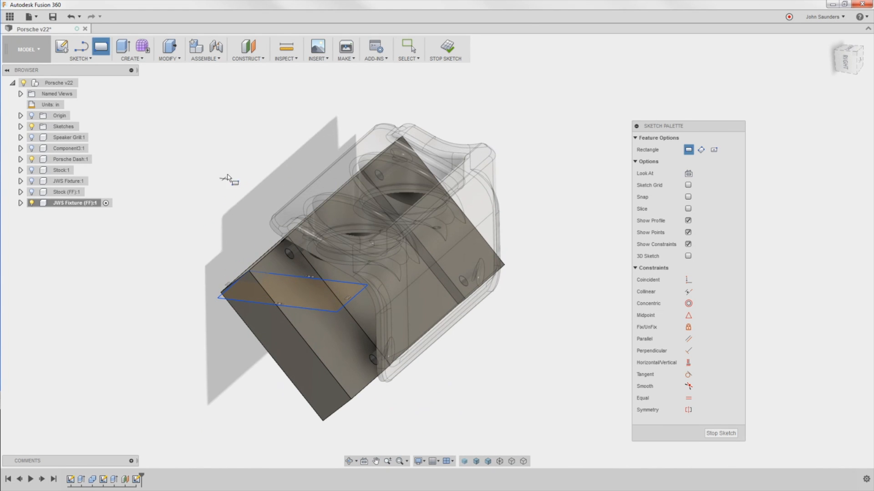
mouse_move(168, 185)
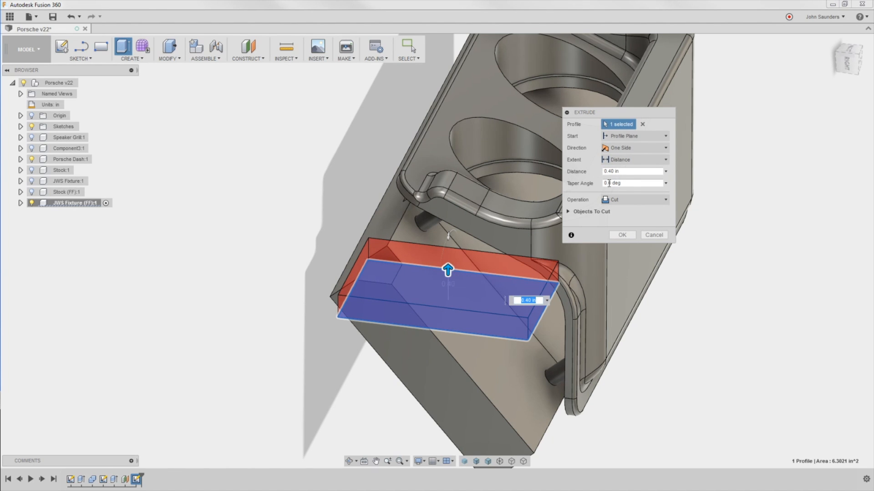
left_click(633, 148)
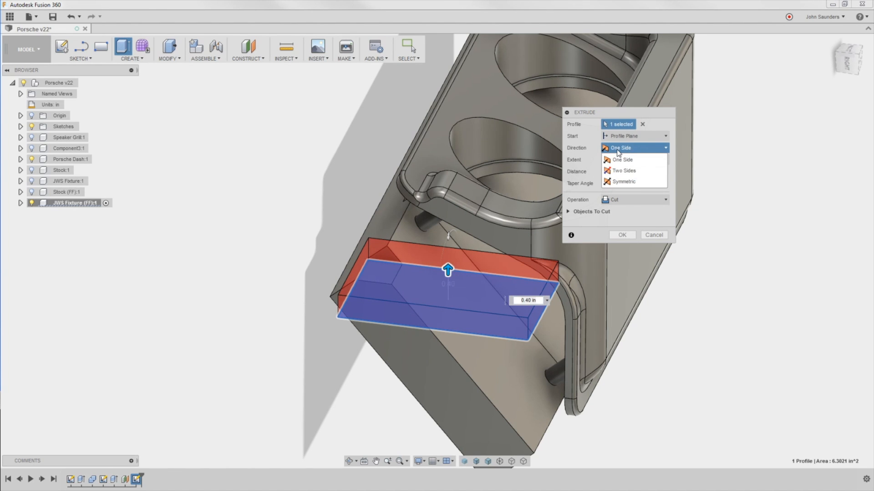
left_click(622, 170)
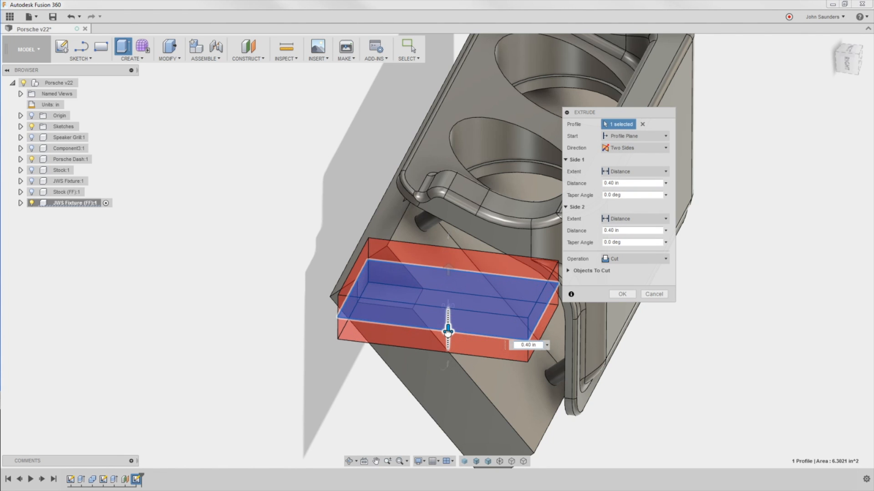
left_click(622, 294)
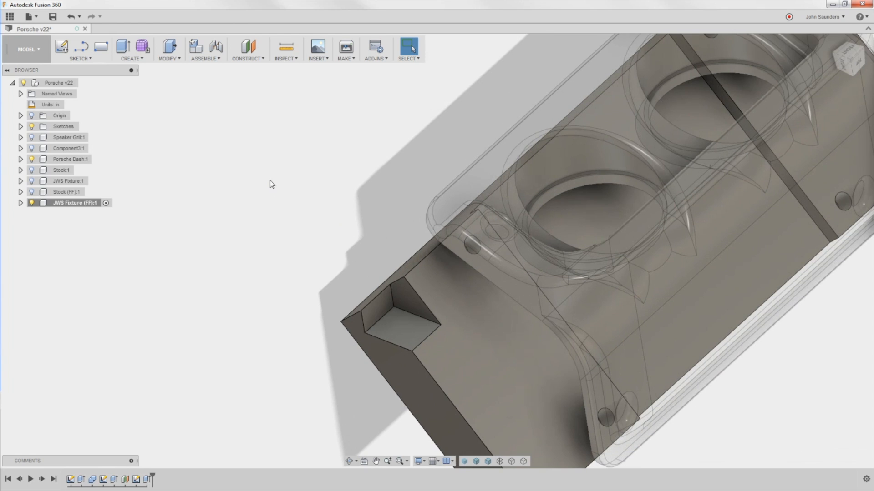
left_click(169, 58)
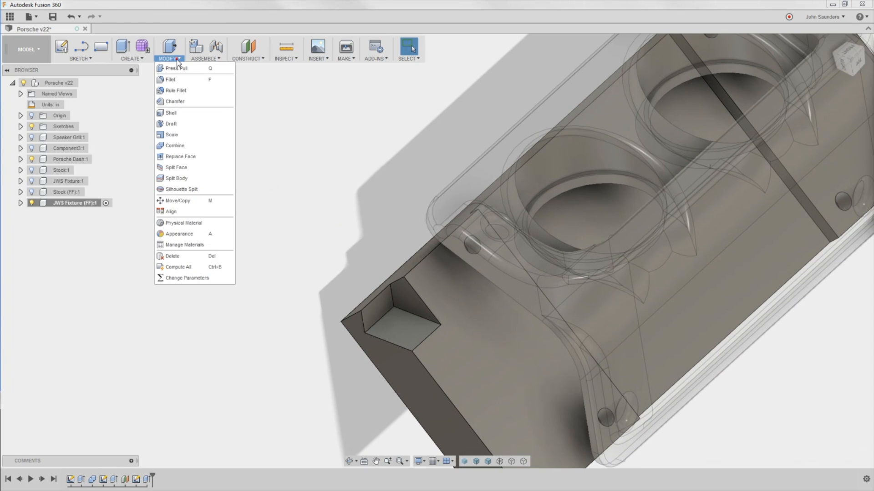
Fillet the pocket's inner corner edge with a 0.2 in radius
left_click(170, 80)
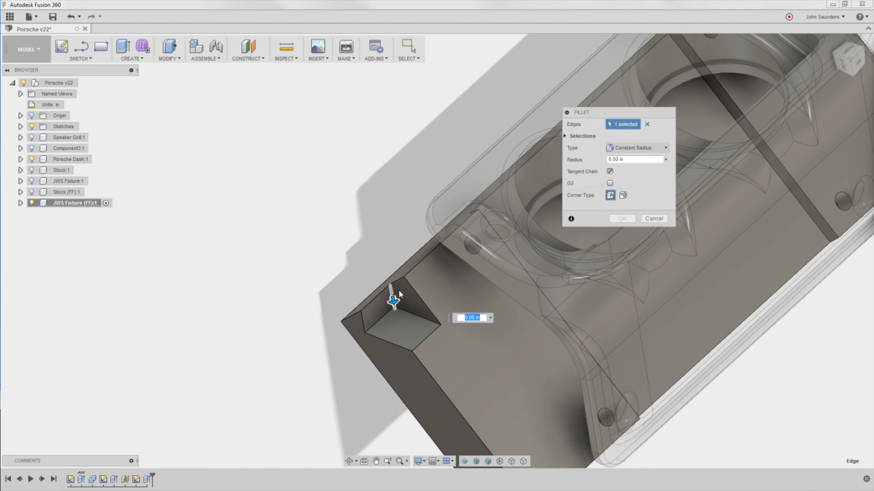
type("2")
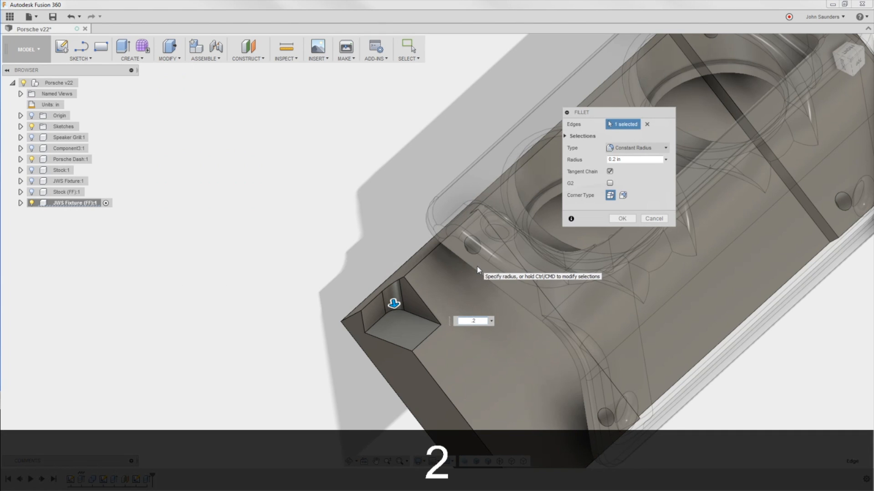
key("Enter")
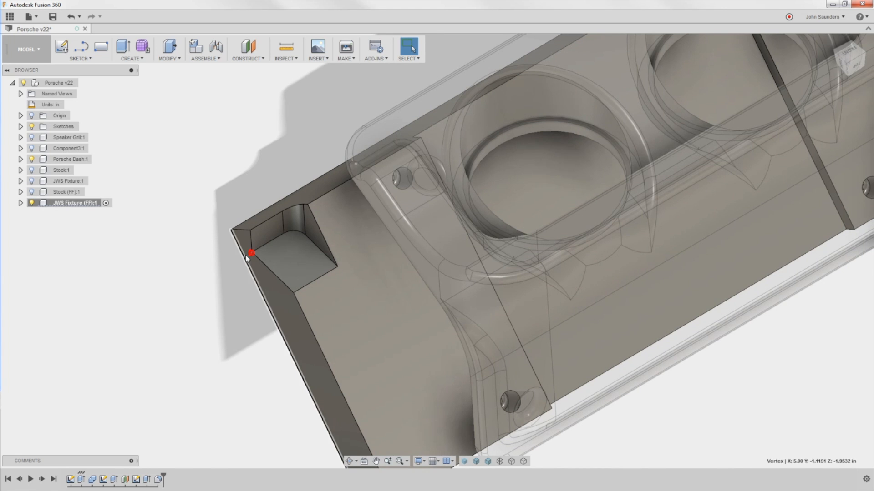
key("Ctrl+G")
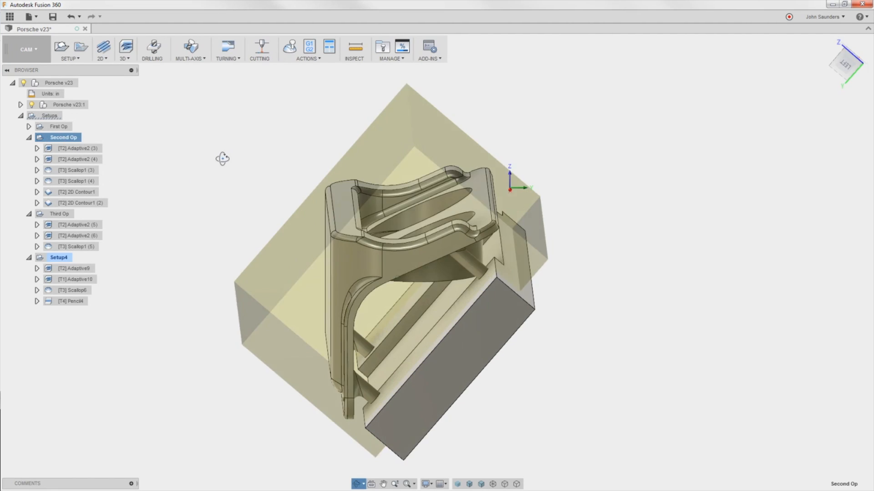
Review the Second Op's Adaptive2, Scallop1 and 2D Contour1 toolpaths
left_click(68, 148)
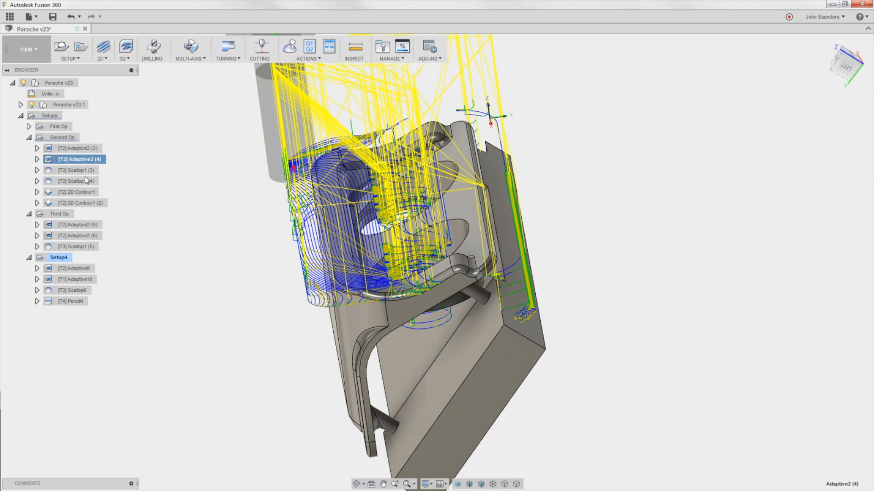
left_click(68, 170)
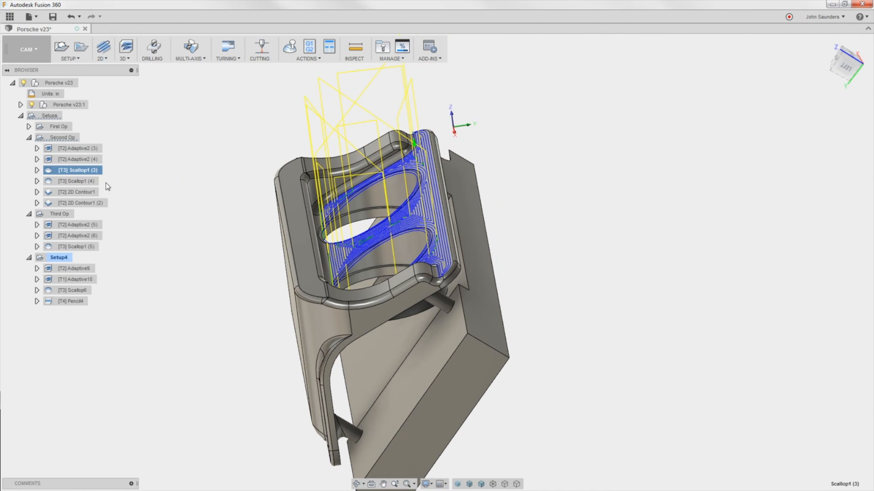
mouse_move(244, 164)
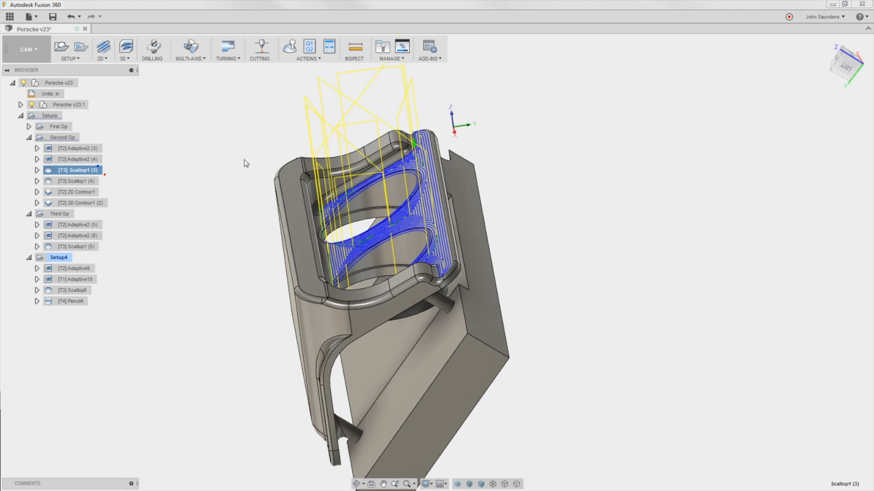
double_click(71, 170)
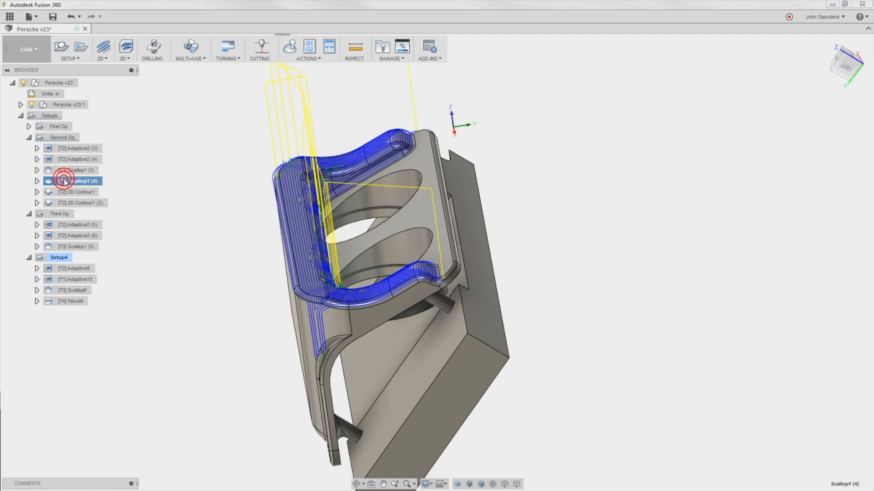
left_click(71, 192)
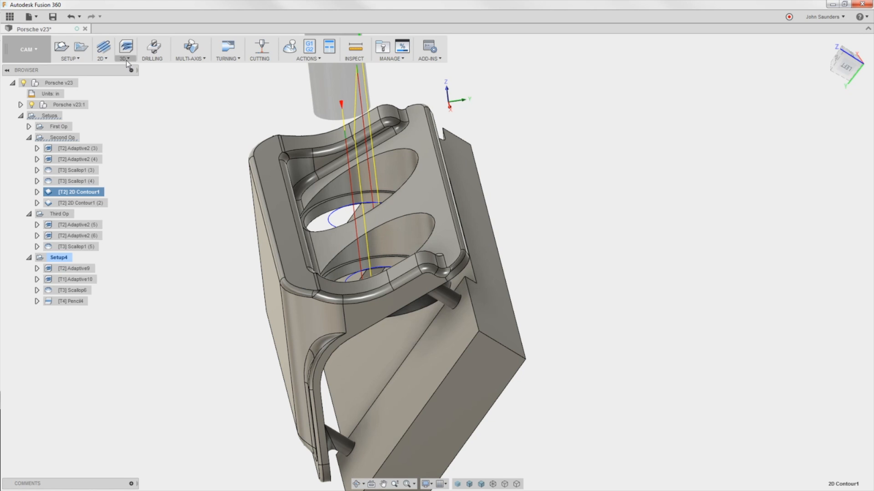
Browse the 3D and 2D strategy lists, then view 2D Contour1 from the side
left_click(126, 50)
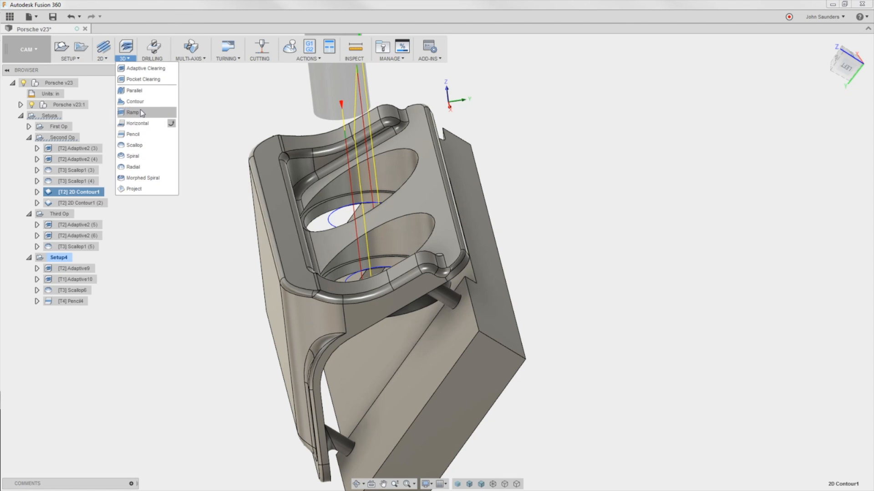
mouse_move(89, 69)
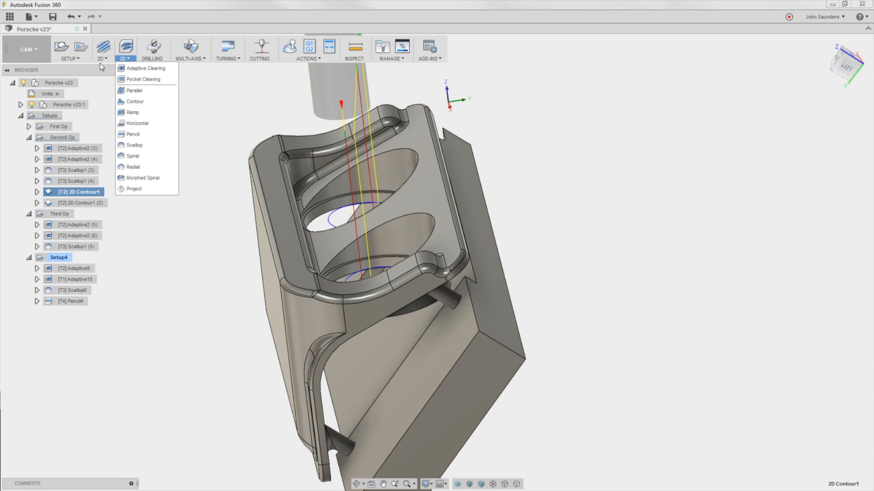
left_click(101, 58)
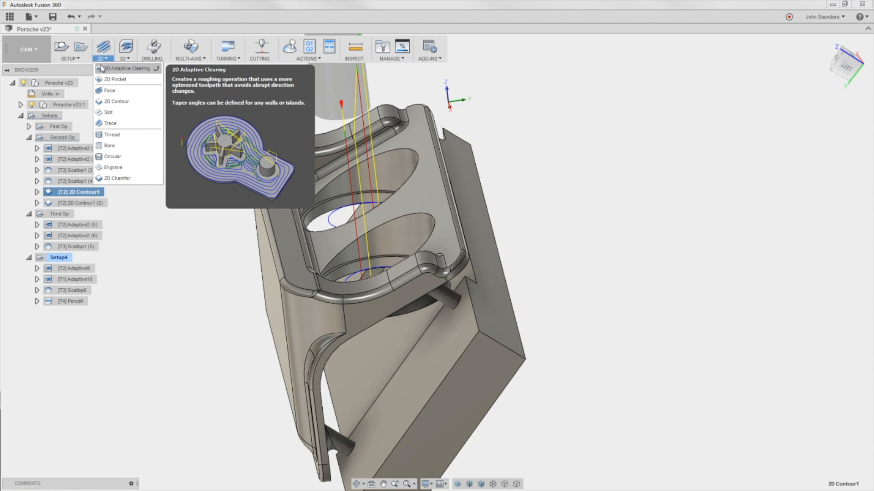
mouse_move(111, 91)
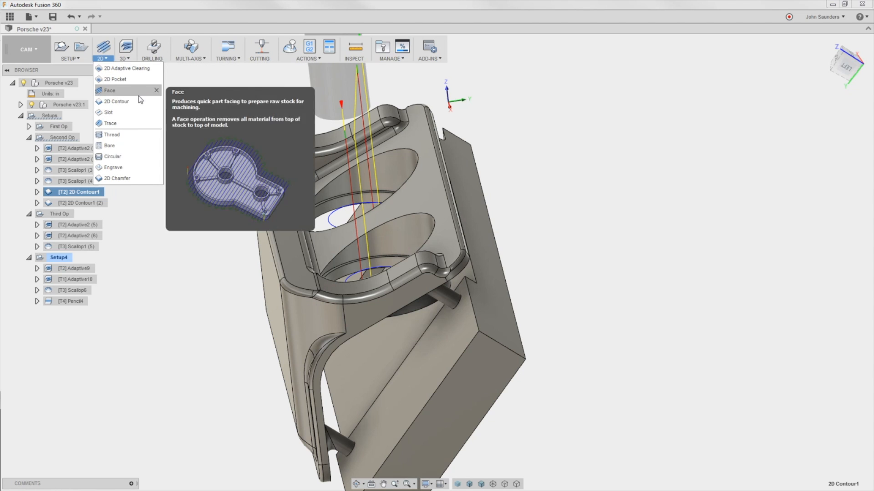
mouse_move(133, 145)
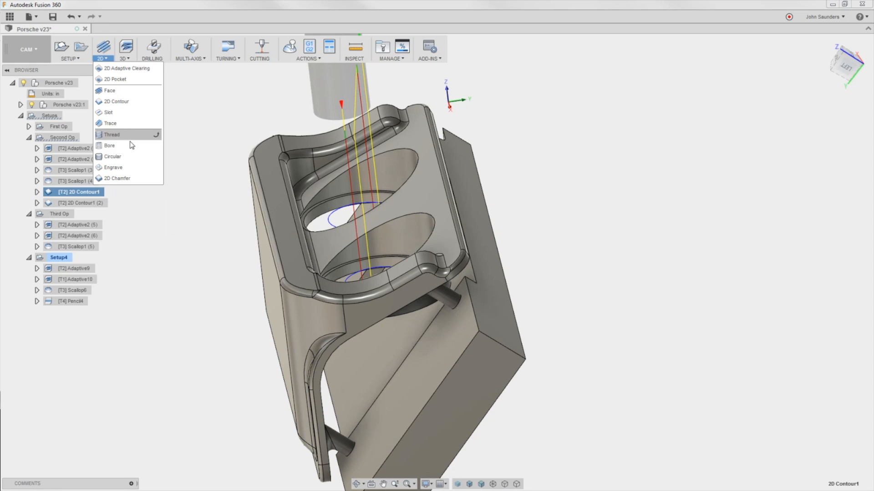
left_click(125, 49)
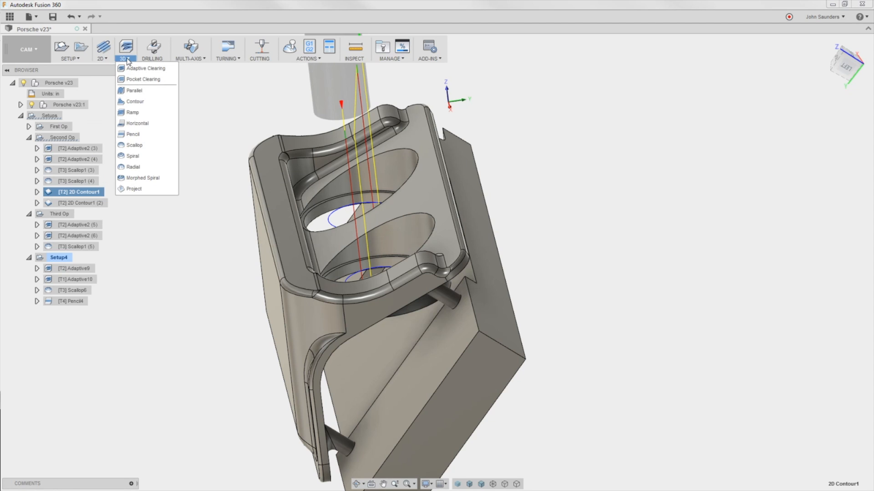
left_click(164, 290)
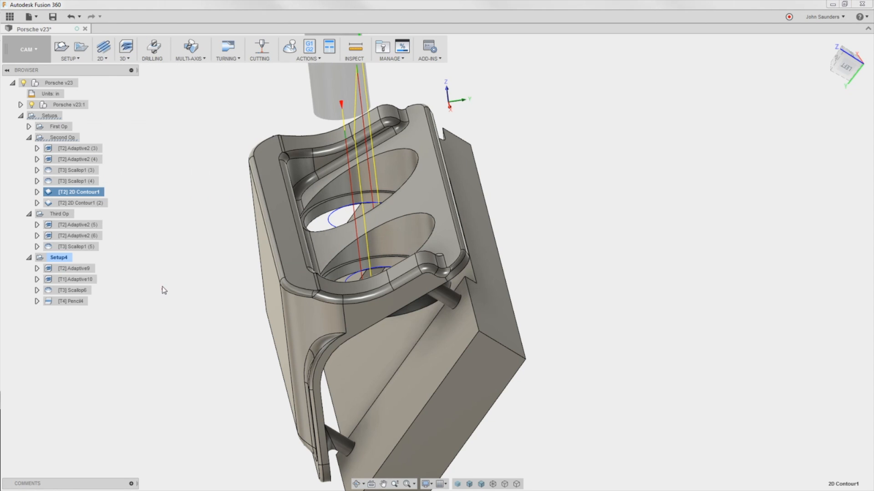
mouse_move(131, 233)
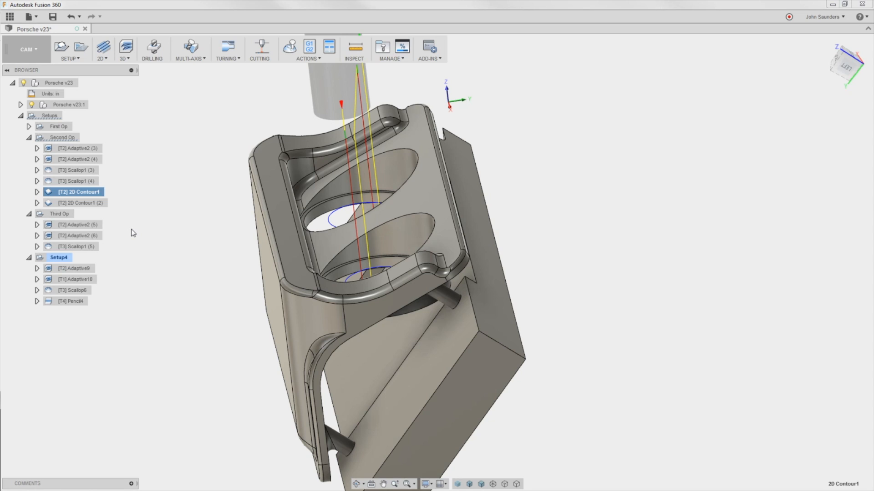
mouse_move(141, 229)
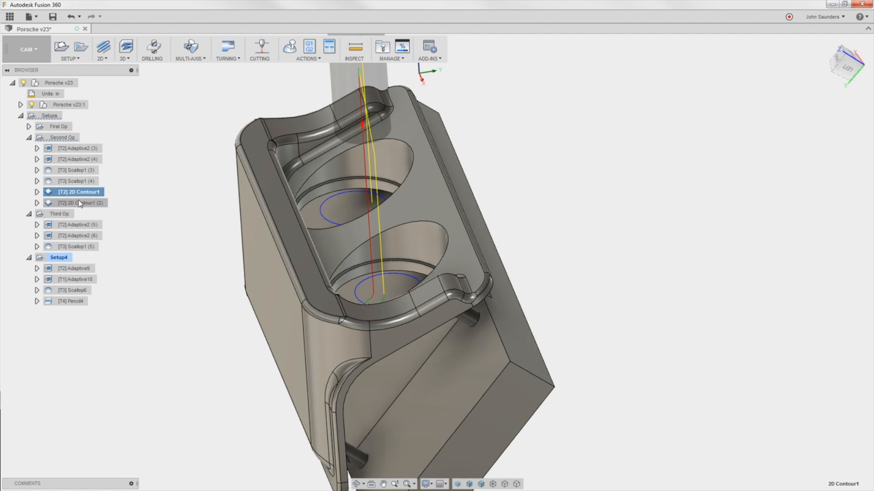
left_click(74, 203)
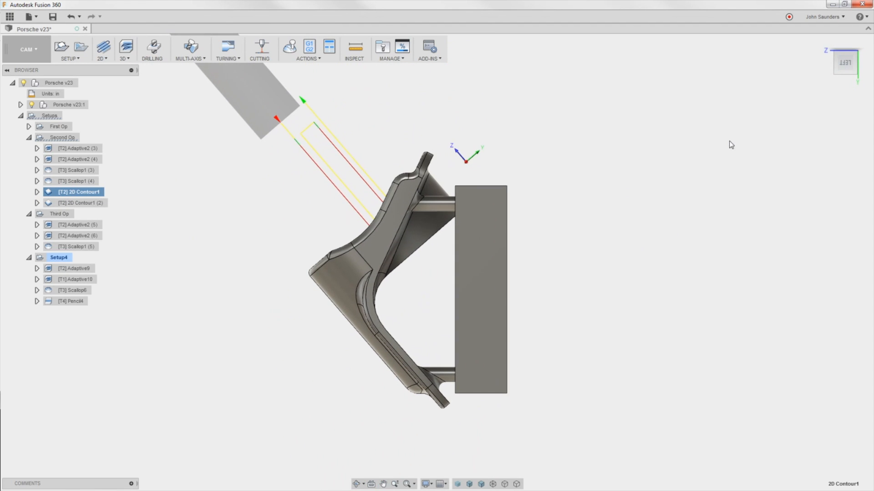
mouse_move(541, 172)
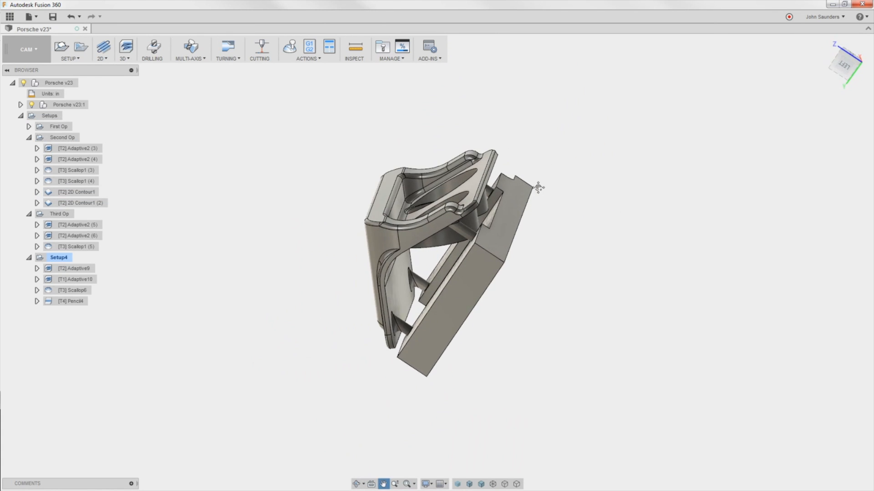
left_click_drag(535, 187, 507, 181)
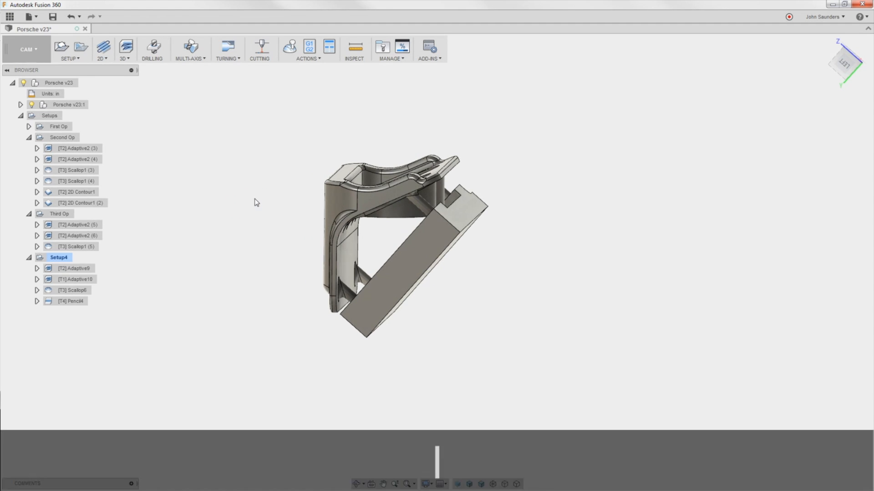
Measure 49.3° between the part's top face and the fixture block face, viewed from LEFT
left_click(353, 46)
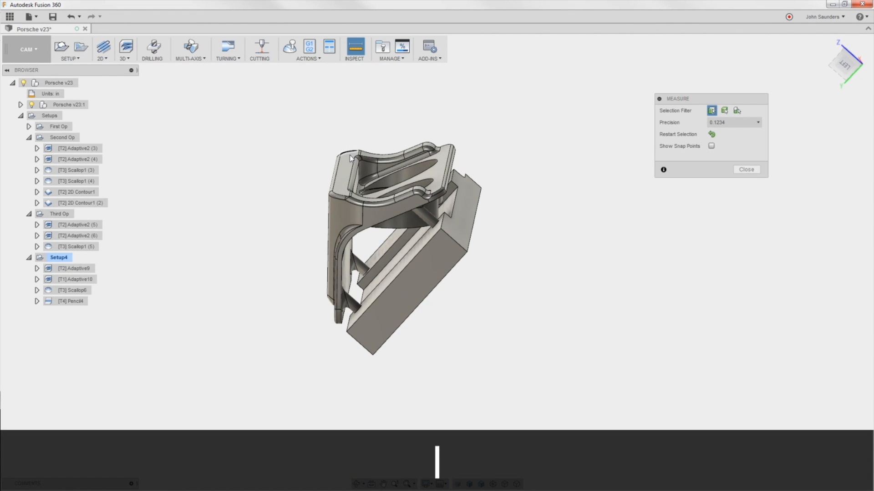
left_click(351, 157)
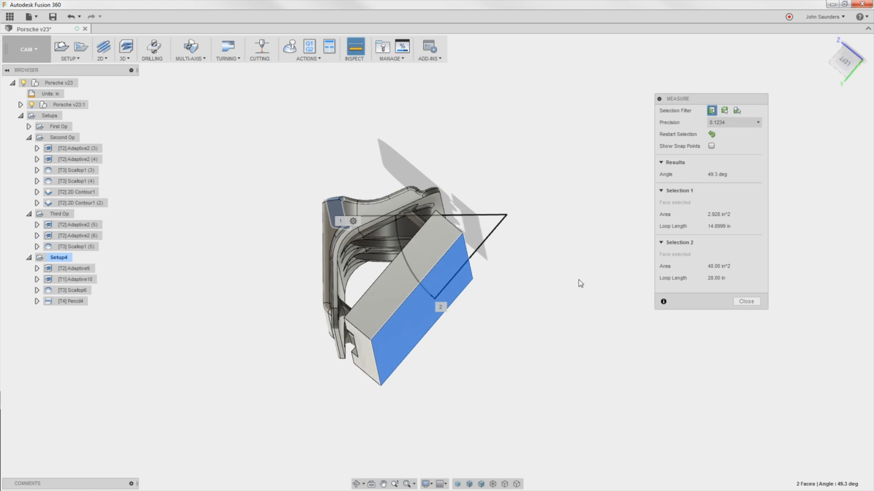
left_click_drag(580, 283, 407, 410)
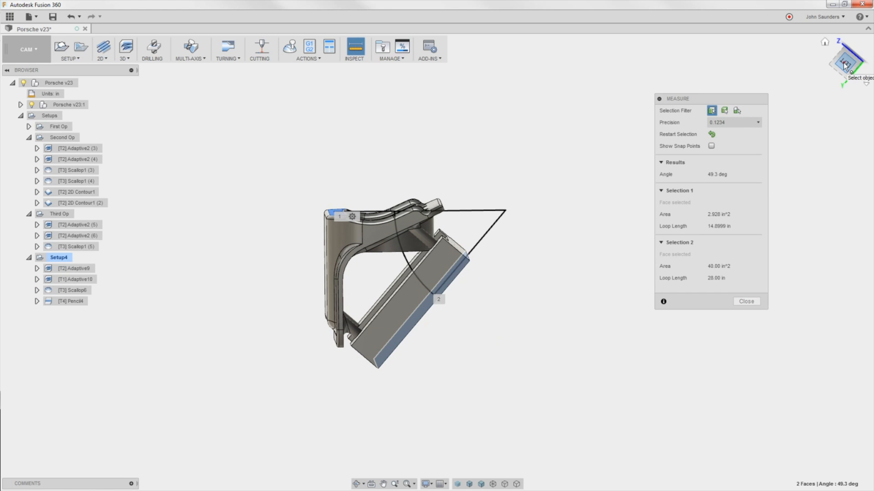
left_click(843, 63)
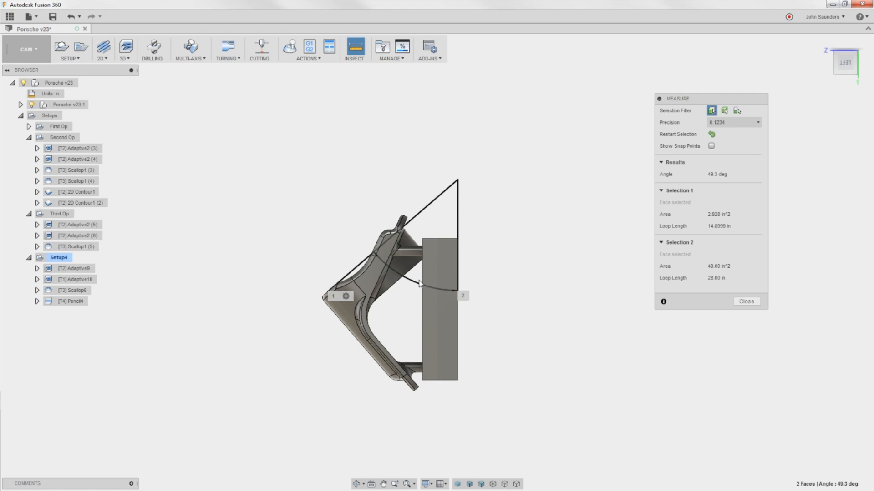
mouse_move(365, 245)
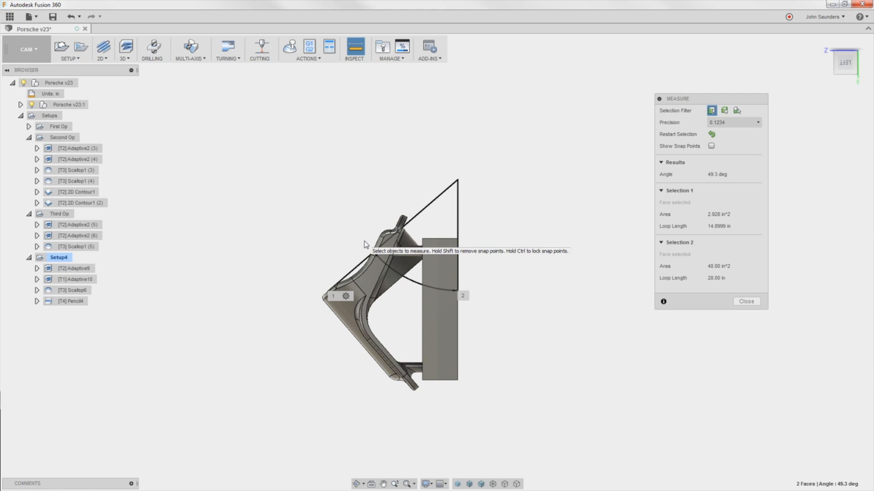
mouse_move(359, 484)
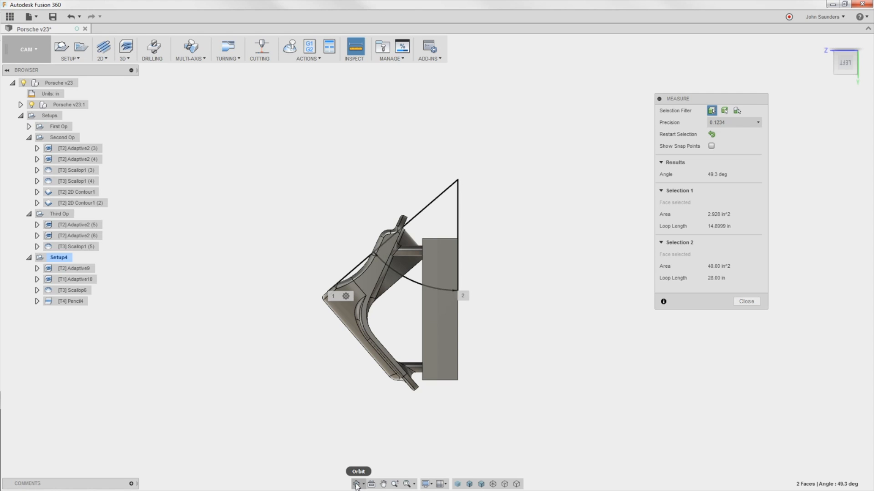
Orbit the model to show the 49.3° angle in profile; its complement is 40.7
left_click(356, 484)
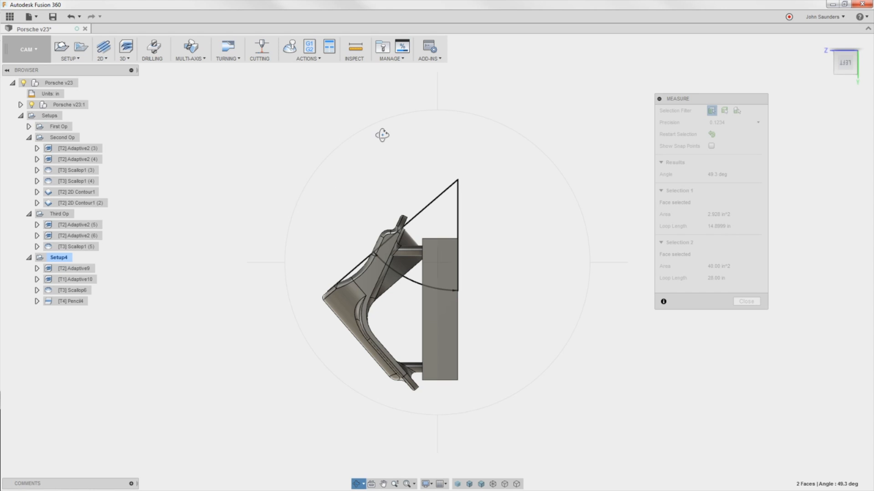
left_click_drag(383, 135, 392, 121)
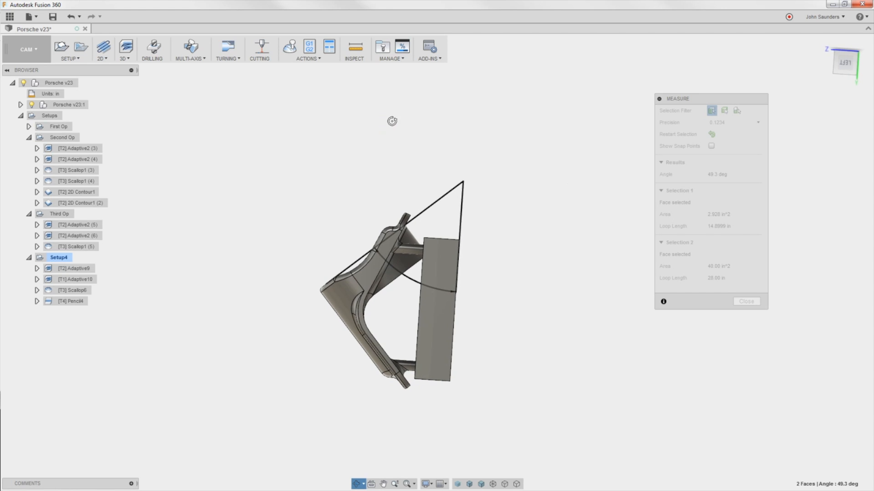
left_click_drag(391, 121, 437, 113)
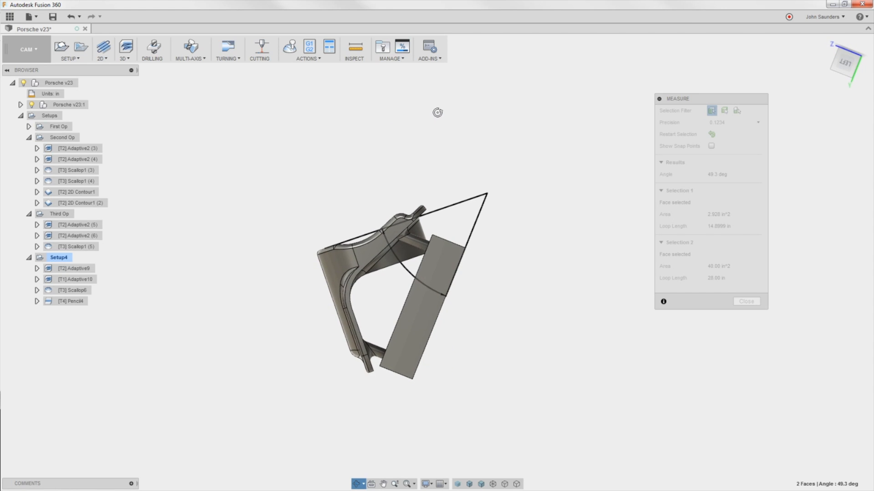
left_click_drag(437, 112, 473, 116)
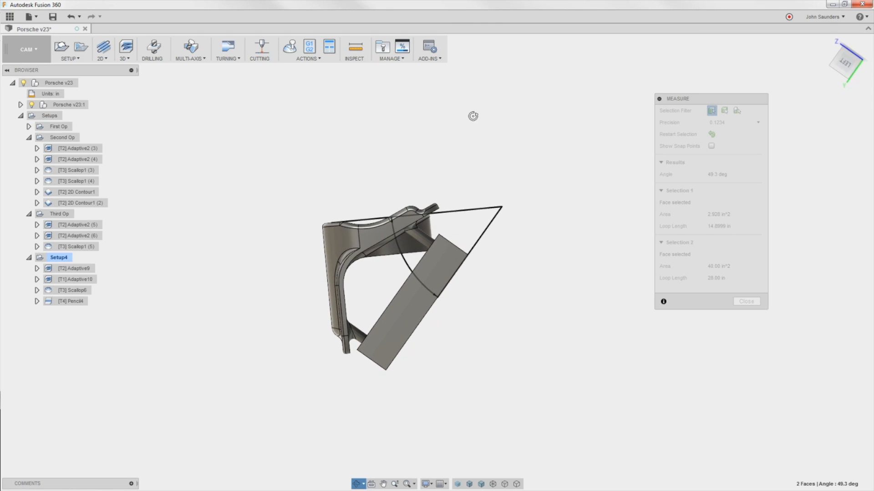
left_click_drag(473, 116, 486, 125)
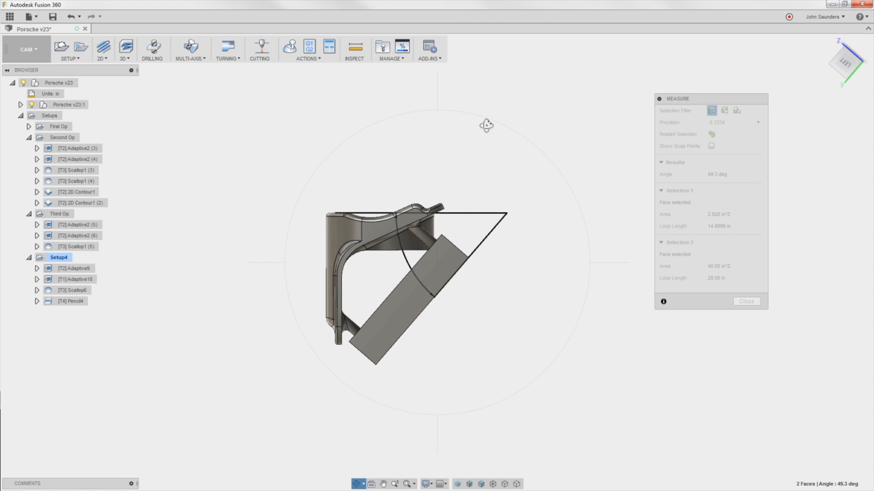
mouse_move(478, 286)
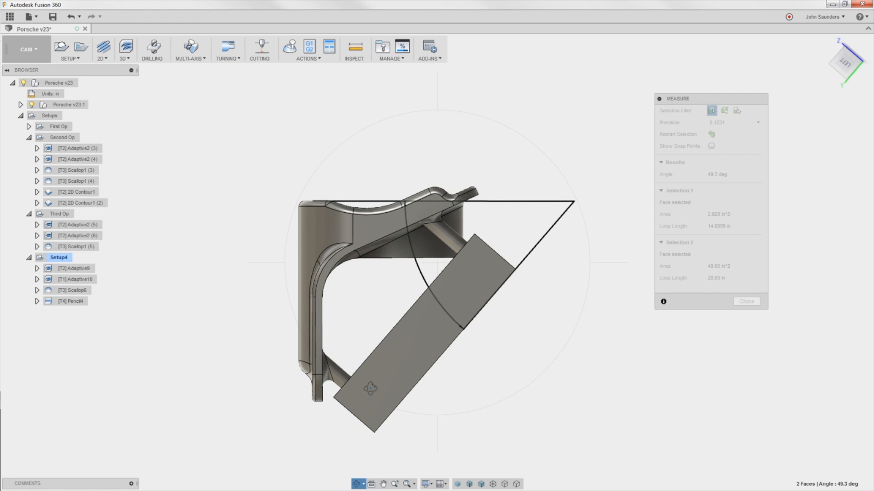
left_click(726, 174)
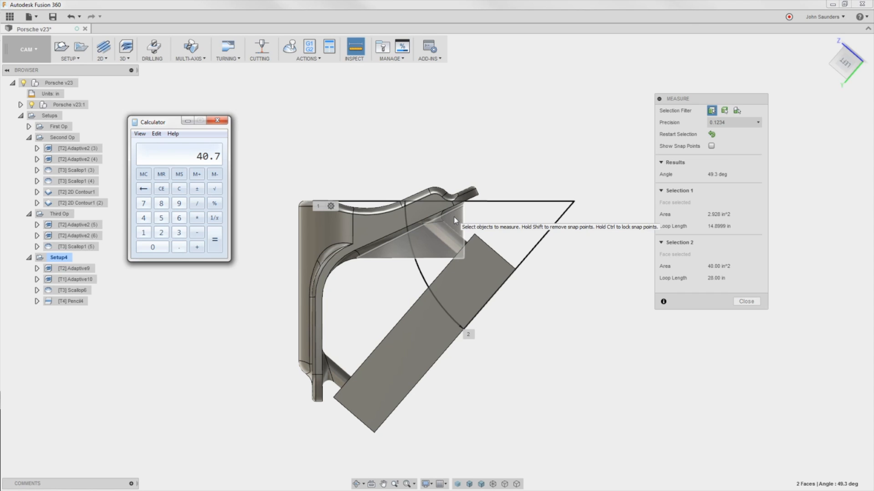
mouse_move(409, 123)
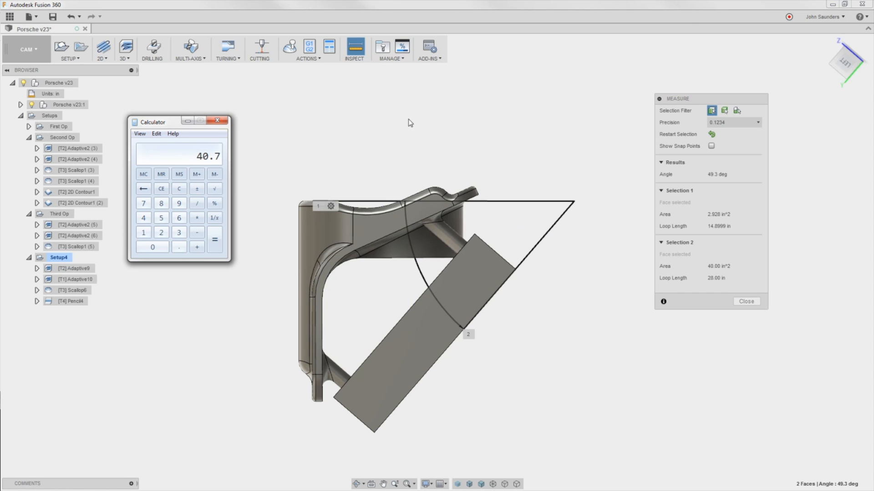
mouse_move(238, 122)
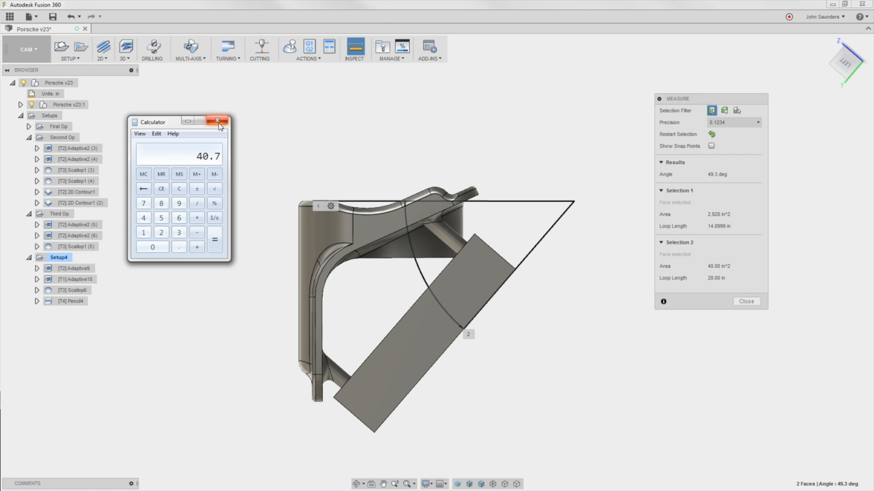
Close Windows Calculator after computing the 40.7° complementary fixture angle
left_click(216, 122)
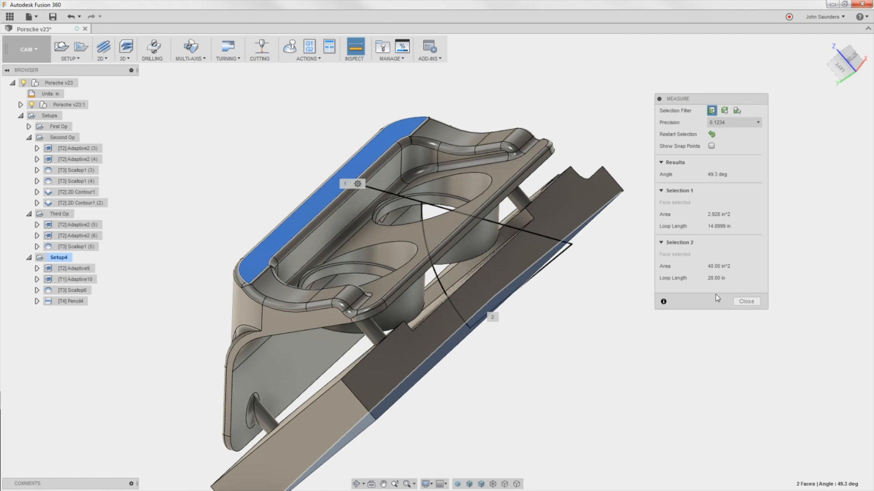
Close the Measure dialog, clear the Adaptive2 (5) preview, and show the Second Op stock
left_click(80, 224)
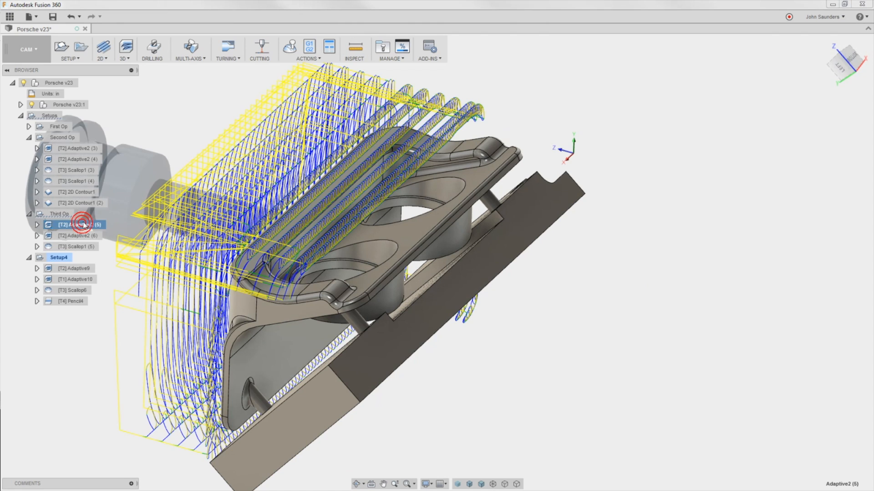
left_click(65, 137)
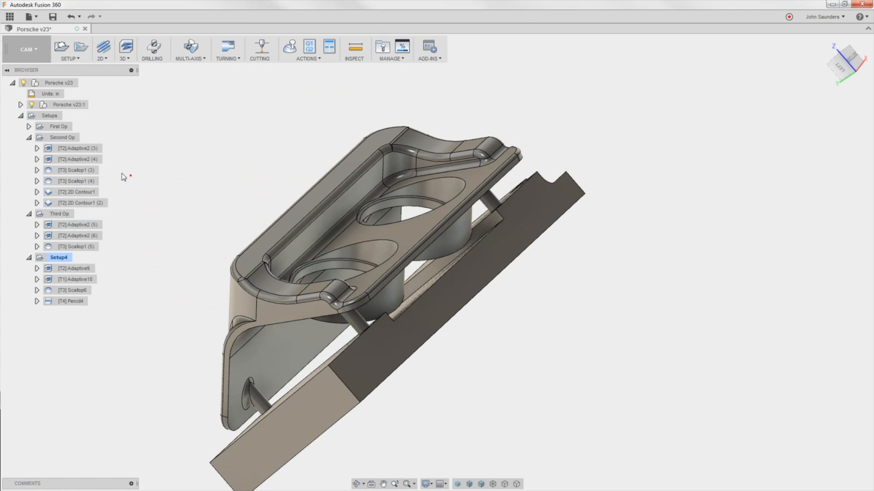
mouse_move(57, 144)
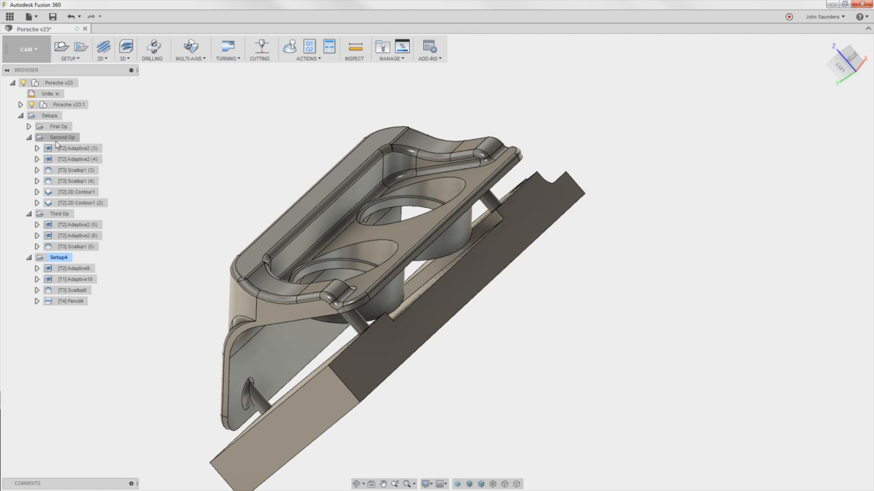
left_click(63, 137)
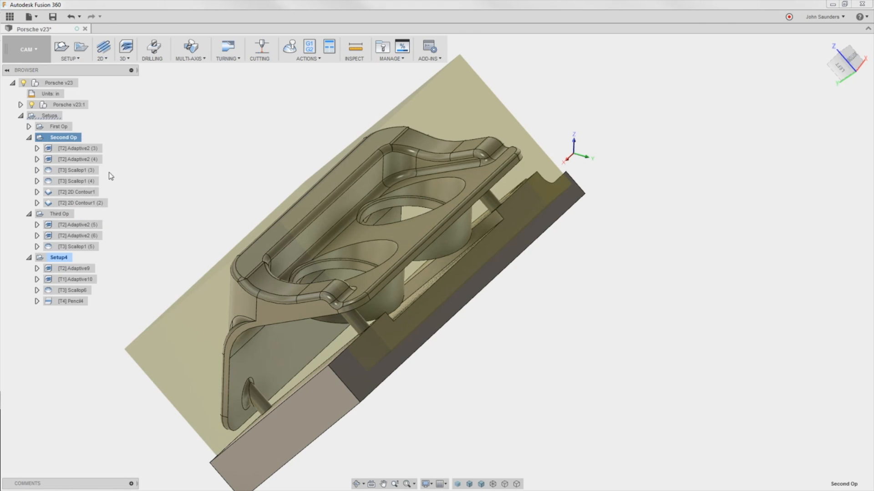
mouse_move(187, 185)
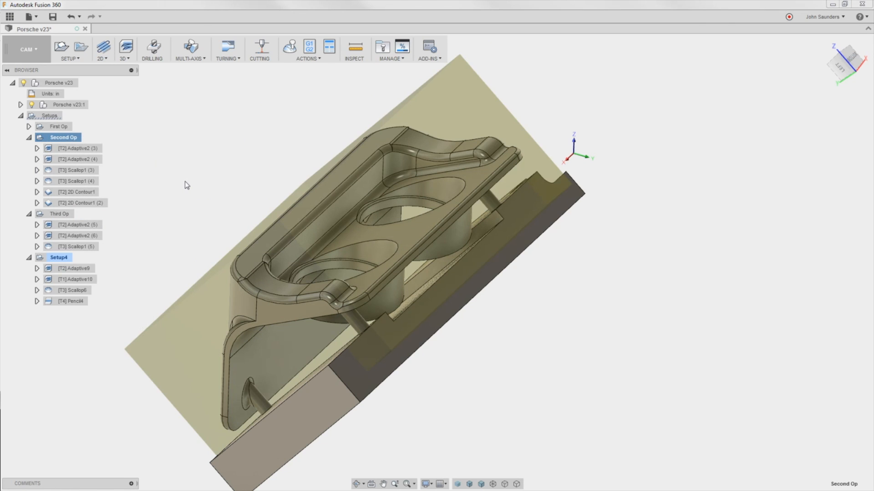
mouse_move(212, 210)
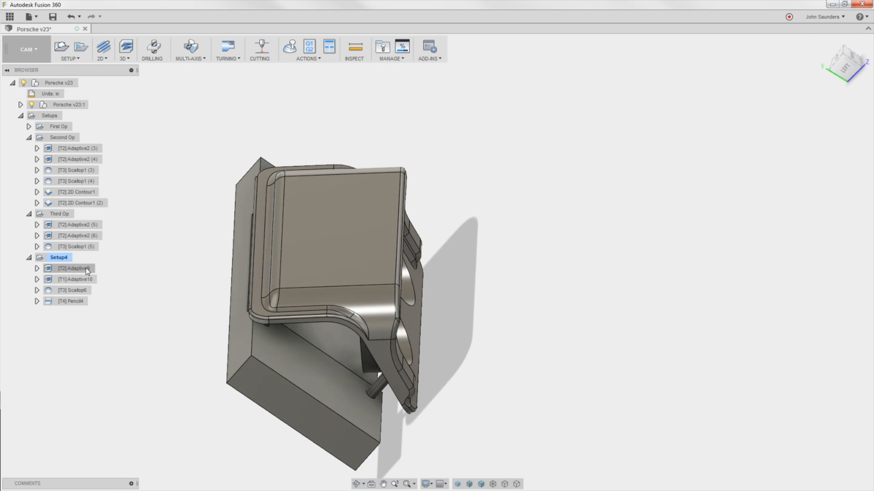
Preview toolpaths Adaptive9, Adaptive2 (5), Adaptive2 (6) and Scallop1 (5) in turn
left_click(73, 268)
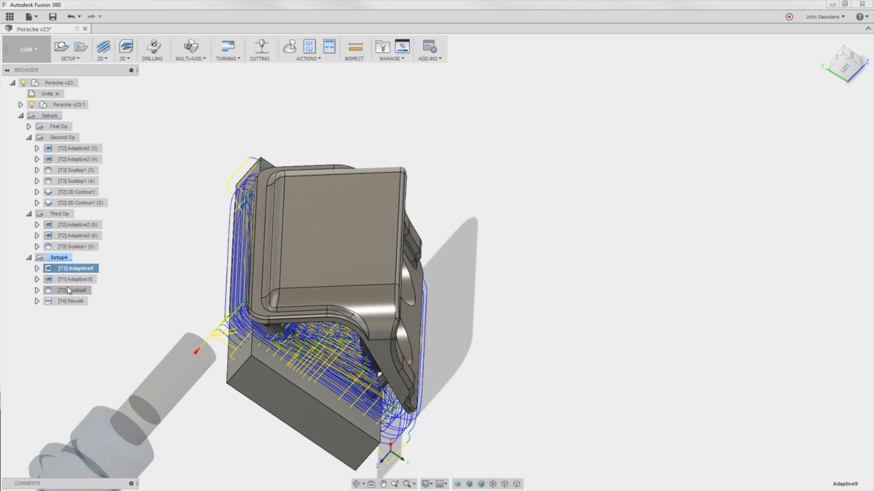
left_click(73, 225)
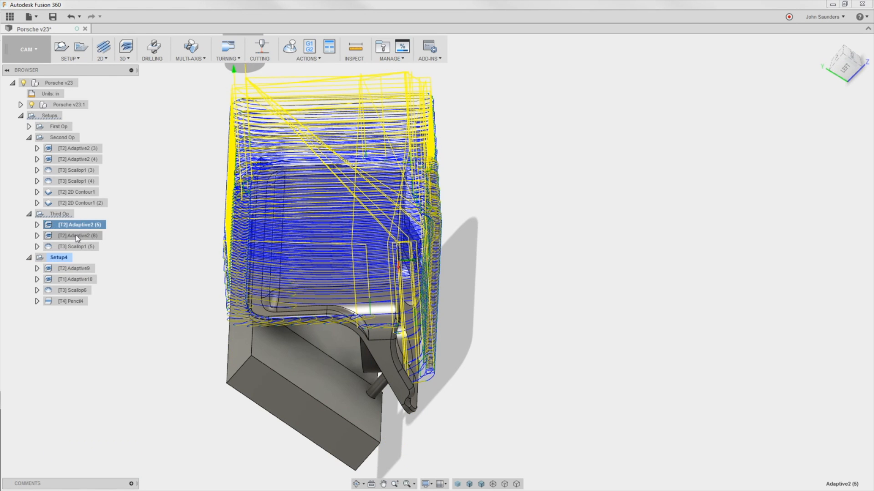
left_click(69, 235)
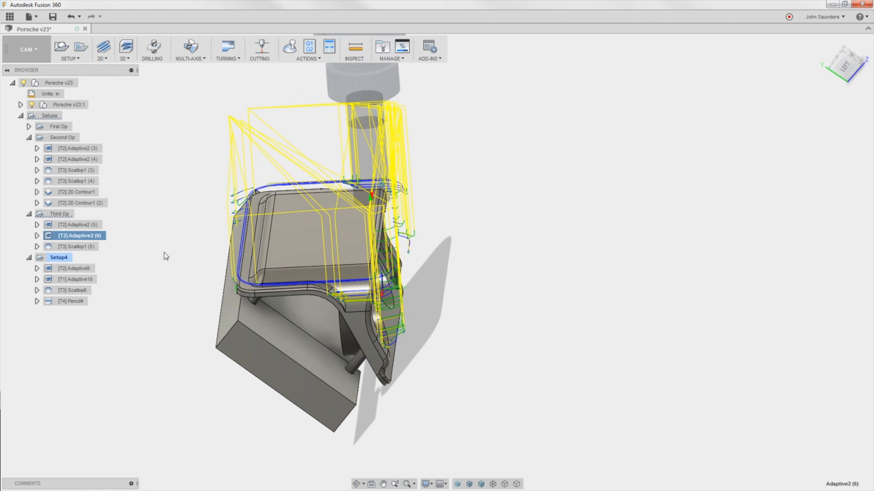
left_click(68, 246)
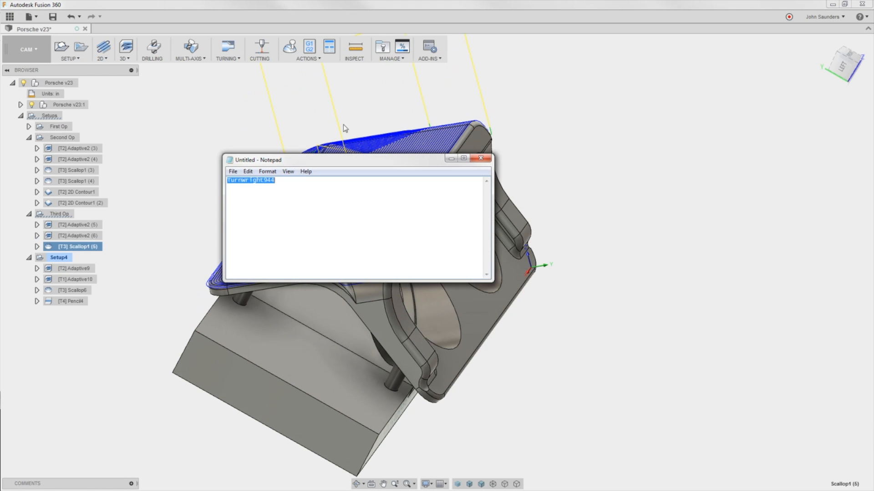
Move the untitled Notepad window to the upper-right corner, off the model
left_click_drag(258, 160, 592, 104)
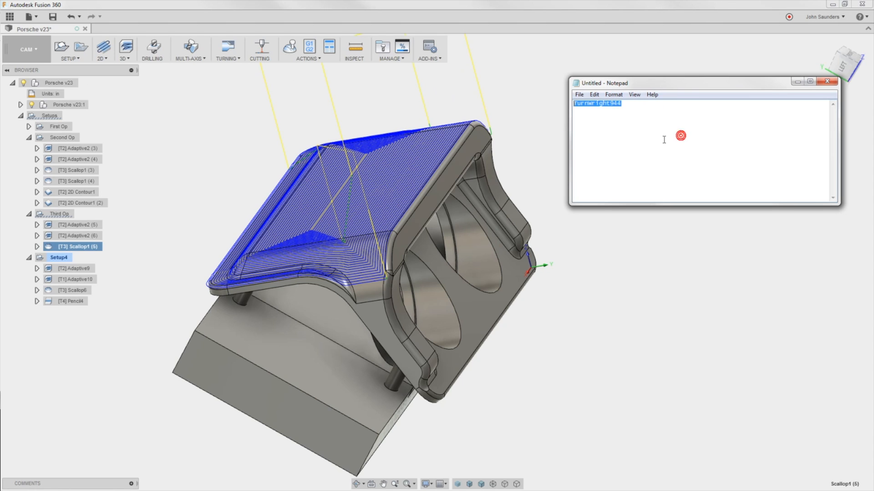
mouse_move(555, 164)
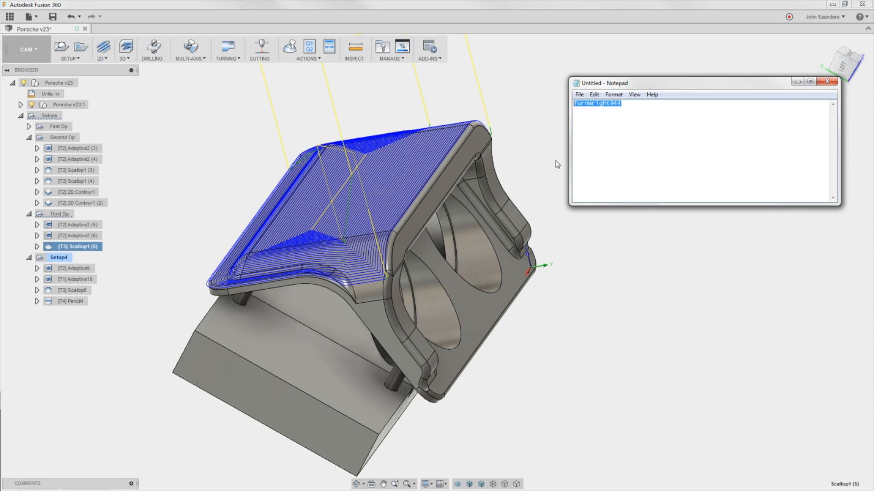
mouse_move(536, 158)
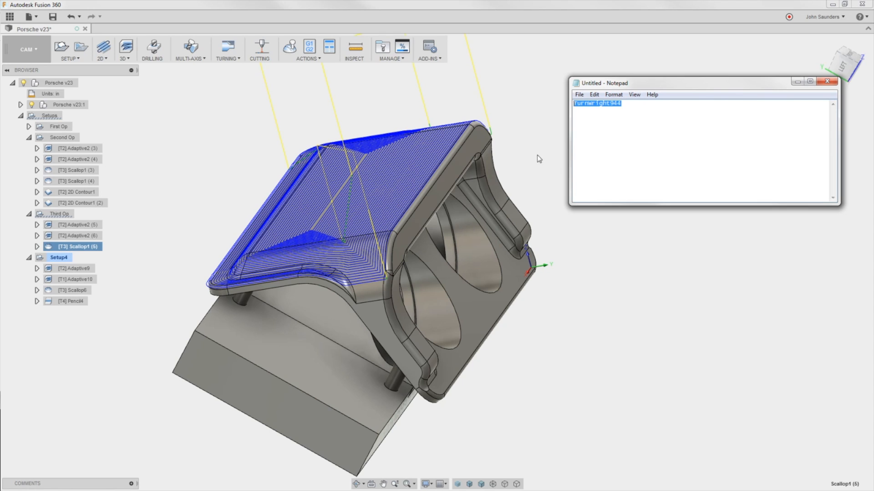
mouse_move(166, 153)
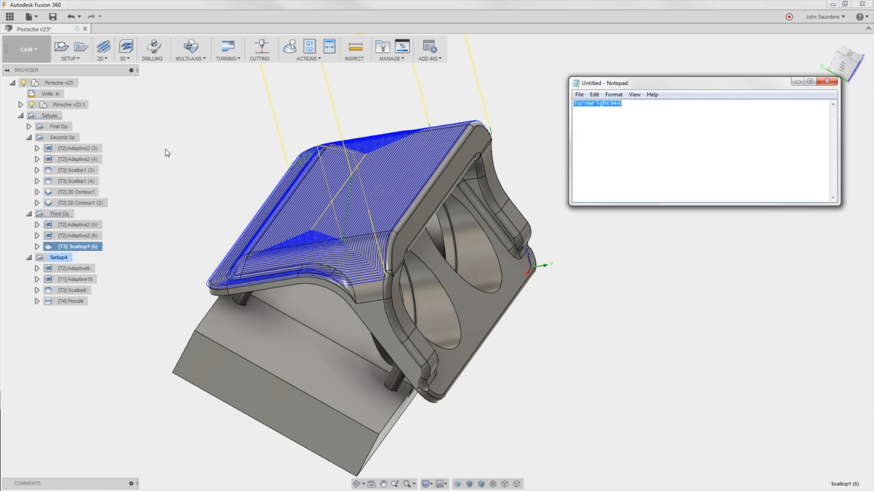